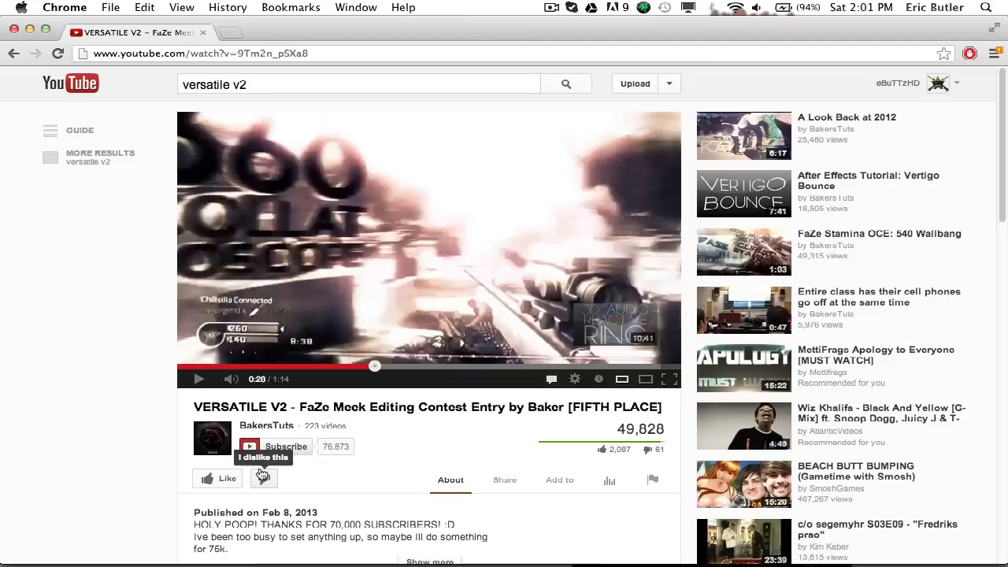
- Scroll down the web page and load more comments
{"action": "scroll", "scroll_direction": "down", "scroll_amount": 3}
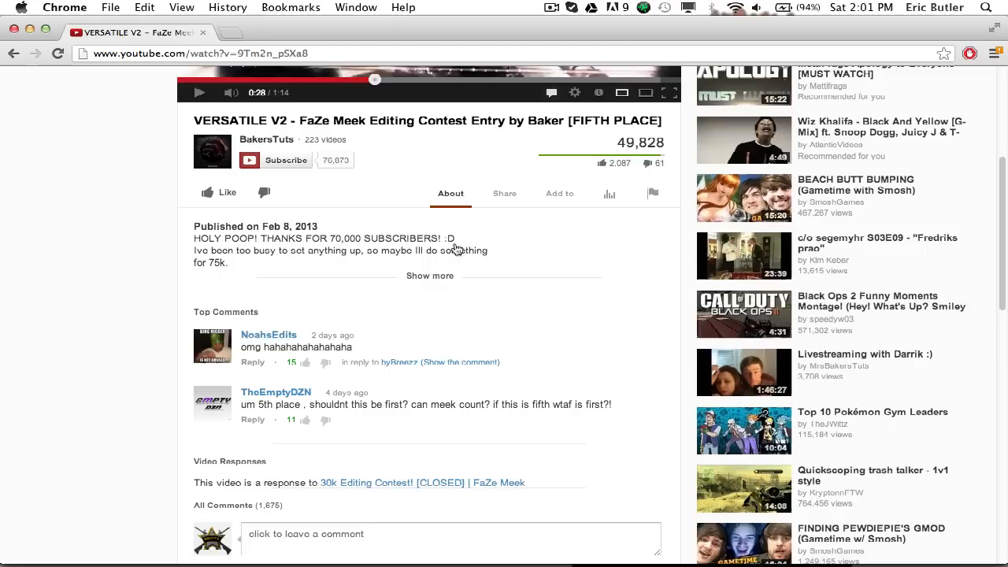
{"action": "scroll", "scroll_direction": "down", "scroll_amount": 3}
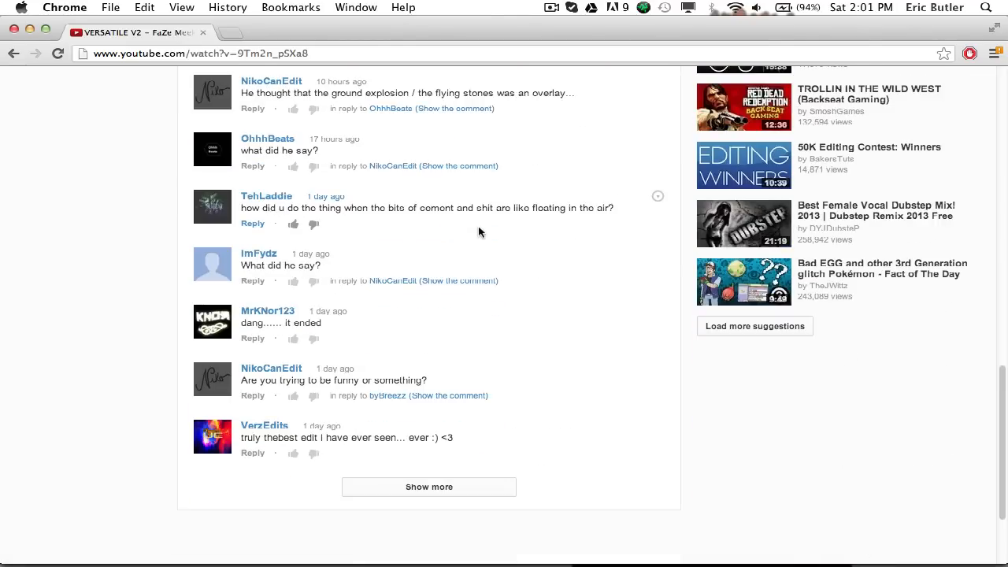
{"action": "scroll", "scroll_direction": "down", "scroll_amount": 3}
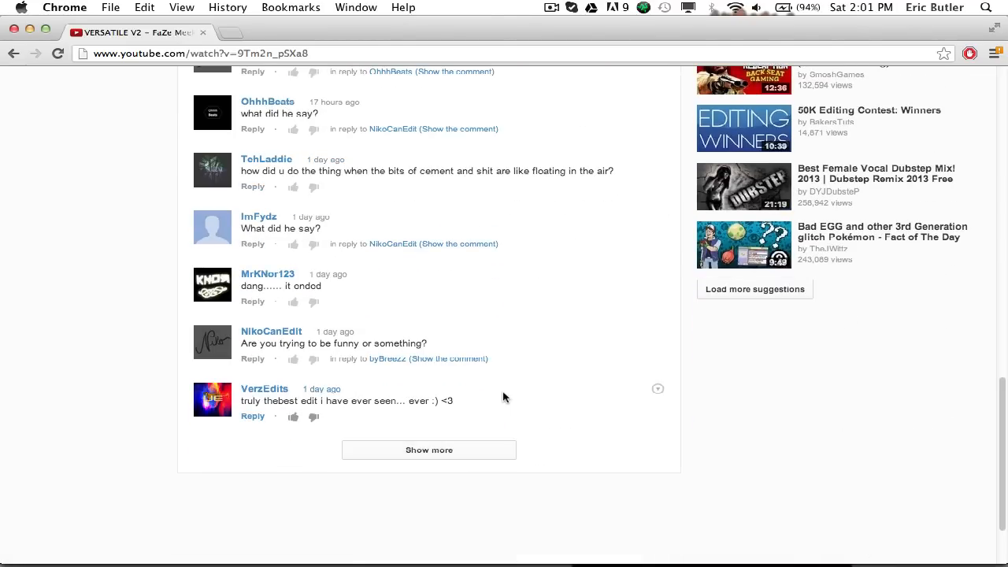
{"action": "left_click", "coordinate": [429, 450]}
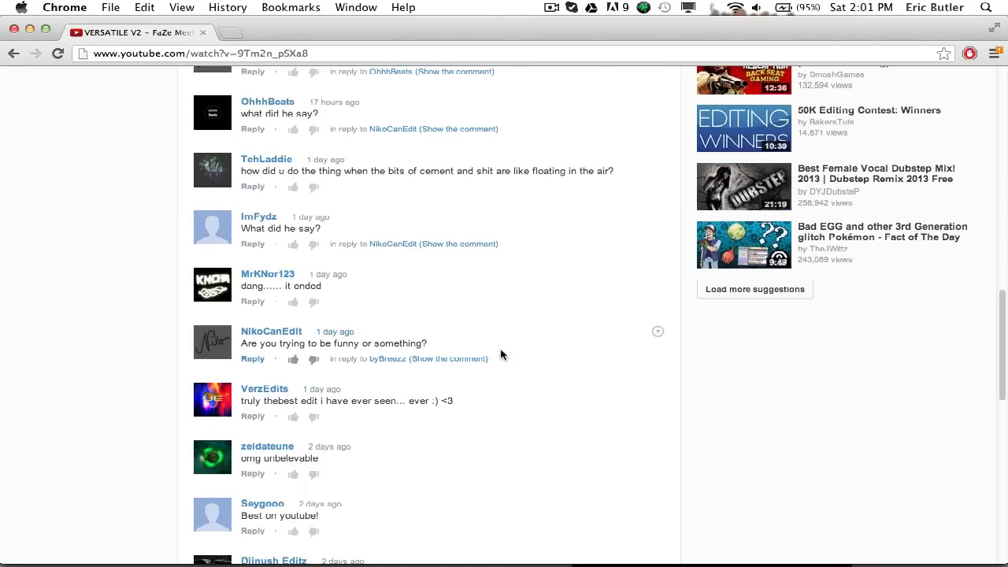
{"action": "scroll", "scroll_direction": "down", "scroll_amount": 3}
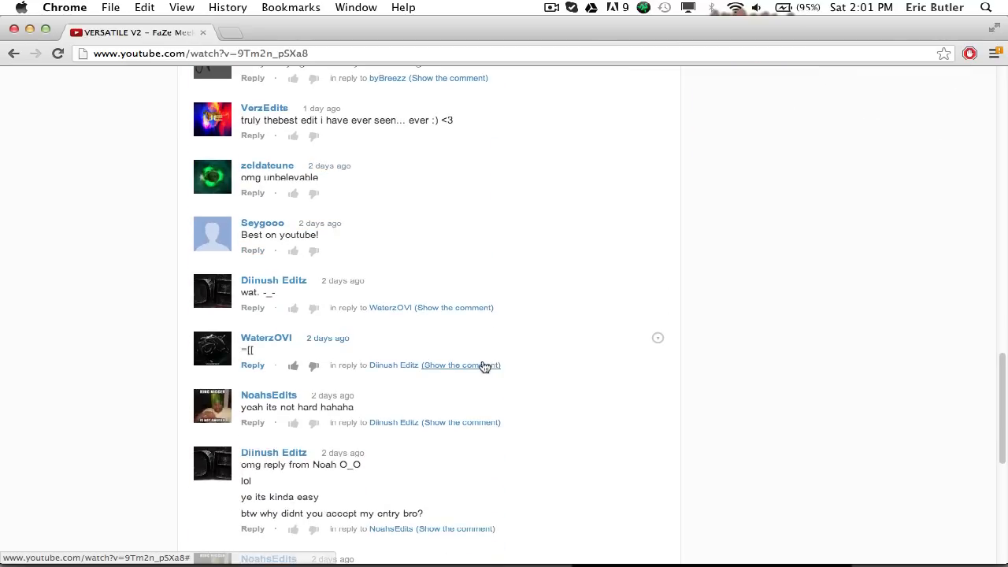
{"action": "mouse_move", "coordinate": [492, 374]}
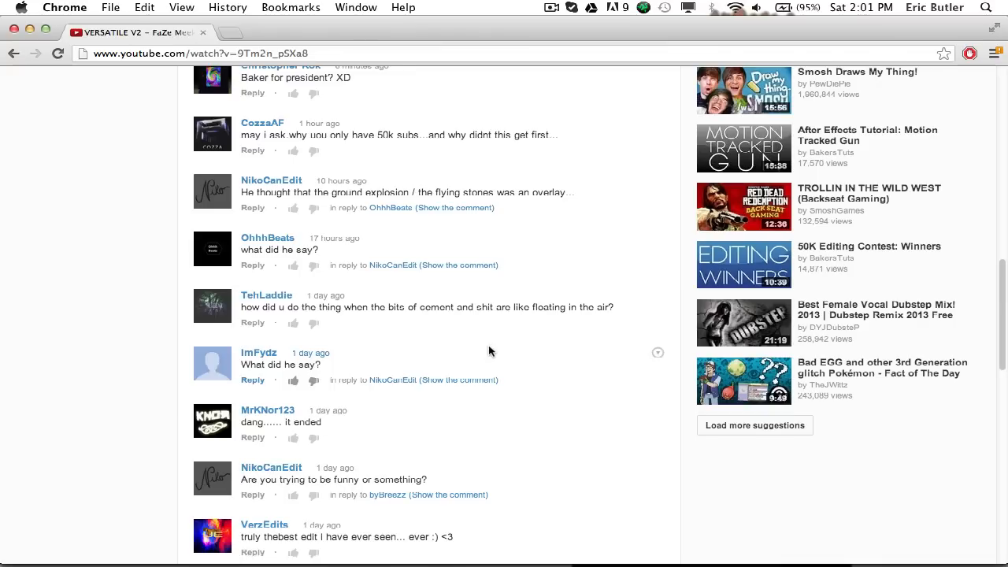
- In Finder, Quick Look the floor shatter.mp4 clip and play it
{"action": "scroll", "scroll_direction": "up", "scroll_amount": 3}
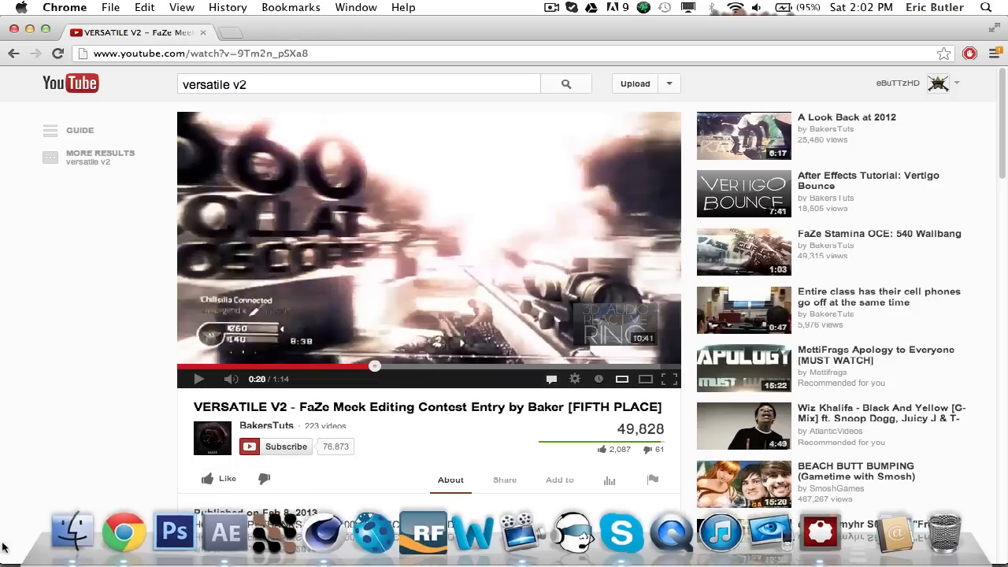
{"action": "mouse_move", "coordinate": [72, 527]}
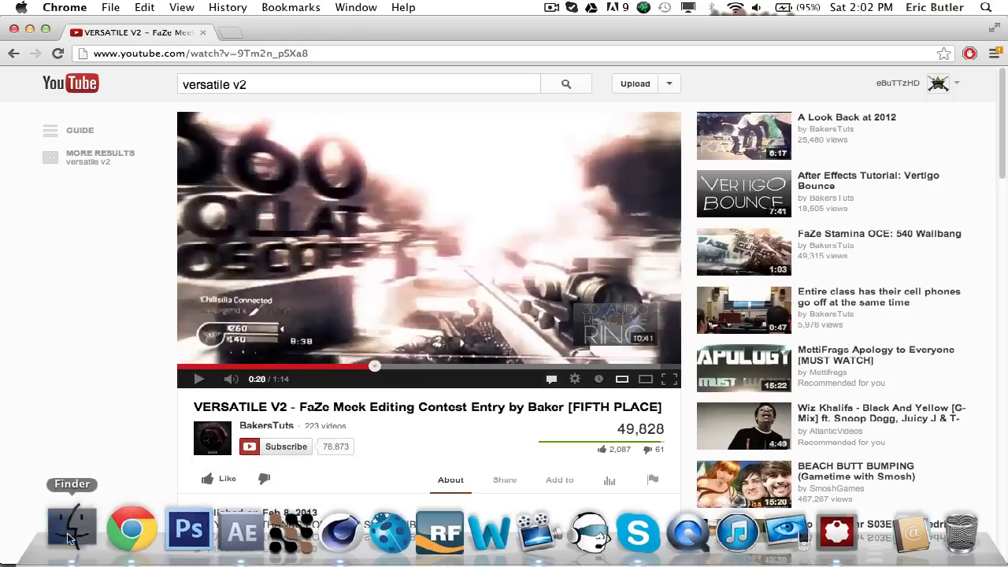
{"action": "left_click", "coordinate": [71, 526]}
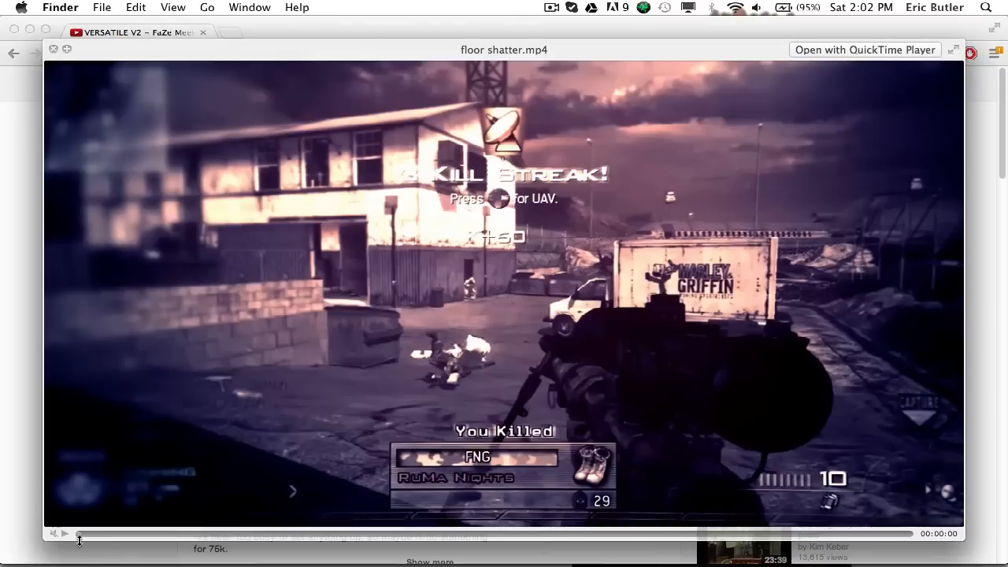
{"action": "mouse_move", "coordinate": [122, 560]}
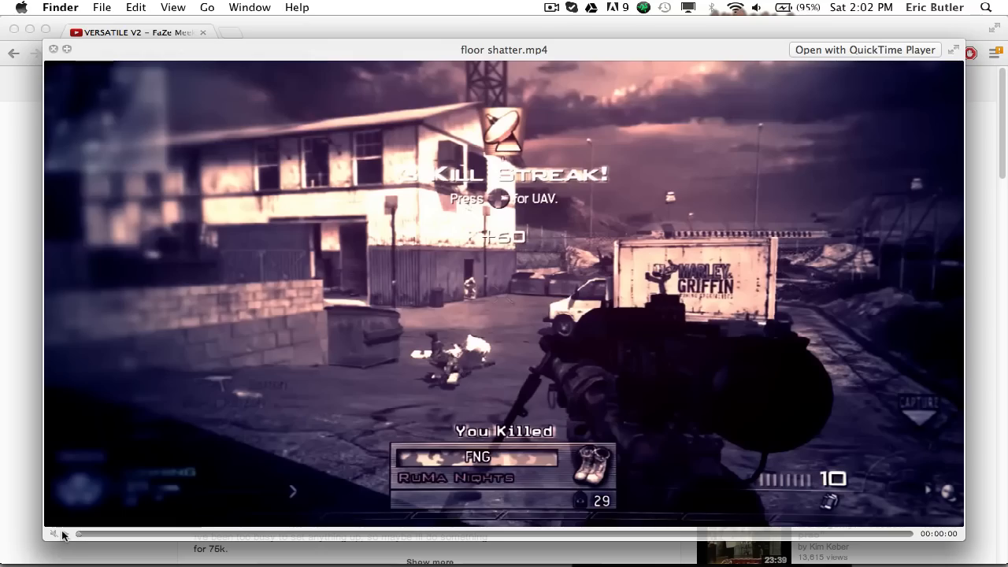
{"action": "left_click", "coordinate": [66, 533]}
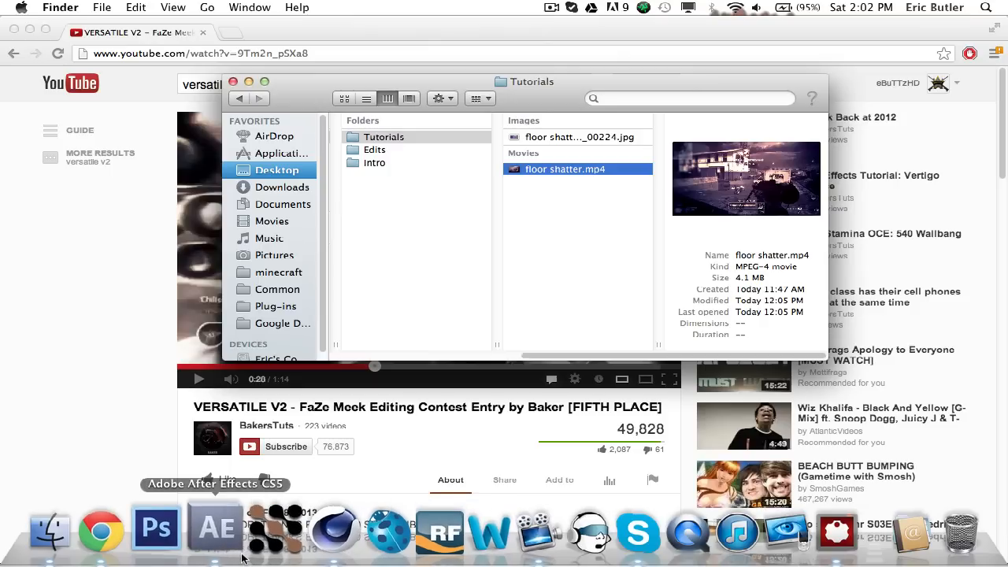
- In After Effects, view Black Solid 1's Element settings and scrub the scrapyard comp to a later frame
{"action": "left_click", "coordinate": [214, 527]}
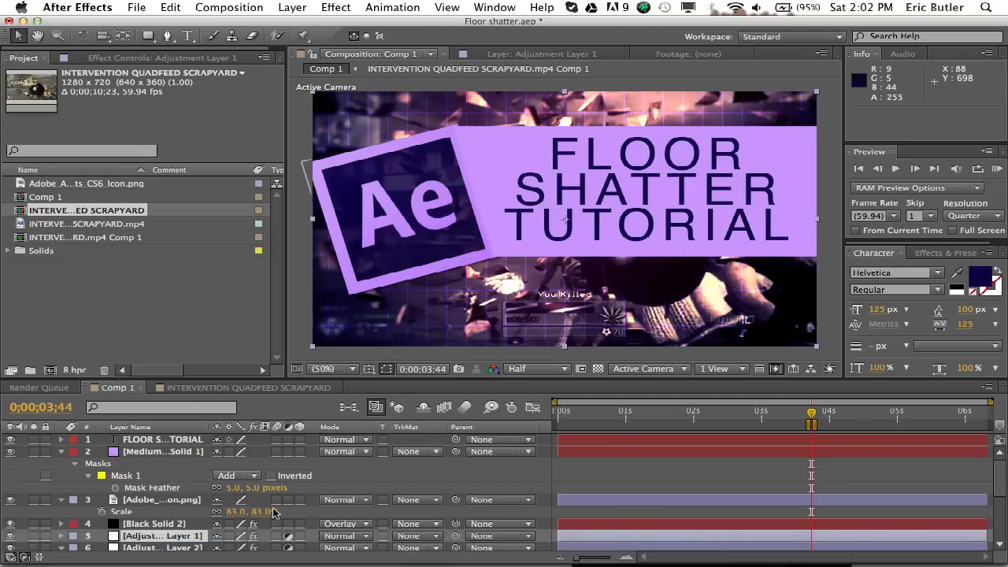
{"action": "left_click", "coordinate": [154, 523]}
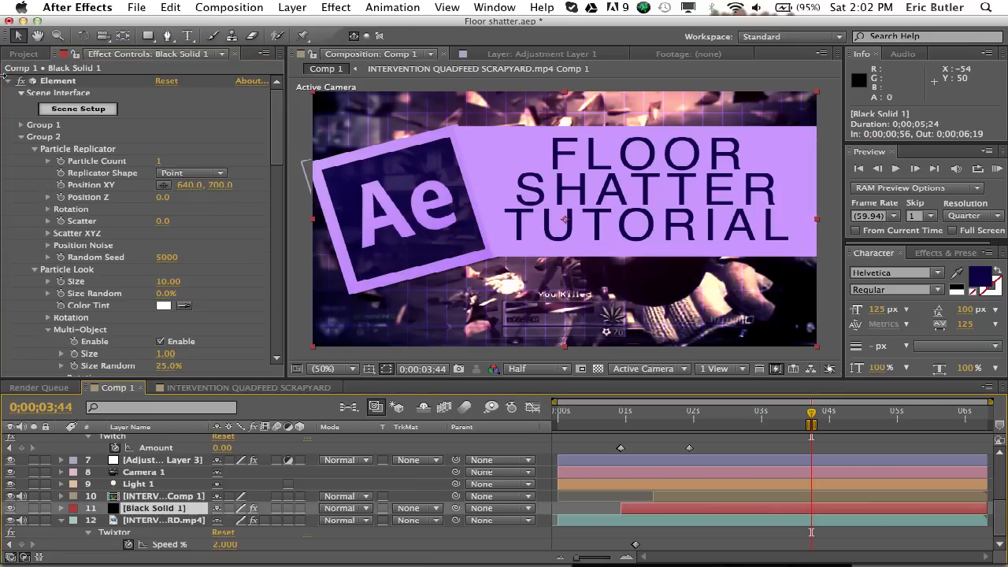
{"action": "mouse_move", "coordinate": [425, 234]}
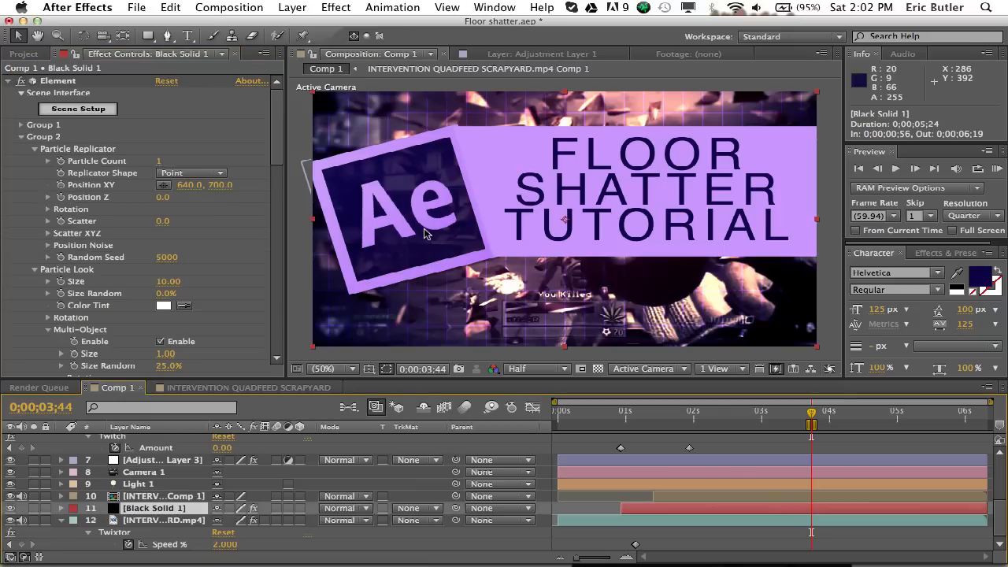
{"action": "mouse_move", "coordinate": [285, 393]}
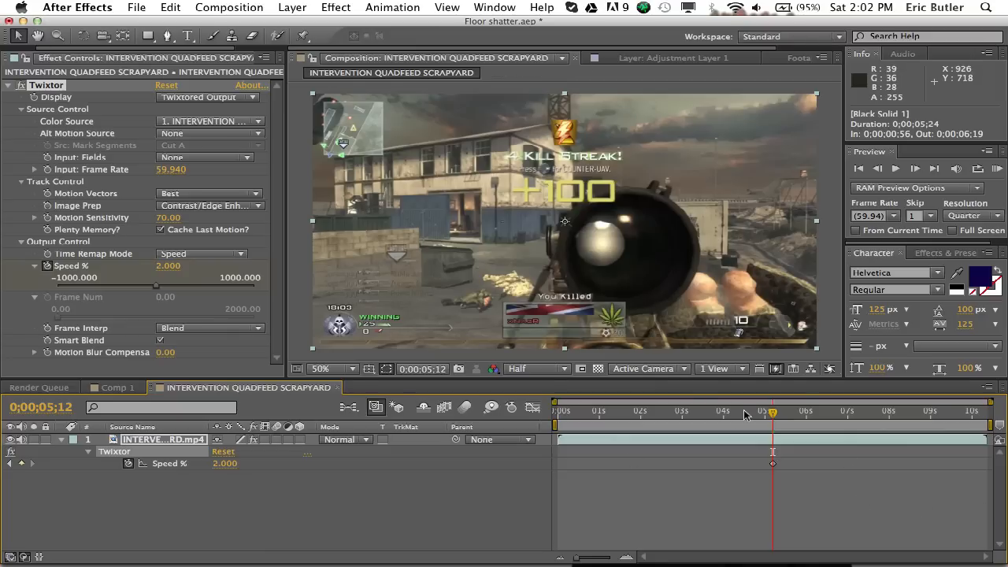
{"action": "left_click", "coordinate": [789, 410]}
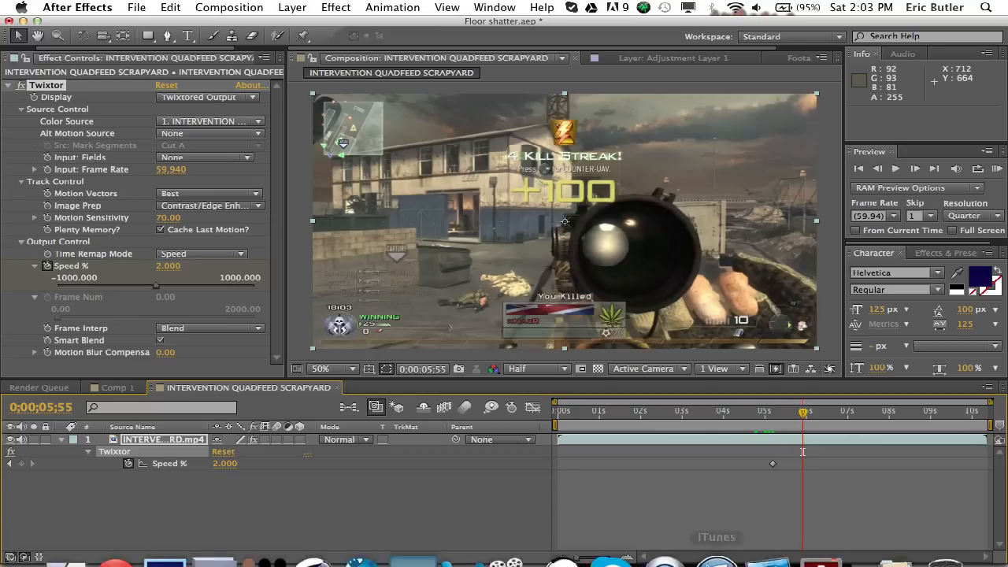
{"action": "mouse_move", "coordinate": [319, 528]}
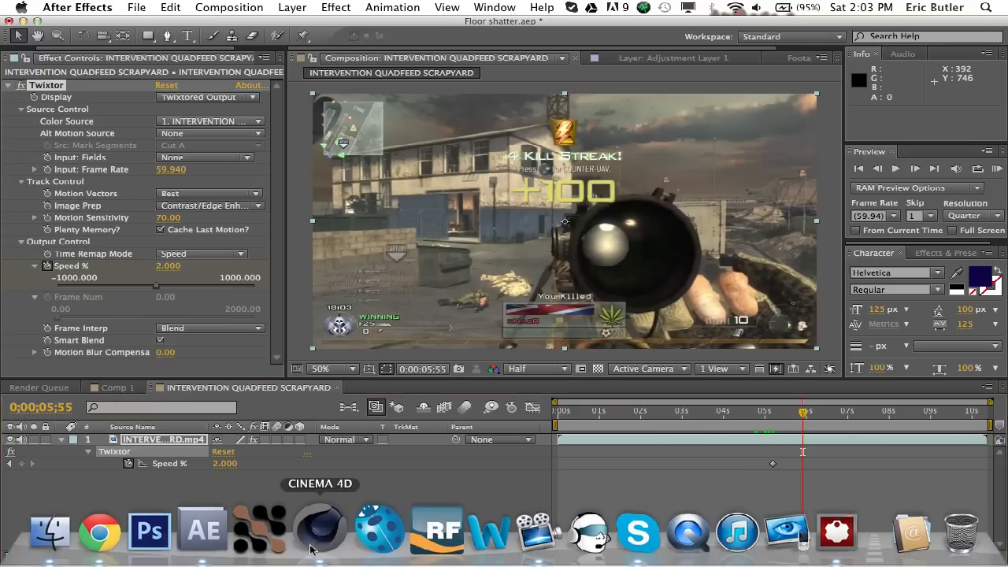
- Stretch the Cube along X and Z into a flat slab about 1550 by 1744 cm
{"action": "left_click", "coordinate": [320, 528]}
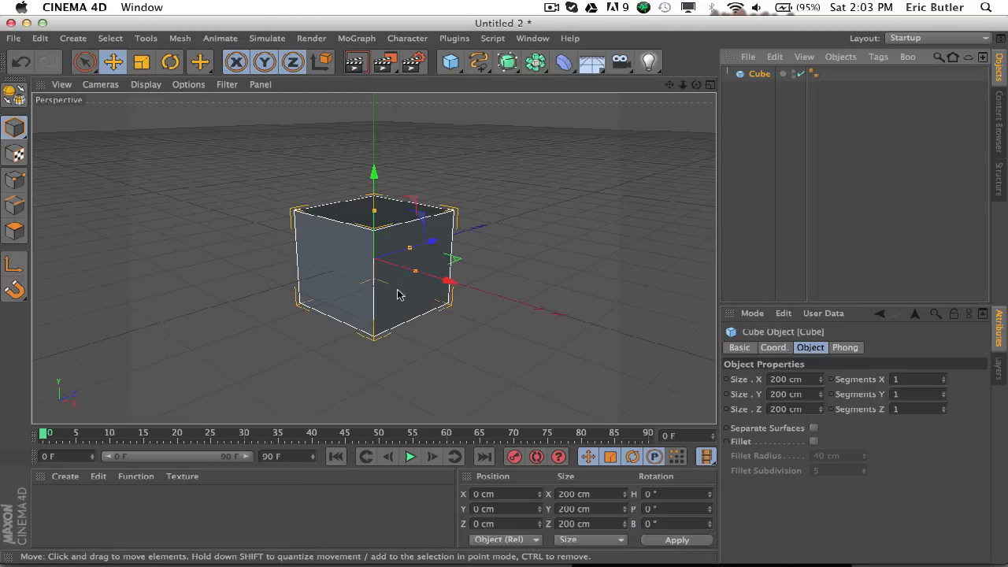
{"action": "left_click_drag", "start_coordinate": [446, 279], "coordinate": [504, 299]}
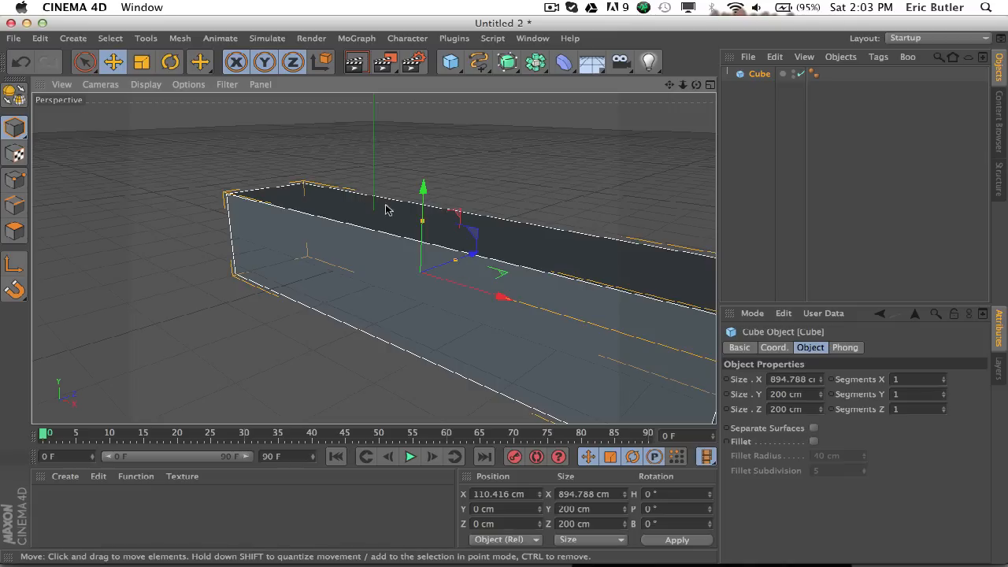
{"action": "key", "text": "cmd+z"}
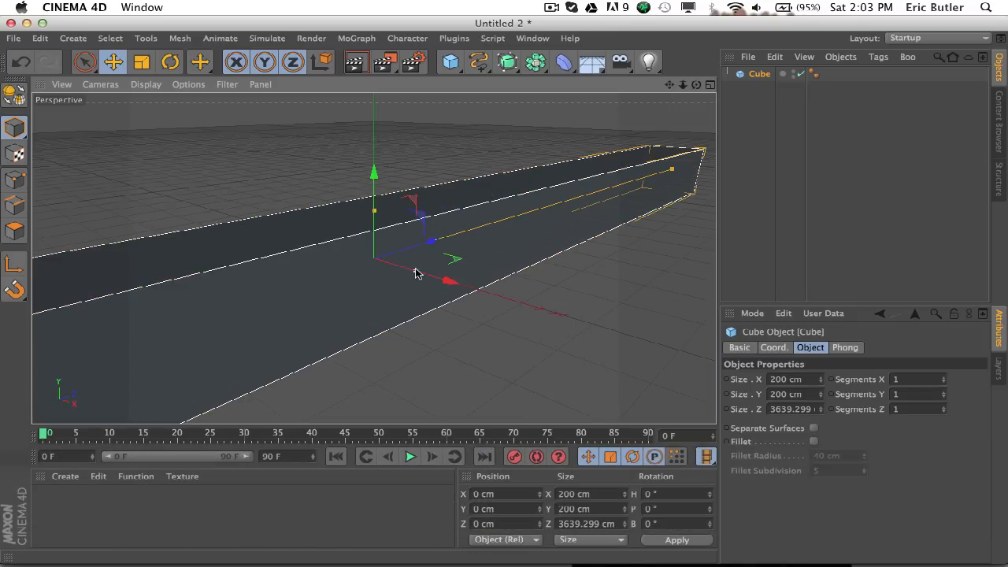
{"action": "left_click_drag", "start_coordinate": [449, 280], "coordinate": [541, 308]}
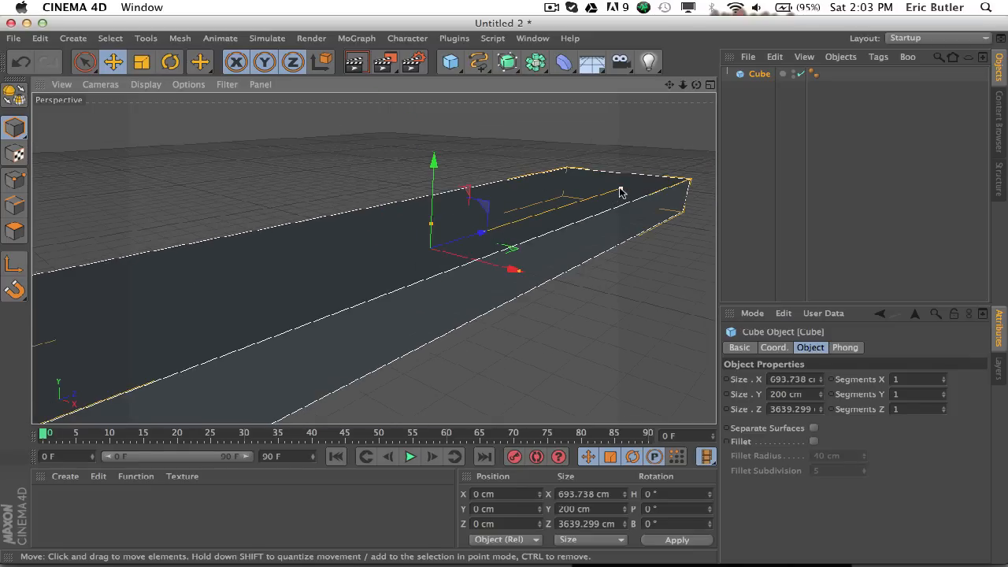
{"action": "left_click_drag", "start_coordinate": [622, 193], "coordinate": [520, 275]}
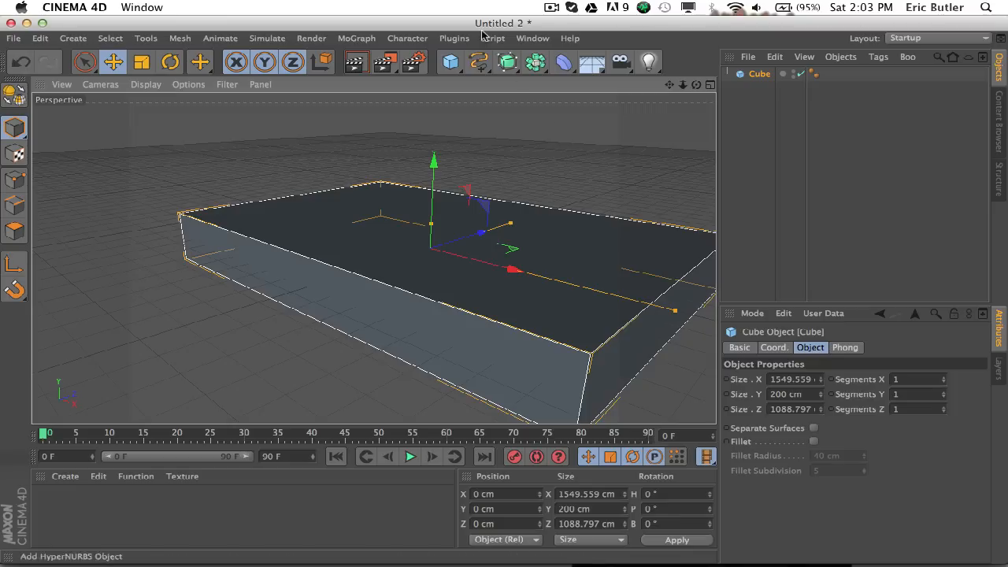
{"action": "left_click", "coordinate": [492, 38]}
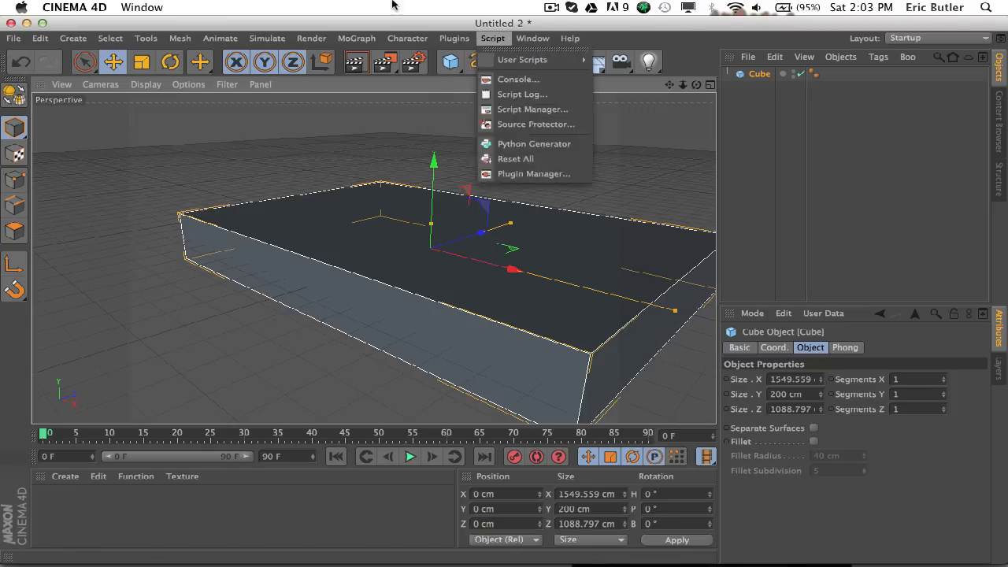
{"action": "left_click", "coordinate": [551, 7]}
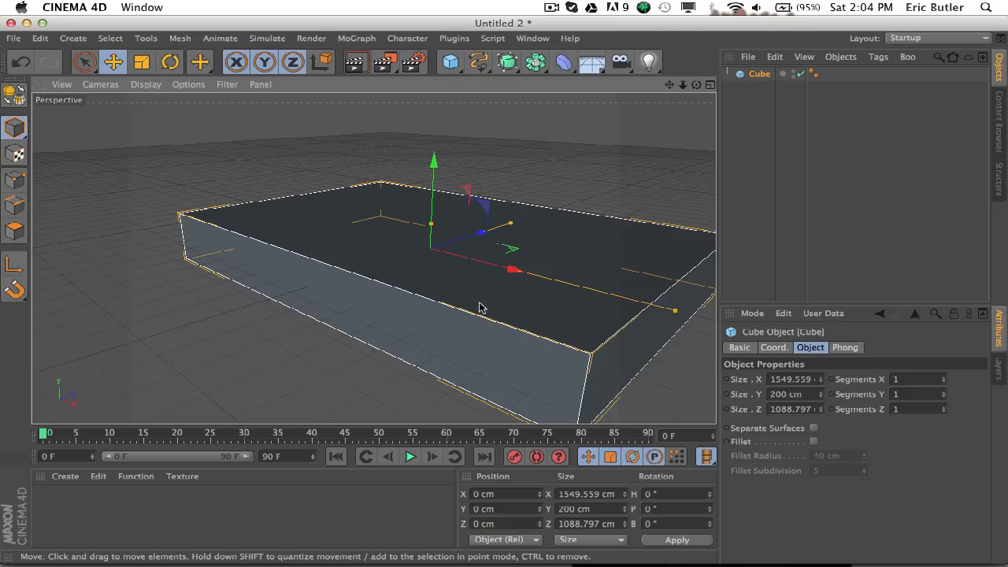
{"action": "mouse_move", "coordinate": [512, 226]}
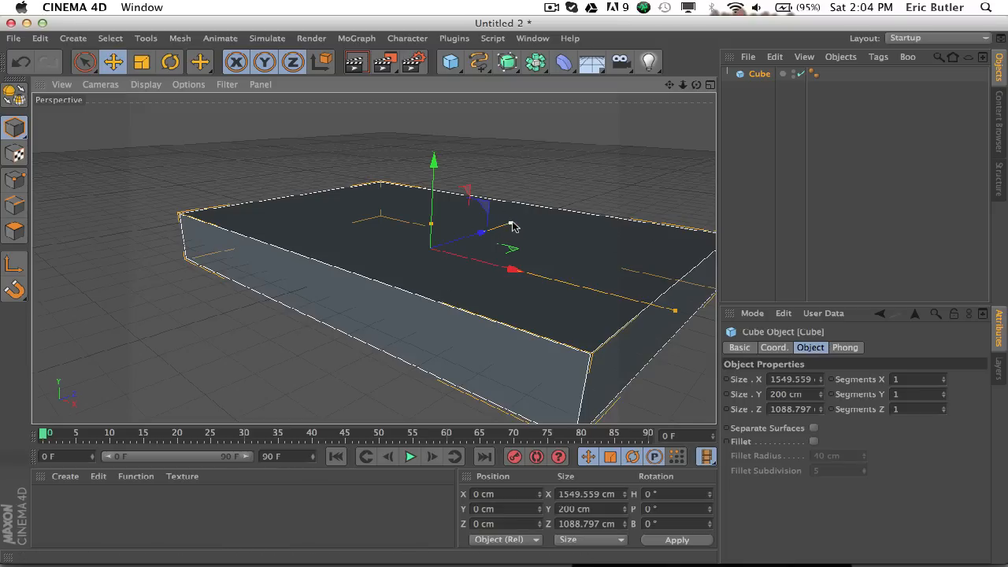
{"action": "left_click_drag", "start_coordinate": [488, 228], "coordinate": [547, 213]}
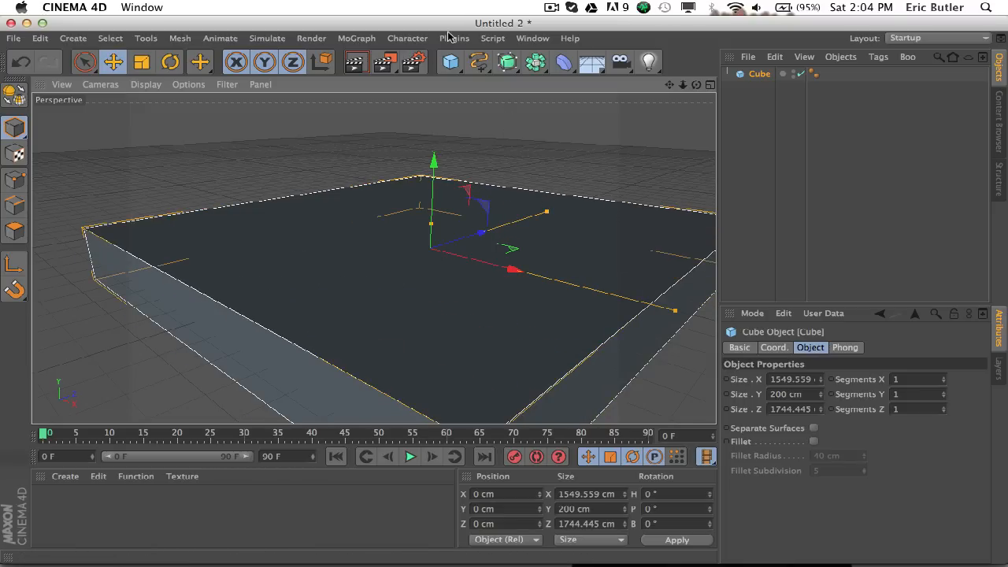
{"action": "left_click", "coordinate": [454, 38]}
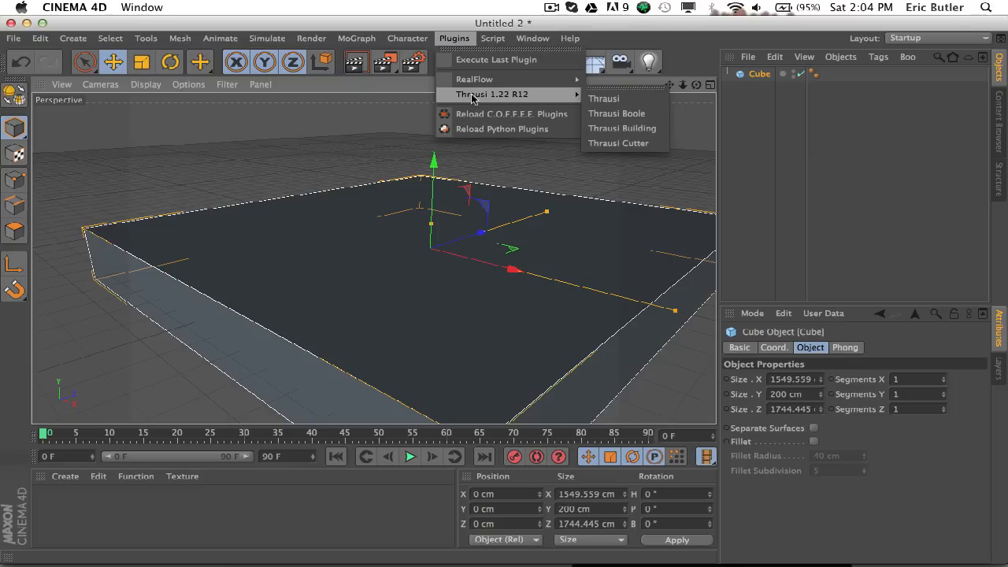
- Open the Thrausi plugin and set Pieces to 500 in Random mode
{"action": "left_click", "coordinate": [603, 98]}
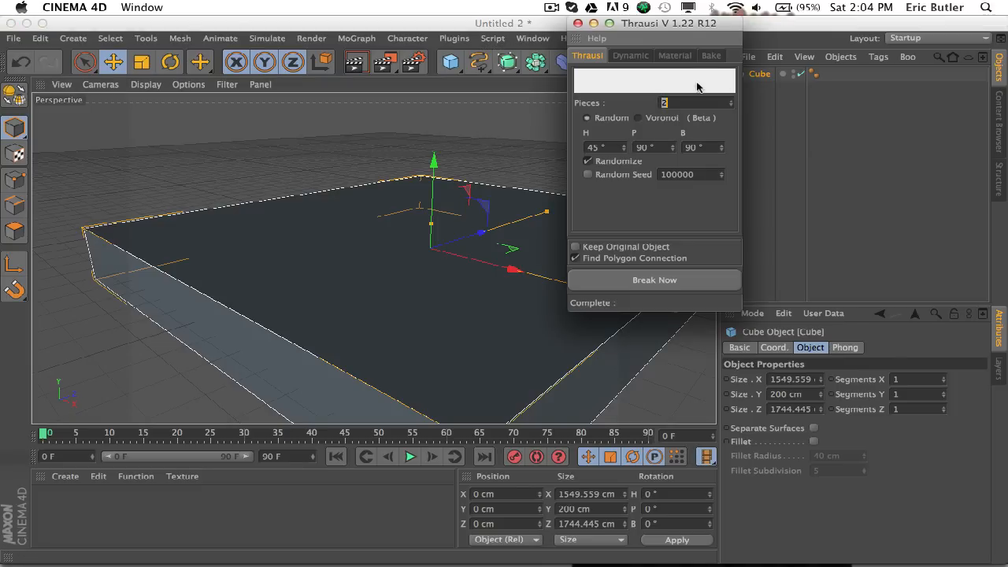
{"action": "type", "text": "500"}
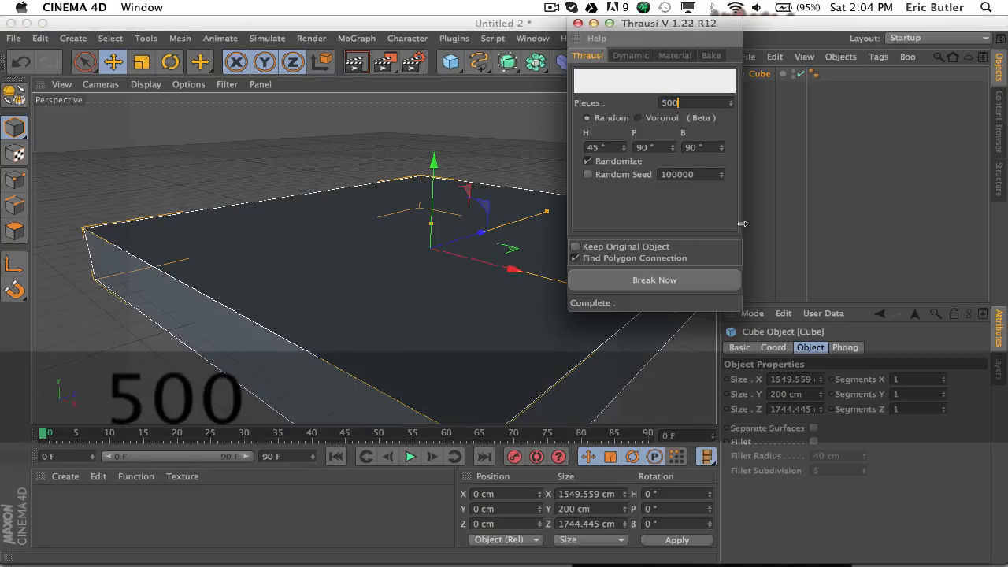
{"action": "left_click", "coordinate": [654, 279]}
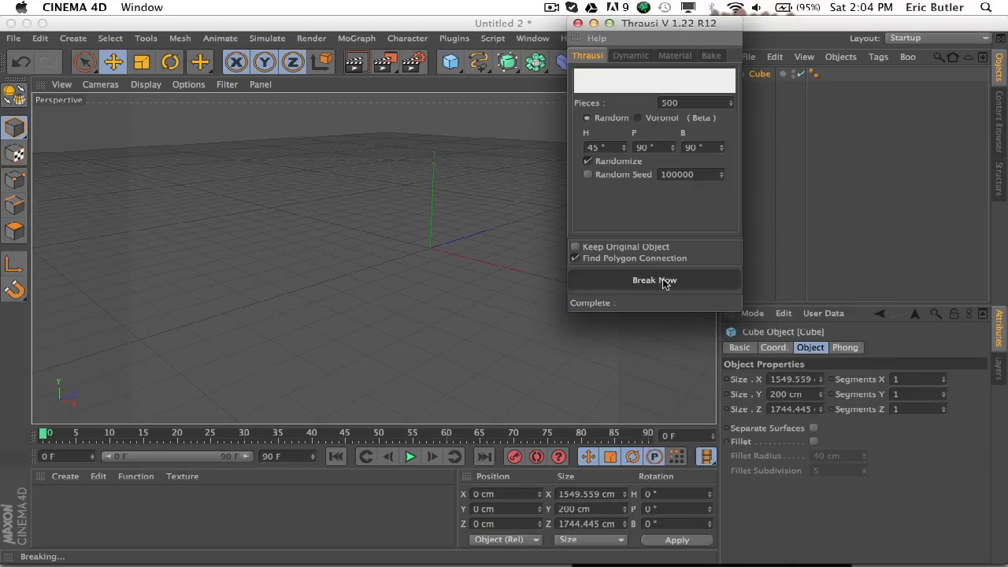
- Break the slab into the 498-piece Cube_Thrausi_498 object with inside and outside materials
{"action": "left_click", "coordinate": [655, 281]}
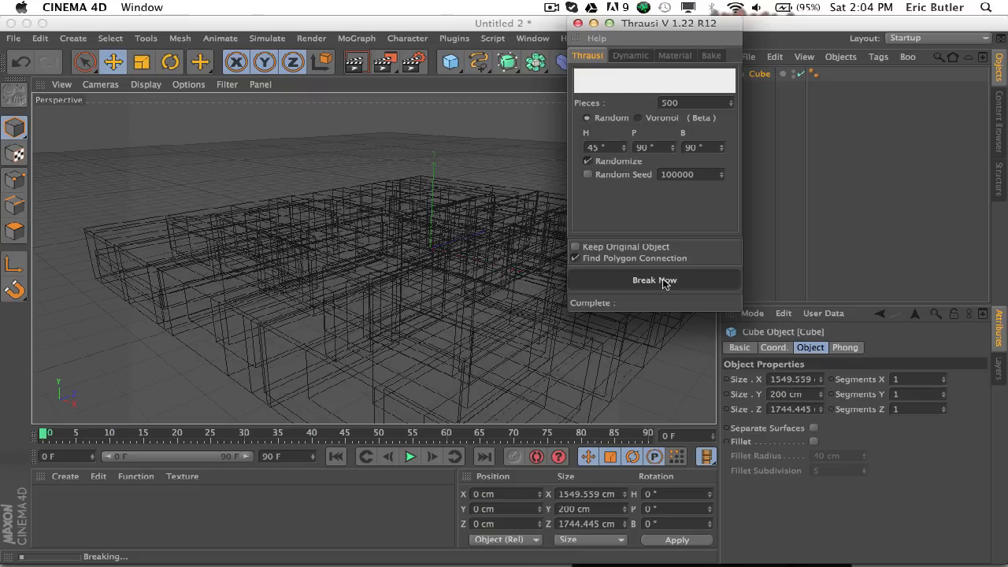
{"action": "left_click", "coordinate": [654, 280]}
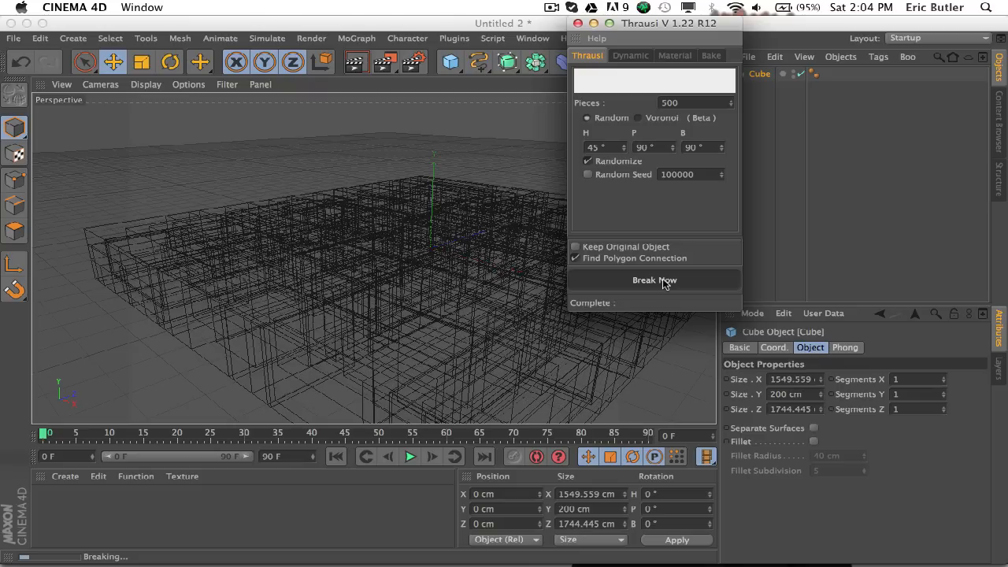
{"action": "left_click", "coordinate": [654, 280]}
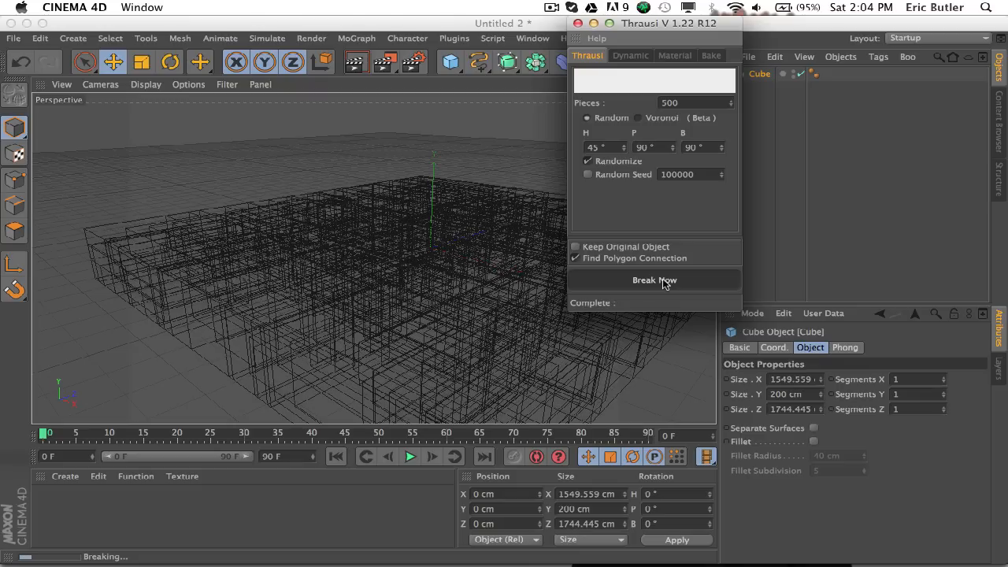
{"action": "left_click", "coordinate": [655, 280]}
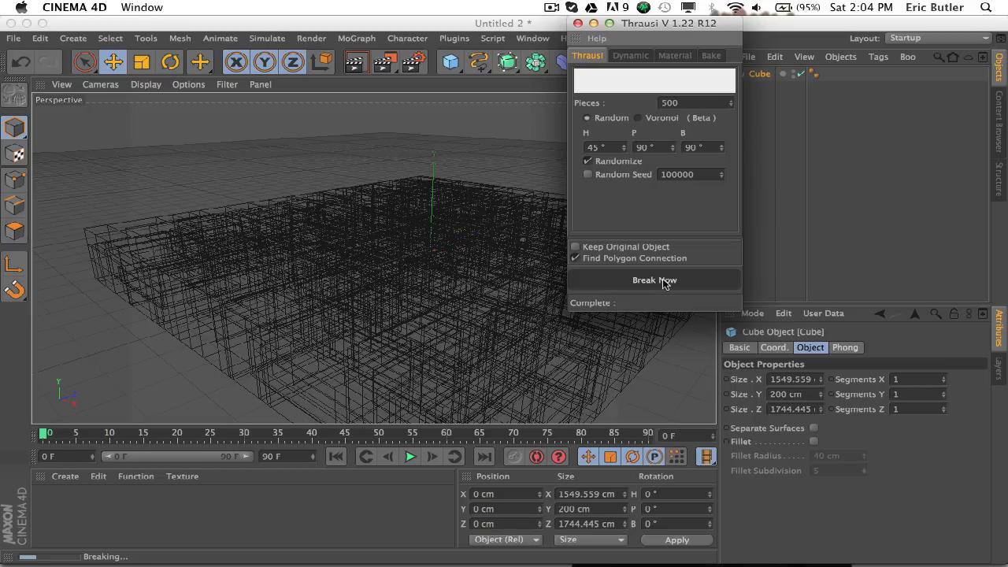
{"action": "left_click", "coordinate": [654, 280]}
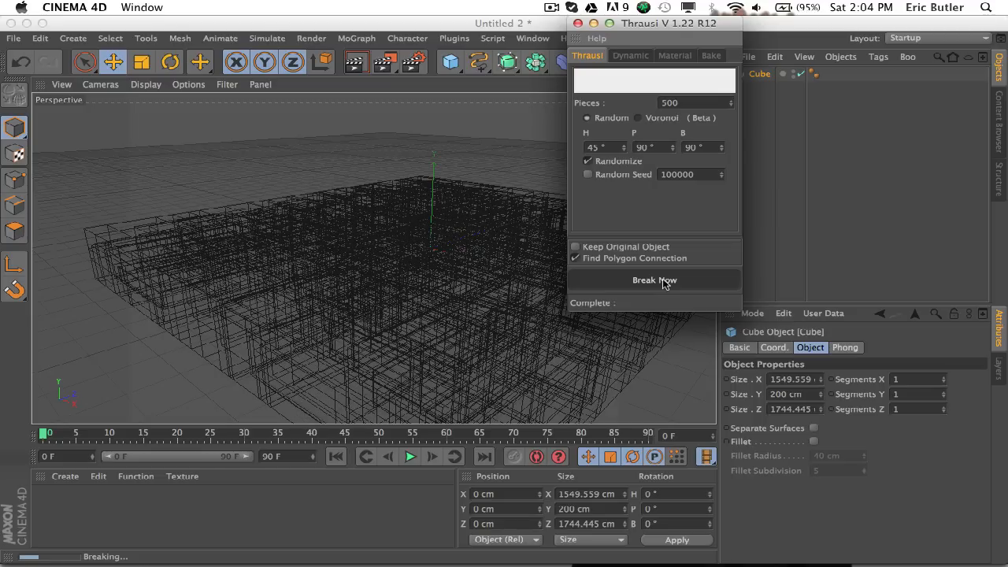
{"action": "left_click", "coordinate": [654, 280]}
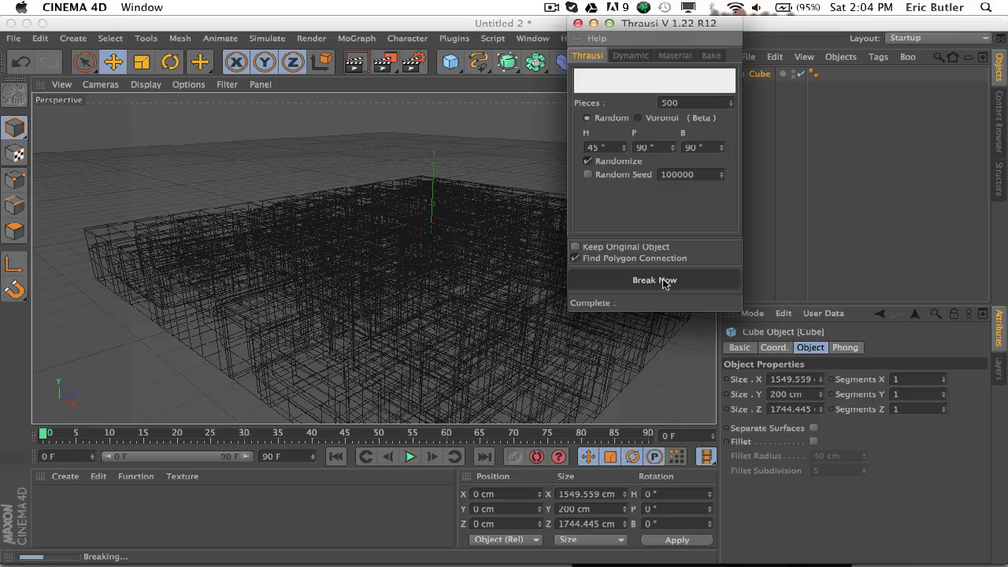
{"action": "left_click", "coordinate": [654, 279]}
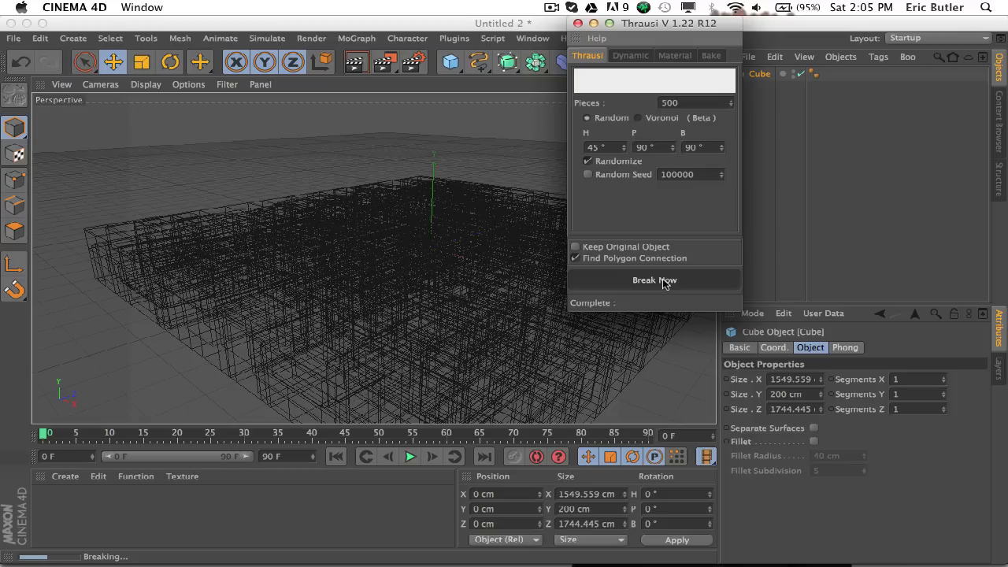
{"action": "left_click", "coordinate": [654, 279]}
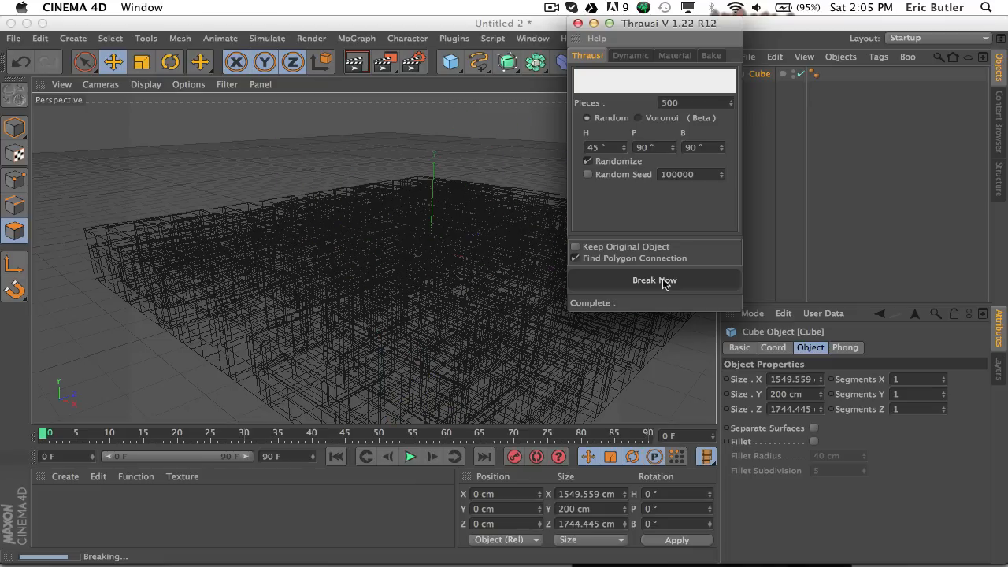
{"action": "left_click", "coordinate": [653, 280]}
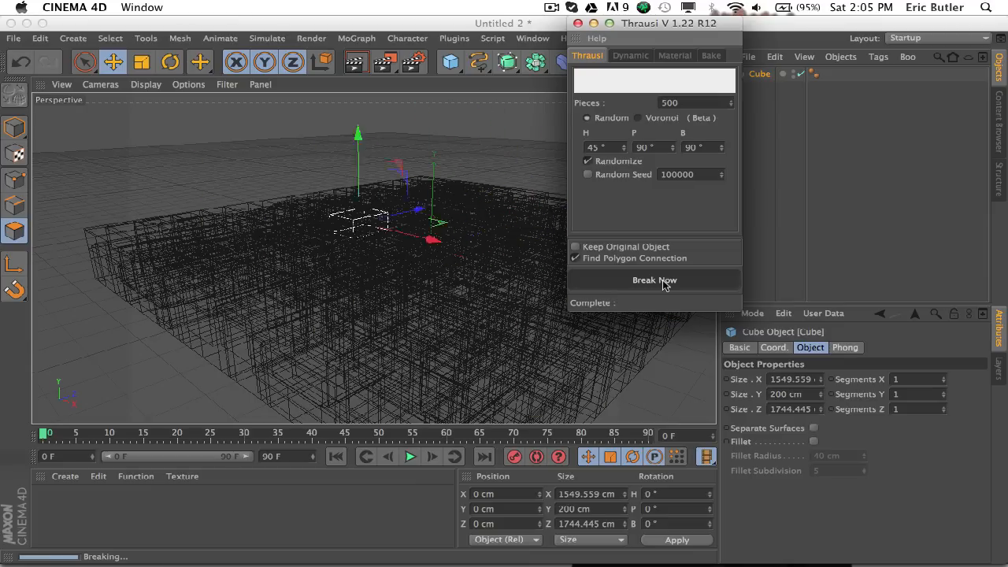
{"action": "left_click", "coordinate": [654, 280]}
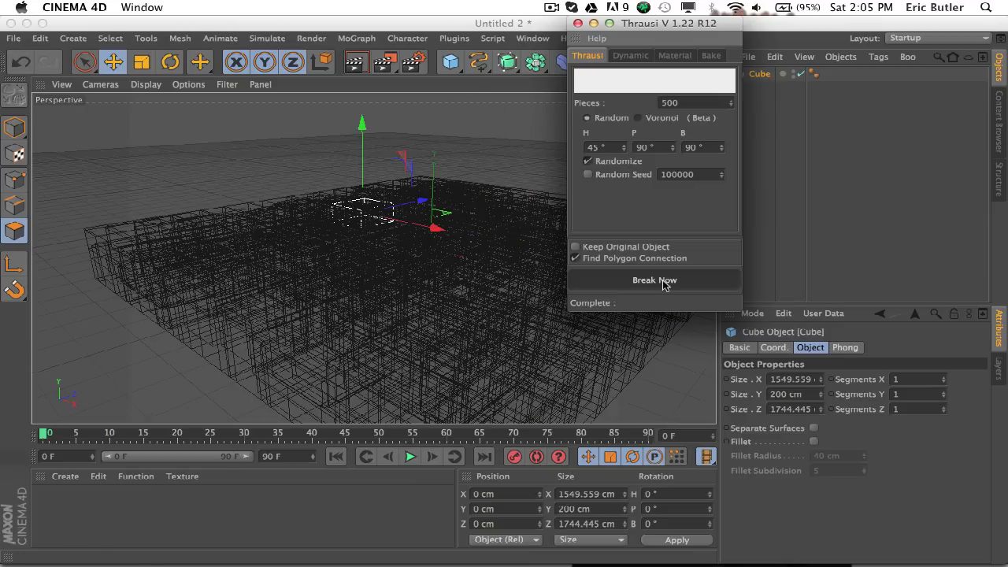
{"action": "left_click", "coordinate": [654, 279]}
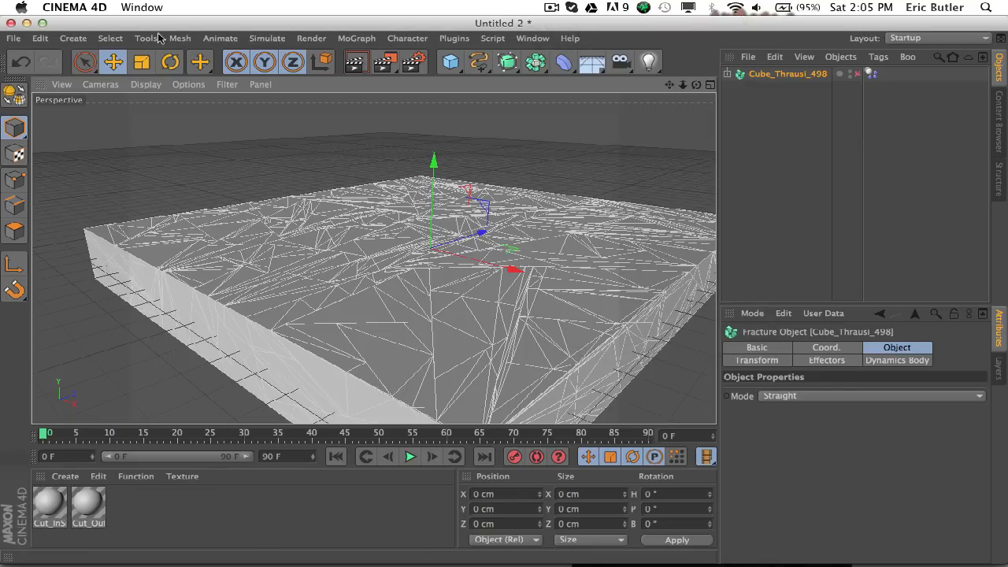
- Save the shattered scene to the Desktop as Tutorial.c4d
{"action": "left_click", "coordinate": [13, 38]}
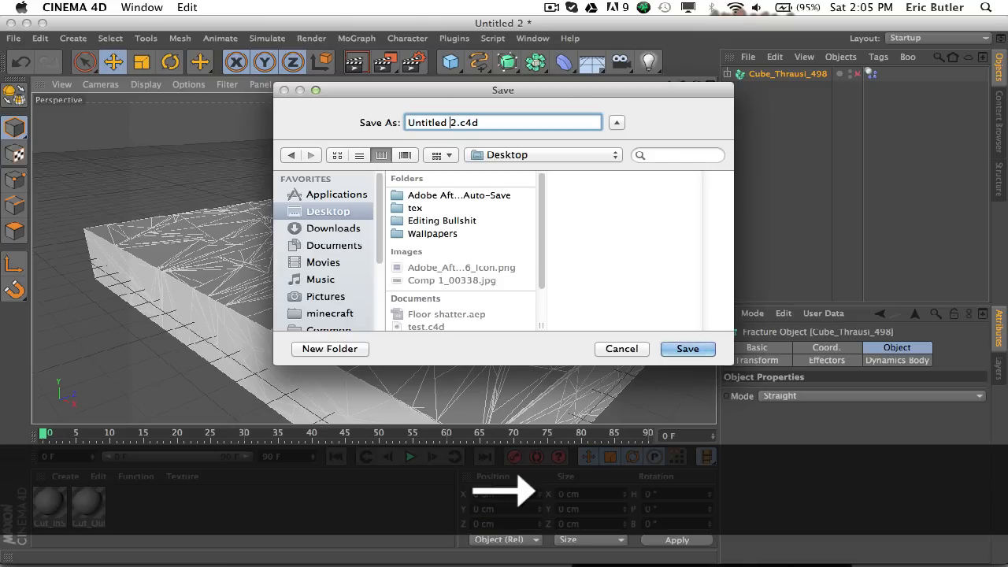
{"action": "left_click", "coordinate": [502, 122]}
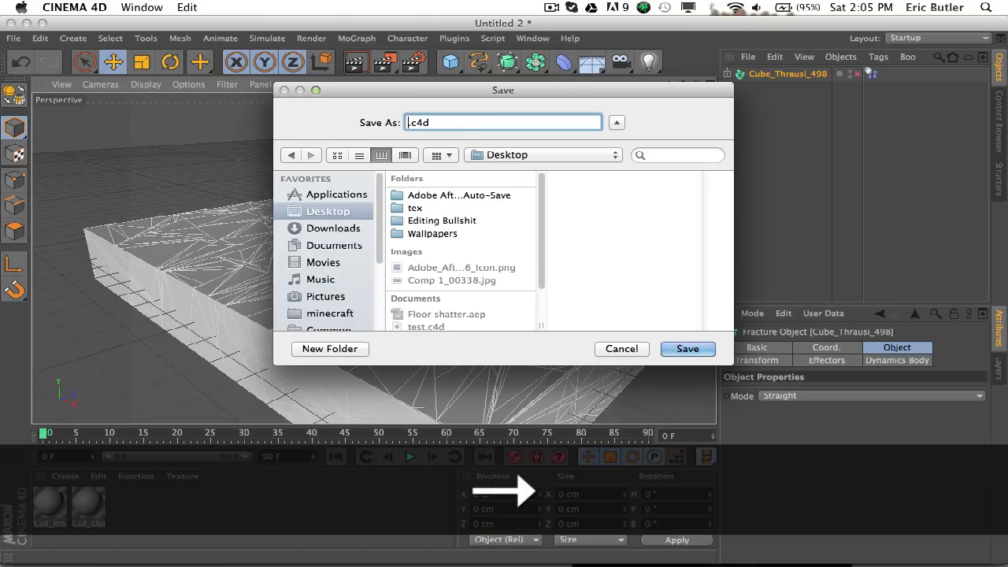
{"action": "type", "text": "Tutorial"}
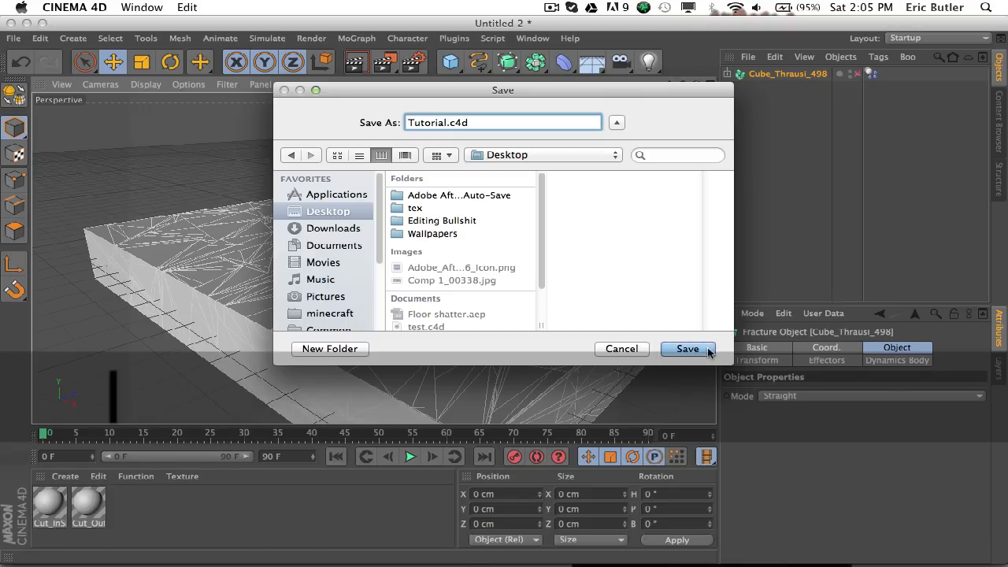
{"action": "left_click", "coordinate": [686, 348]}
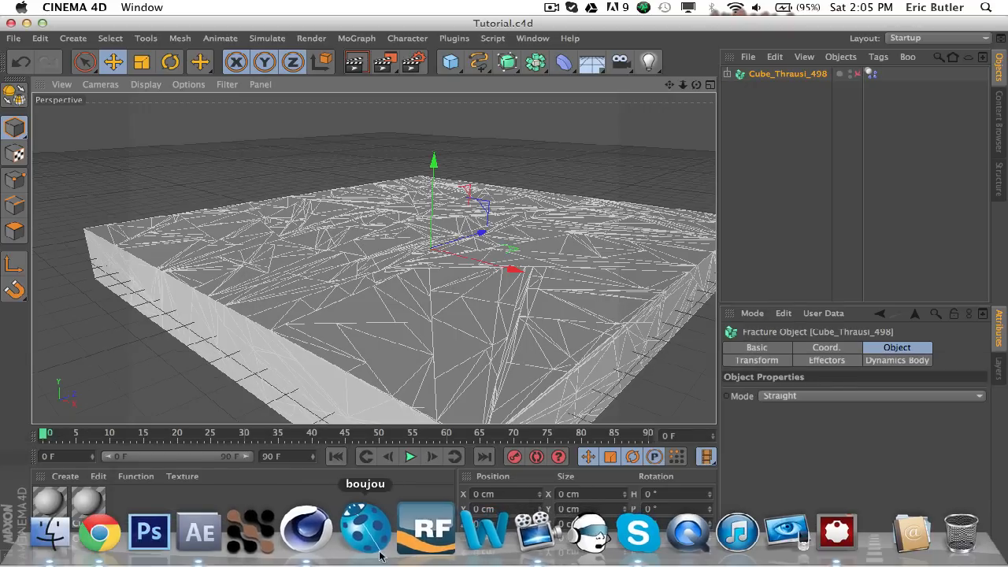
- Return to After Effects and set the current time to 0;00;05;12
{"action": "left_click", "coordinate": [199, 530]}
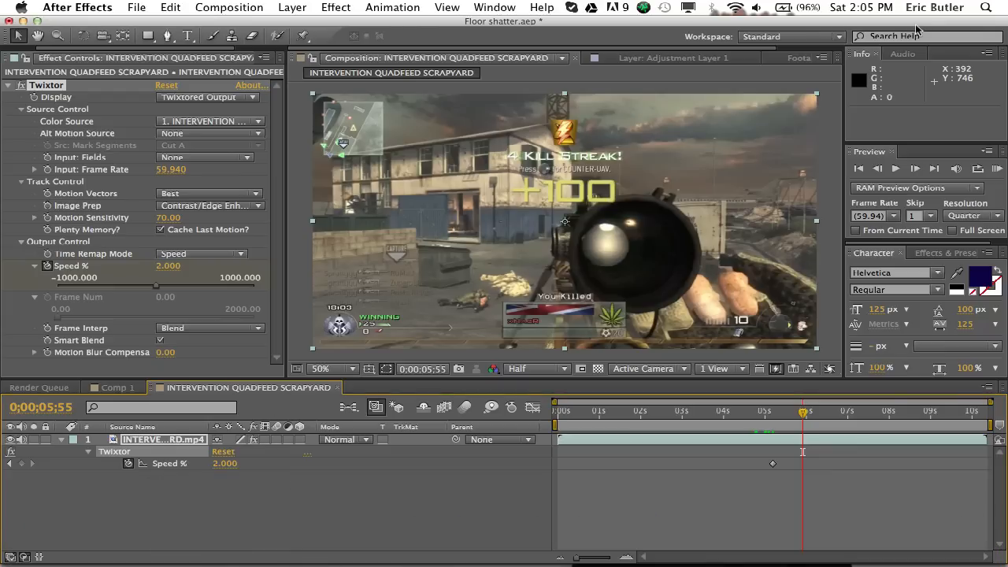
{"action": "mouse_move", "coordinate": [826, 212]}
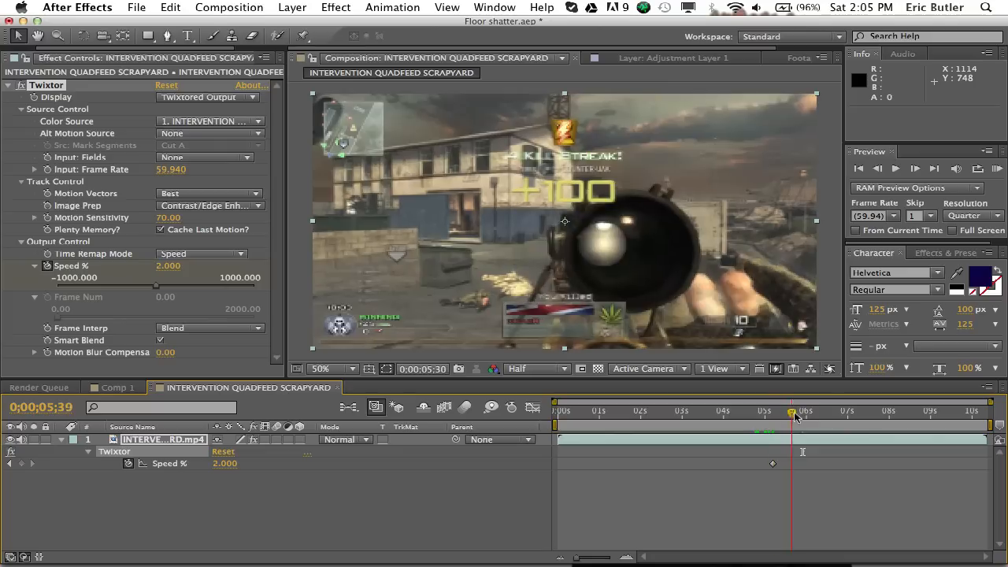
{"action": "left_click_drag", "start_coordinate": [788, 410], "coordinate": [771, 411]}
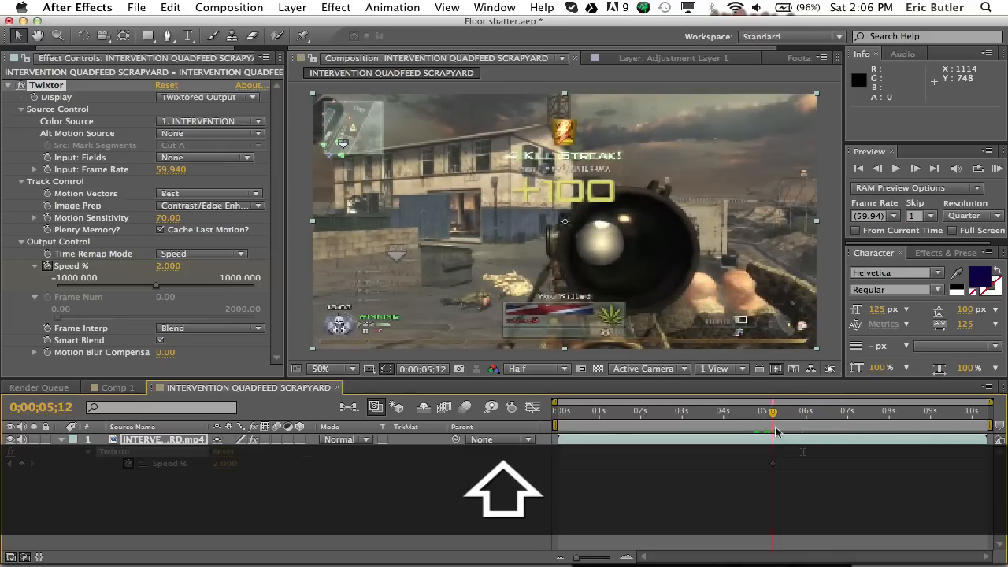
- Create a black comp-size 1280×720 solid named Element
{"action": "left_click", "coordinate": [292, 8]}
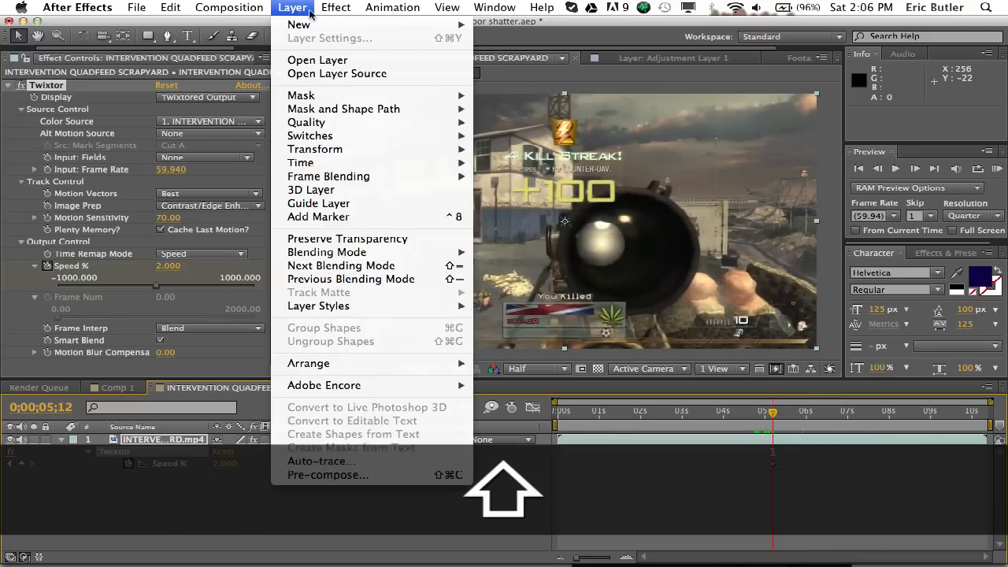
{"action": "mouse_move", "coordinate": [299, 24]}
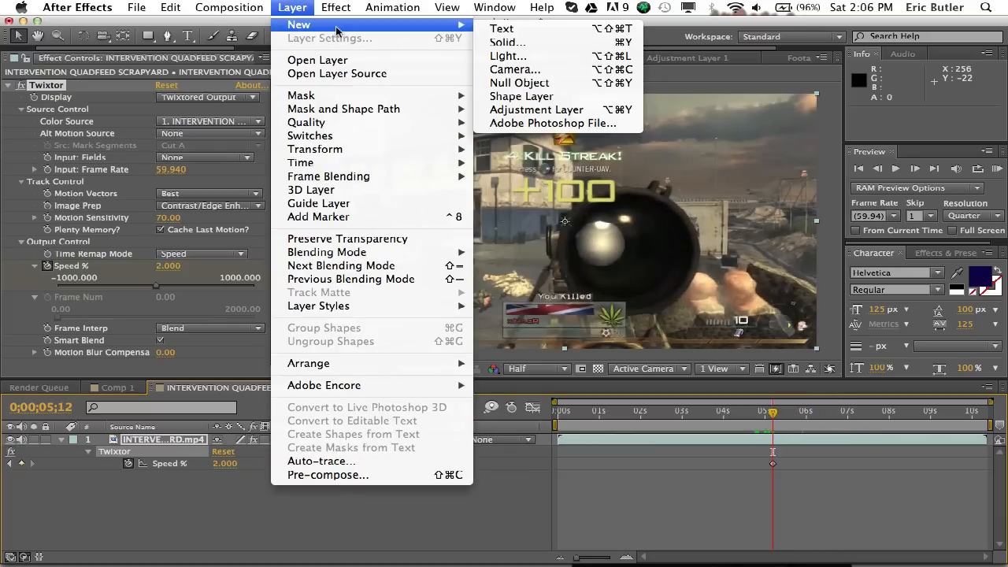
{"action": "mouse_move", "coordinate": [502, 42]}
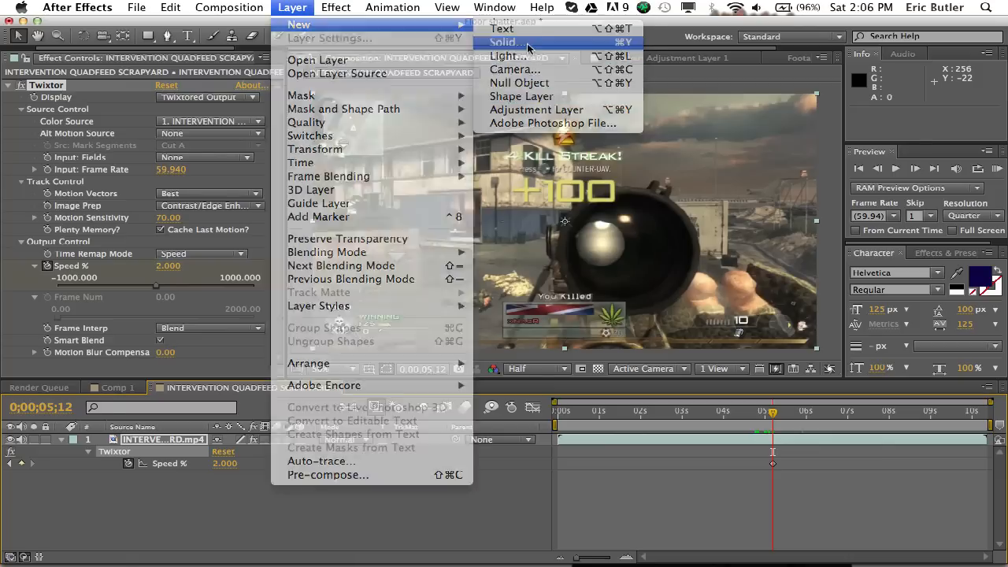
{"action": "left_click", "coordinate": [504, 42]}
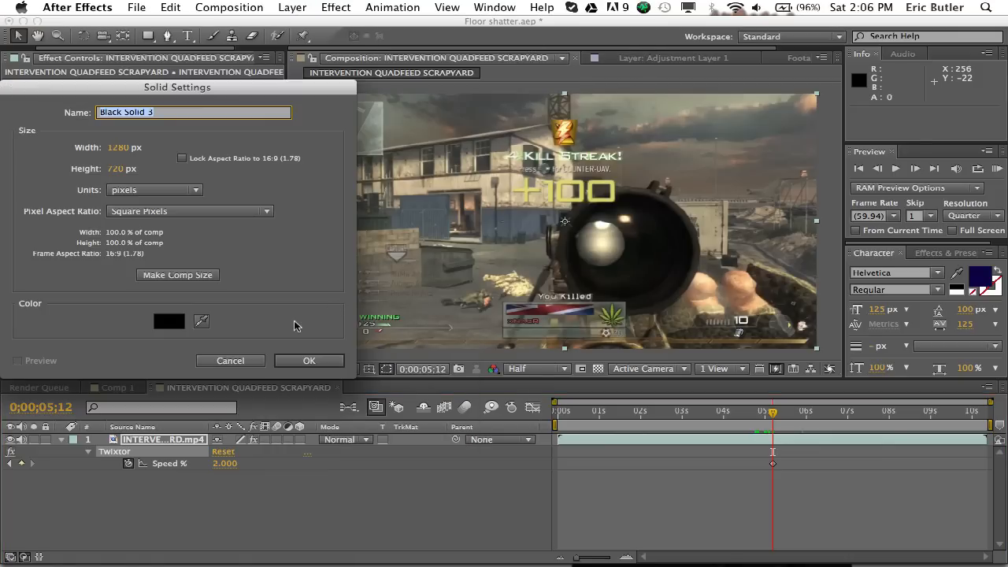
{"action": "type", "text": "Element"}
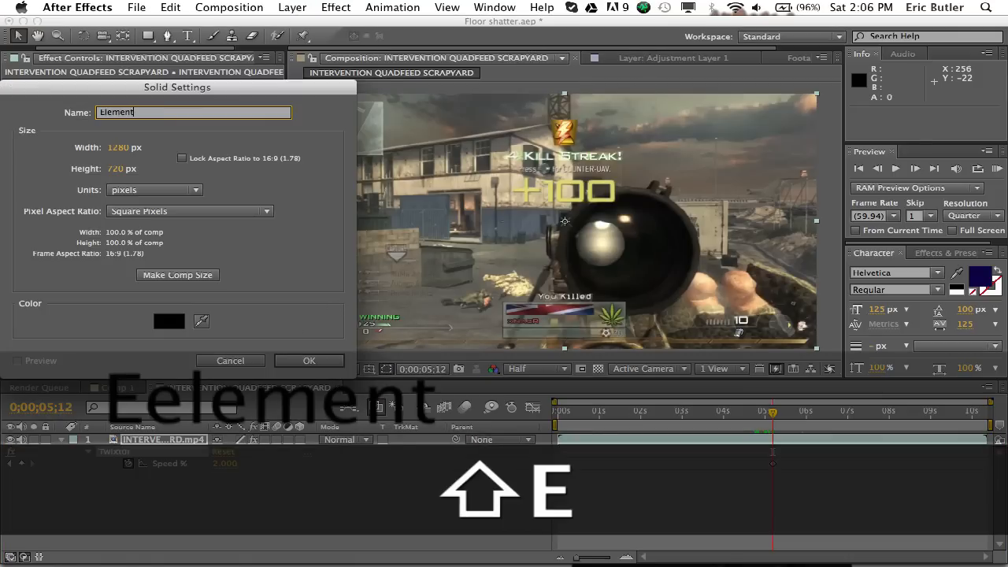
{"action": "left_click", "coordinate": [308, 361]}
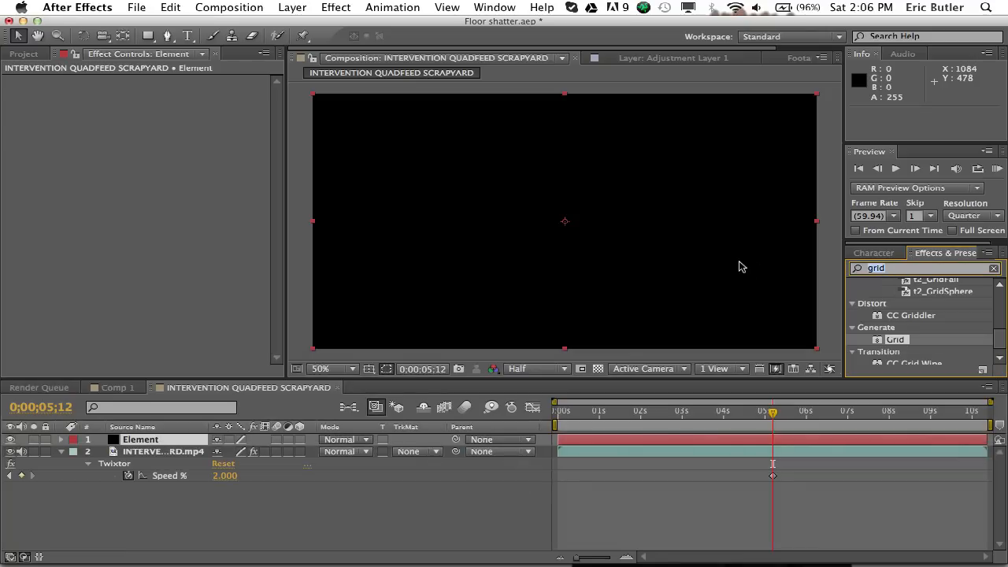
- Search 'elem' in Effects & Presets and apply Video Copilot's Element to the solid
{"action": "type", "text": "elem"}
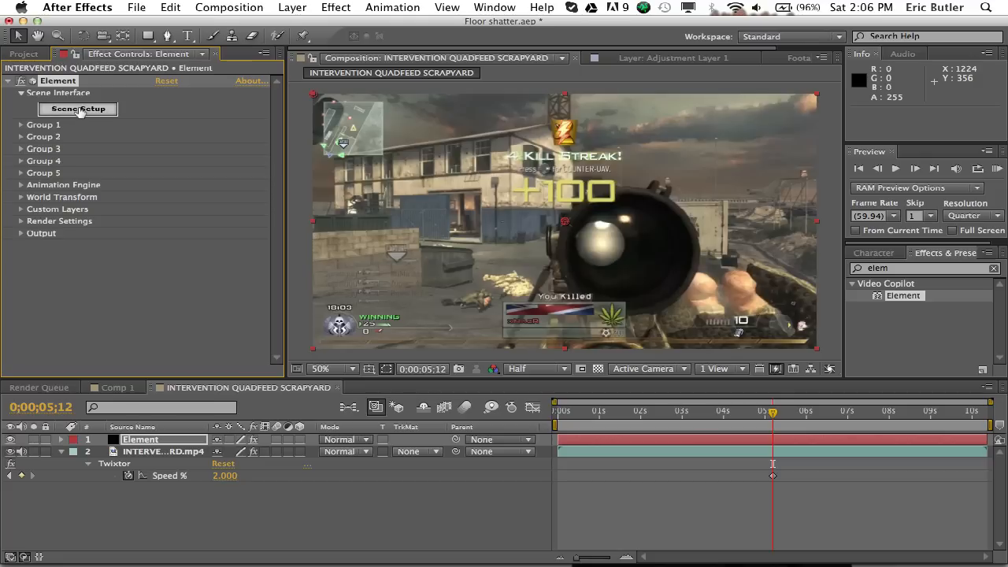
{"action": "mouse_move", "coordinate": [476, 563]}
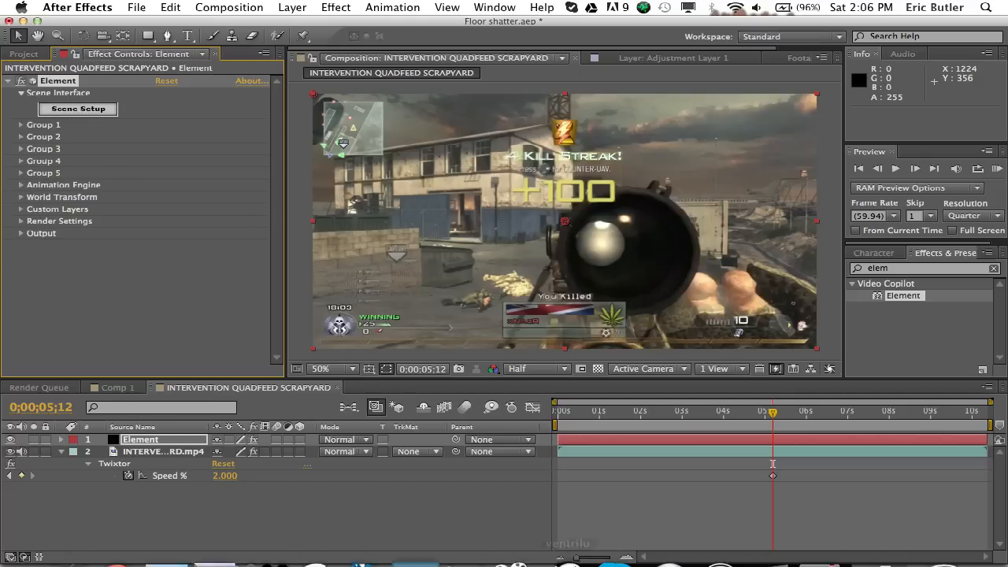
- In Element 3D Scene Setup, import Tutorial.c4d from the Desktop
{"action": "left_click", "coordinate": [77, 109]}
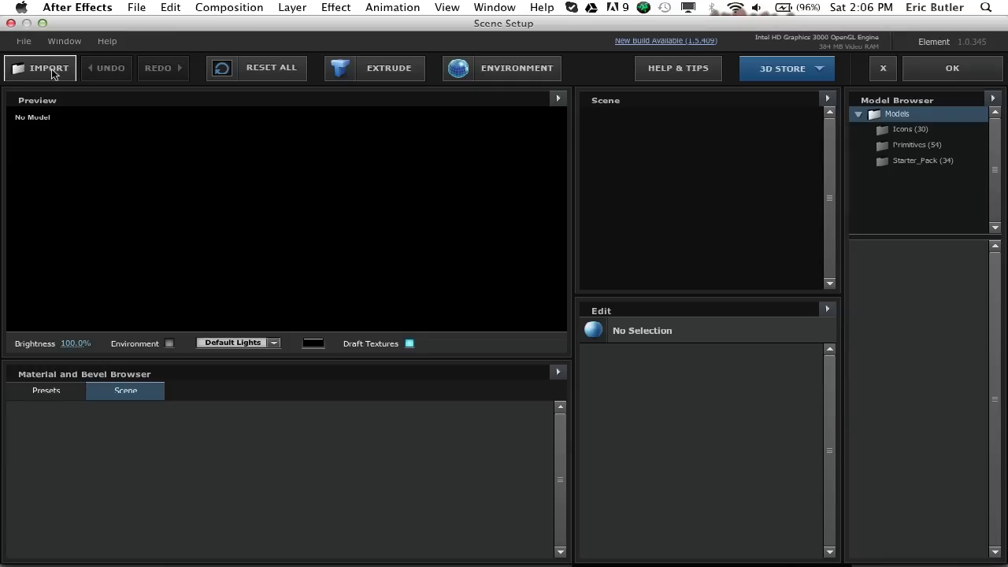
{"action": "left_click", "coordinate": [40, 67]}
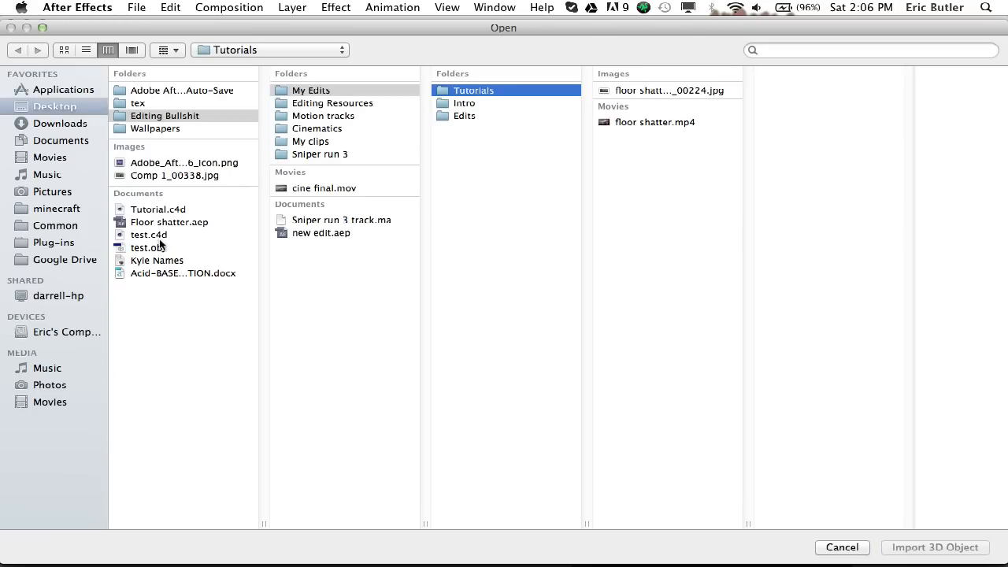
{"action": "left_click", "coordinate": [158, 208]}
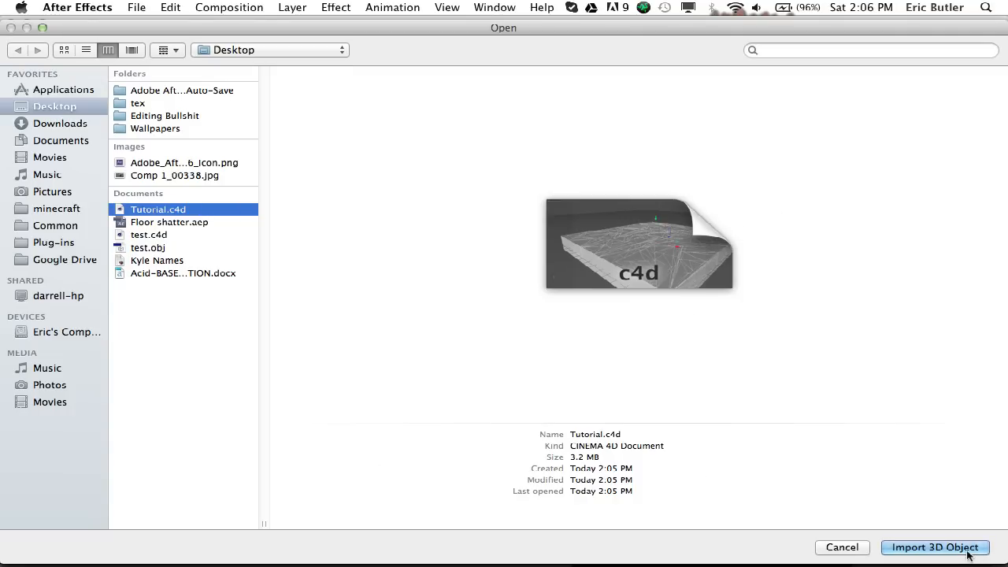
{"action": "left_click", "coordinate": [935, 547]}
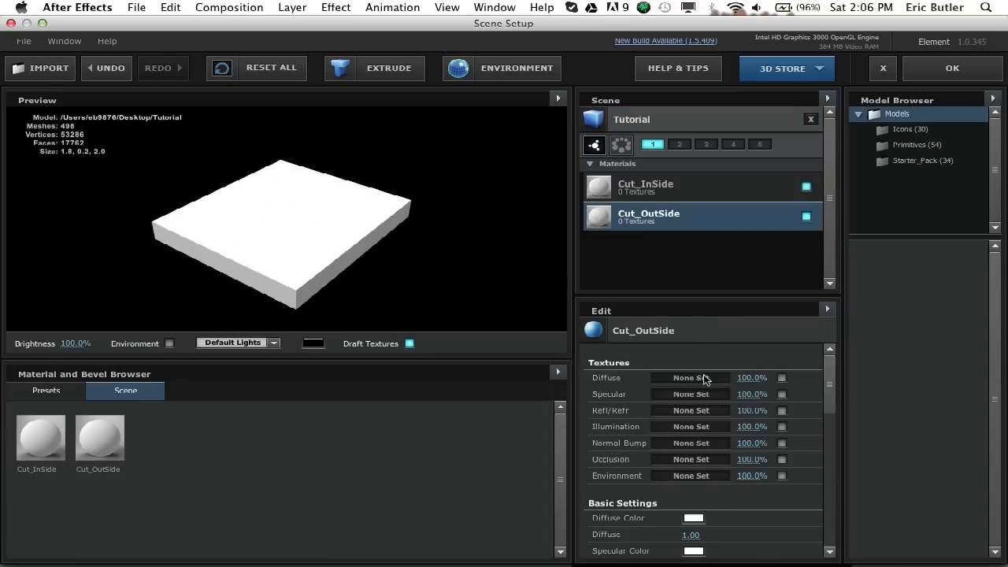
- Load Desktop's Comp 1_00338.jpg as the Cut_OutSide diffuse texture
{"action": "left_click", "coordinate": [689, 377]}
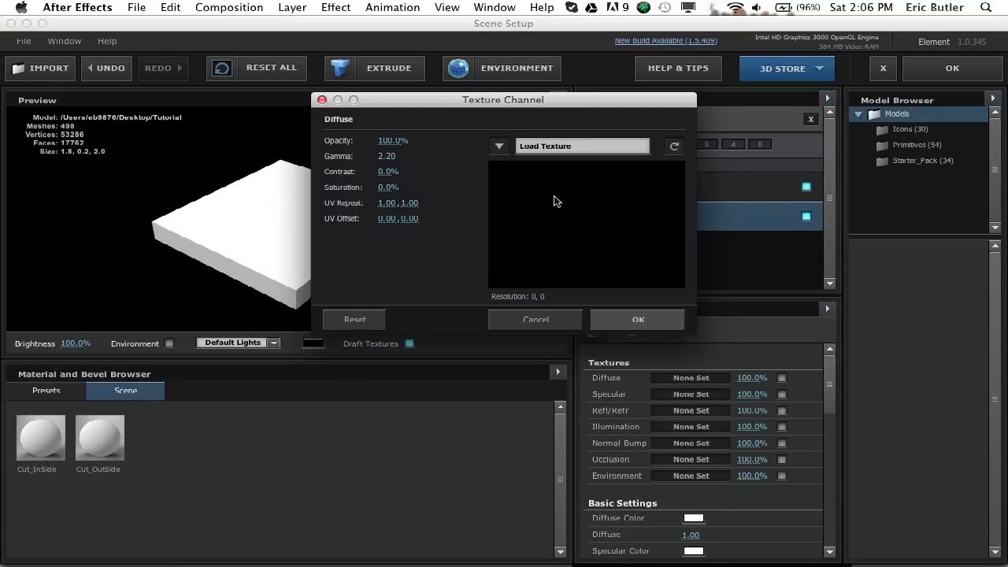
{"action": "left_click", "coordinate": [535, 319]}
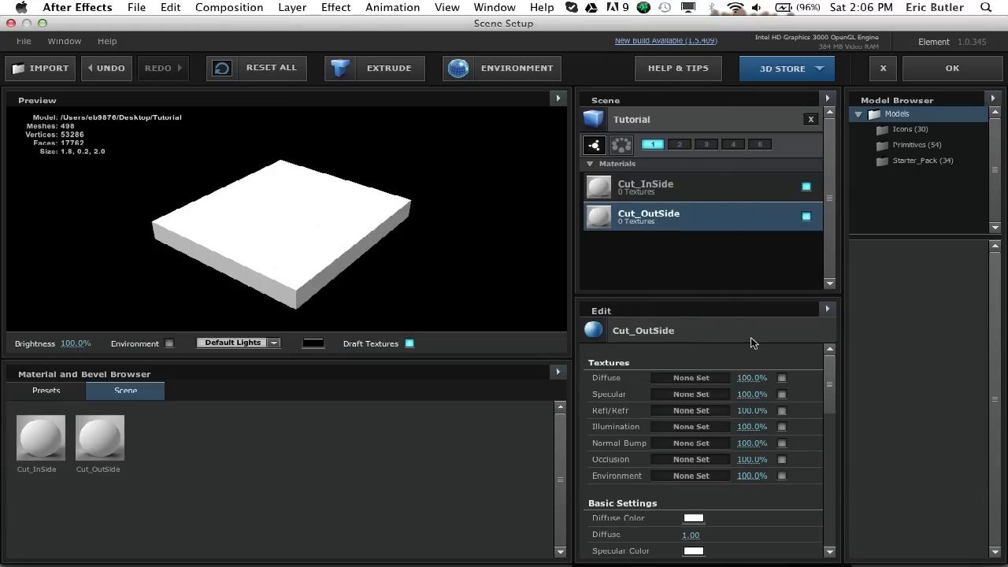
{"action": "mouse_move", "coordinate": [734, 371]}
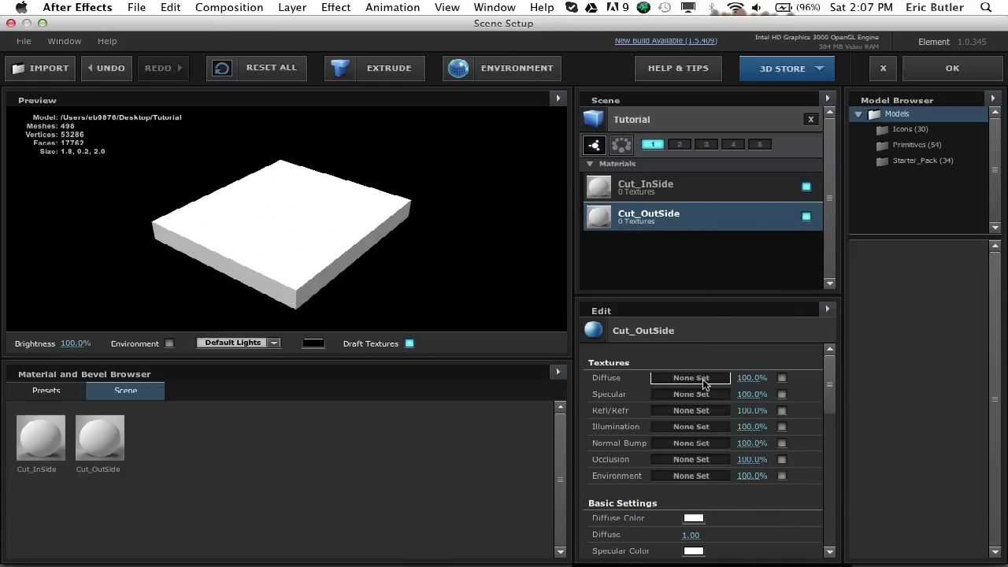
{"action": "left_click", "coordinate": [689, 377]}
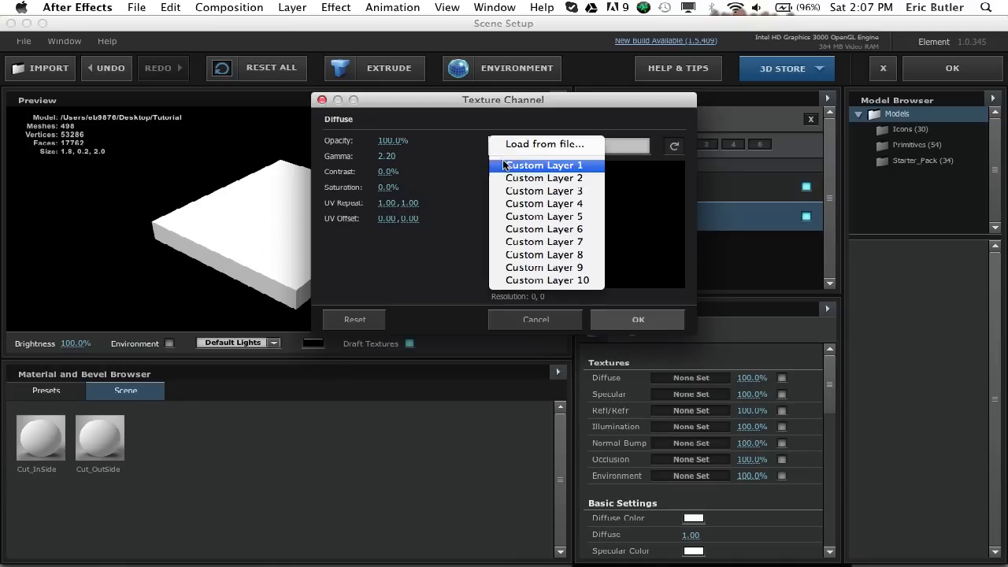
{"action": "left_click", "coordinate": [545, 144]}
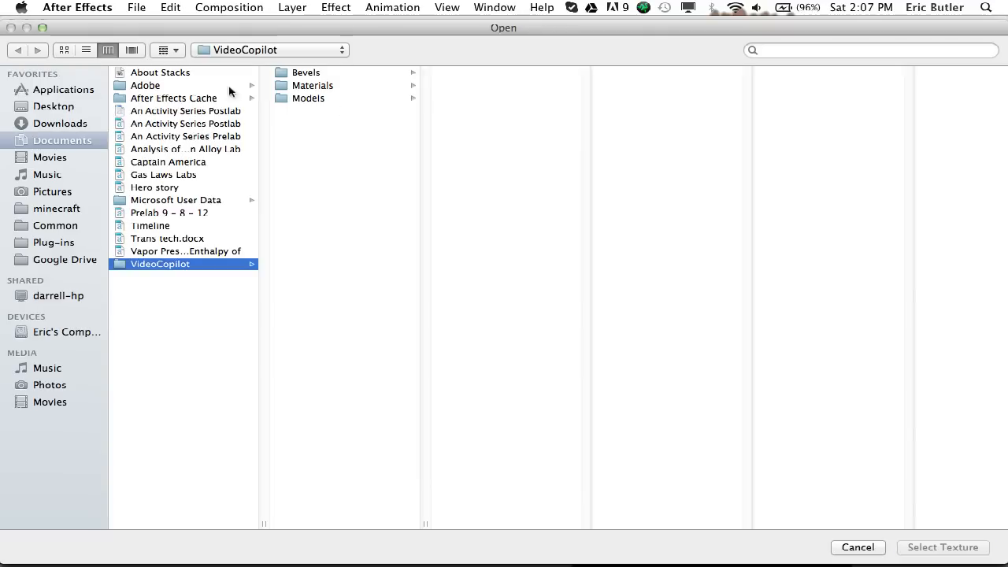
{"action": "left_click", "coordinate": [54, 106]}
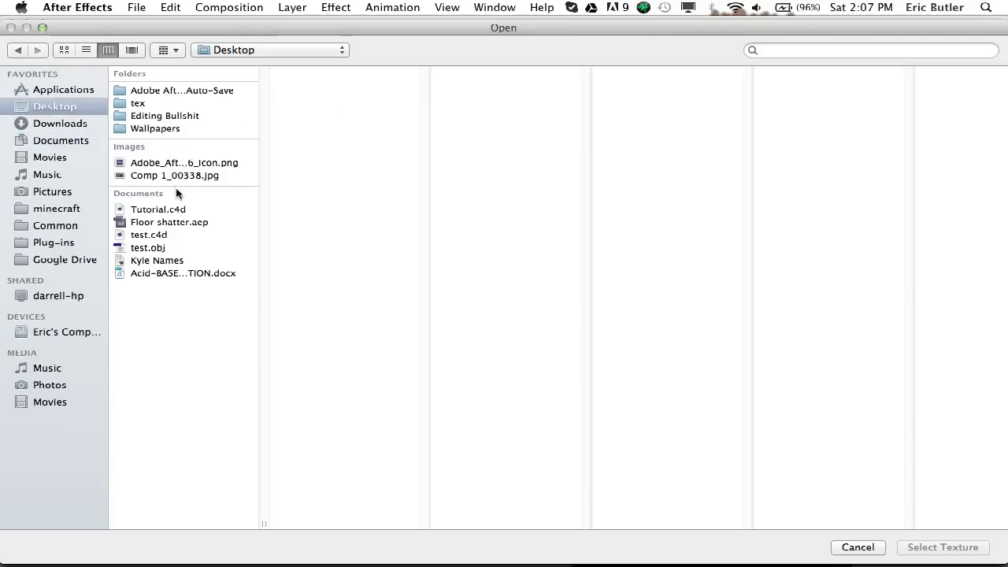
{"action": "left_click", "coordinate": [174, 176]}
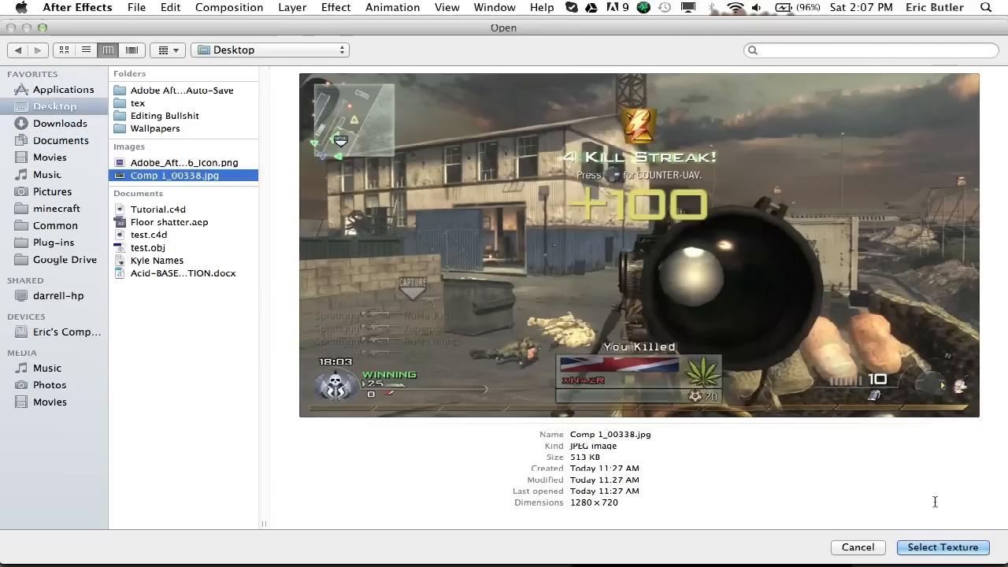
{"action": "left_click", "coordinate": [942, 548]}
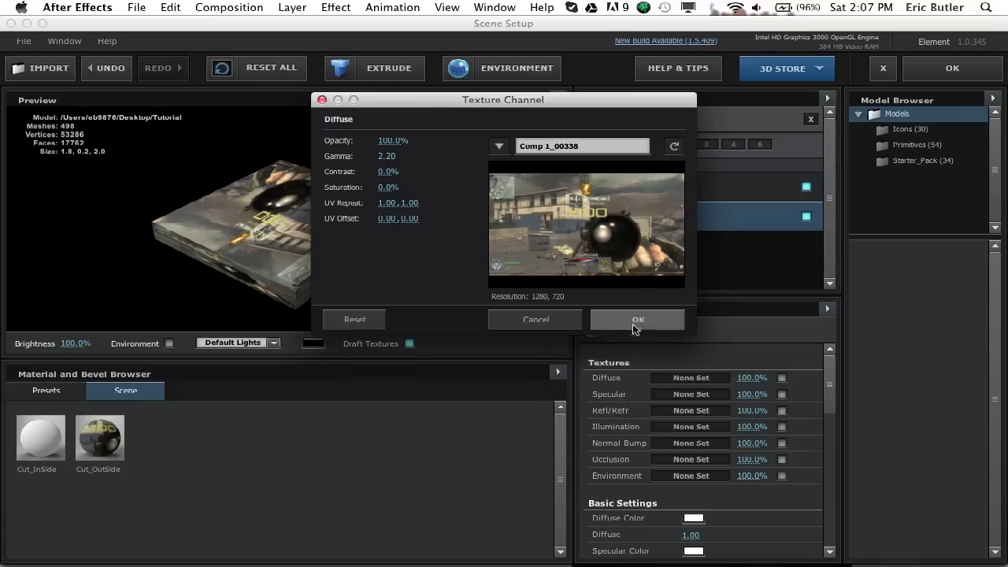
{"action": "left_click", "coordinate": [637, 319]}
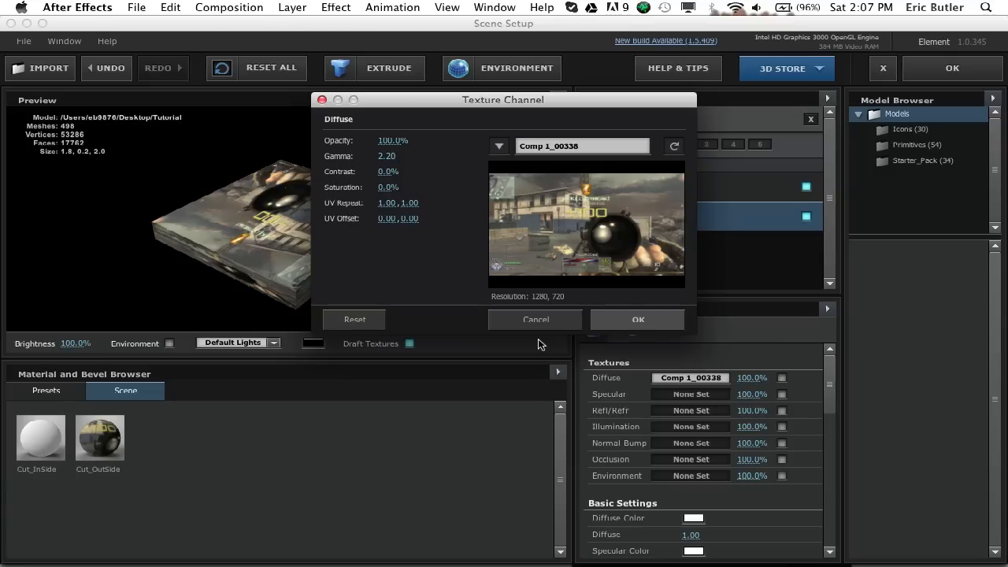
{"action": "left_click", "coordinate": [638, 319]}
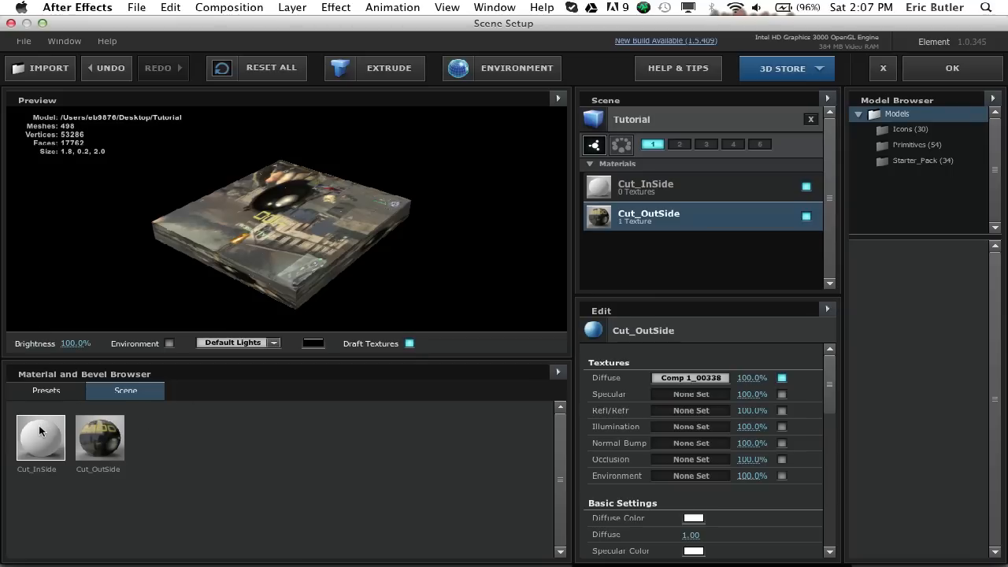
- Load Desktop's Comp 1_00338.jpg as the Cut_InSide material's diffuse texture
{"action": "left_click", "coordinate": [690, 377]}
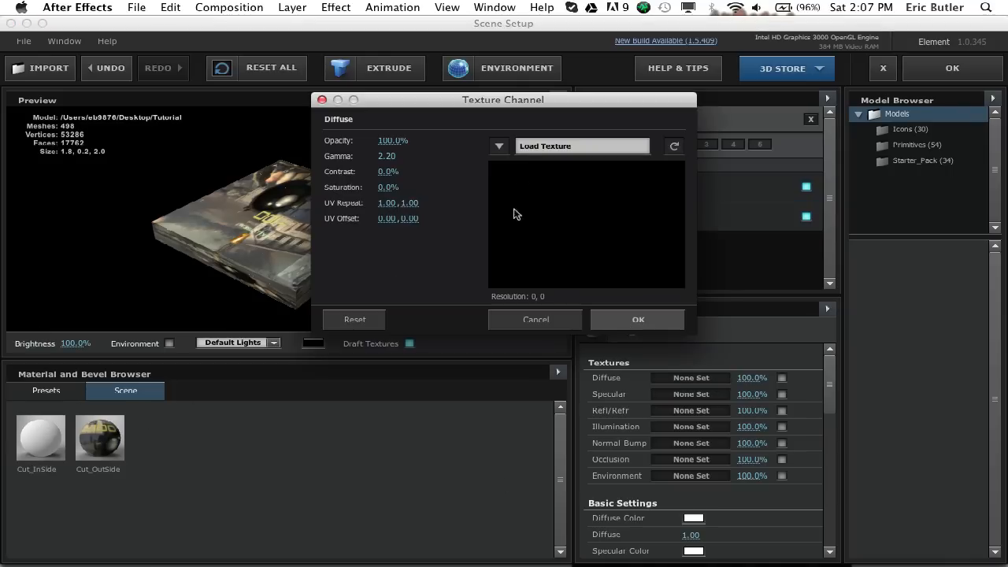
{"action": "left_click", "coordinate": [581, 146]}
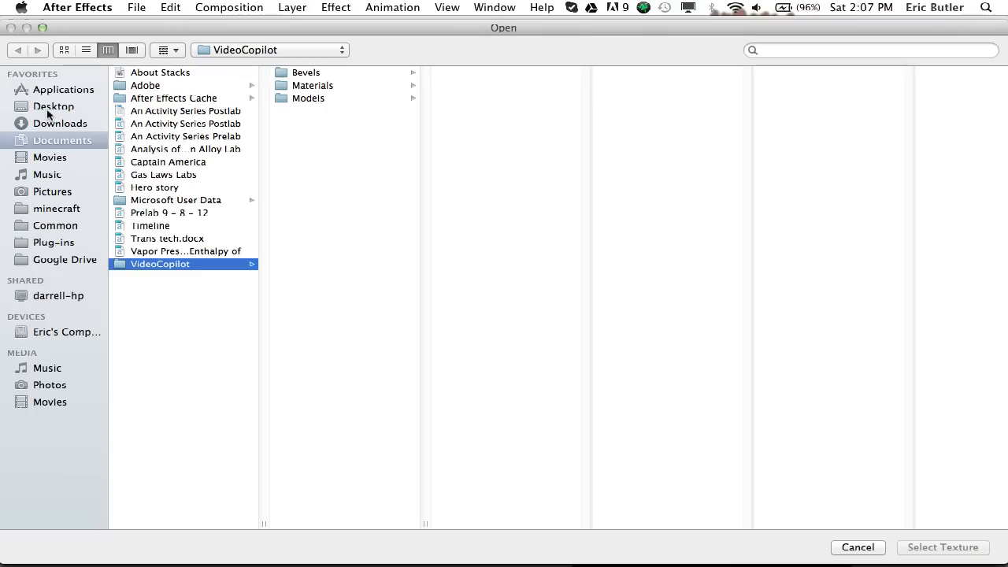
{"action": "left_click", "coordinate": [53, 106]}
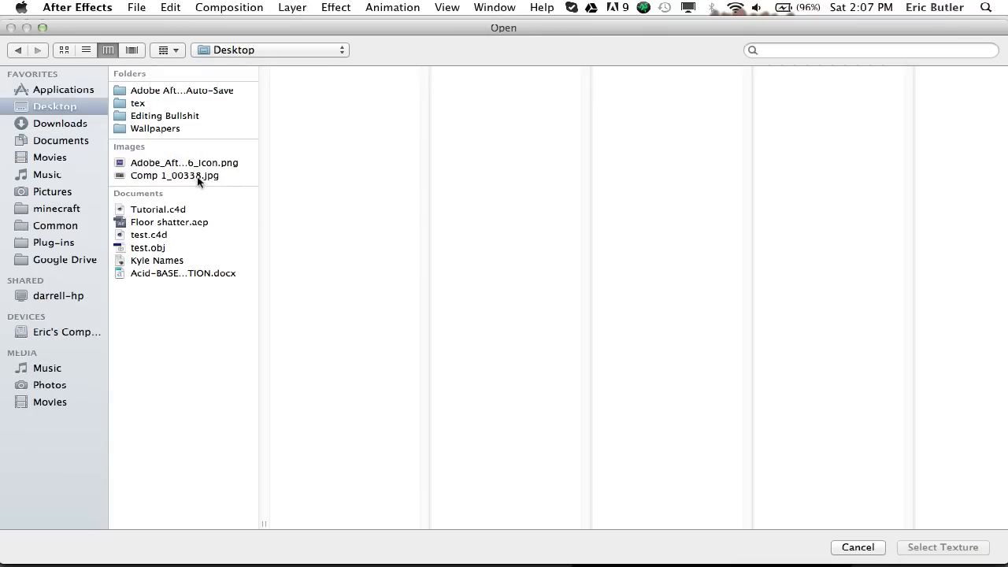
{"action": "double_click", "coordinate": [175, 175]}
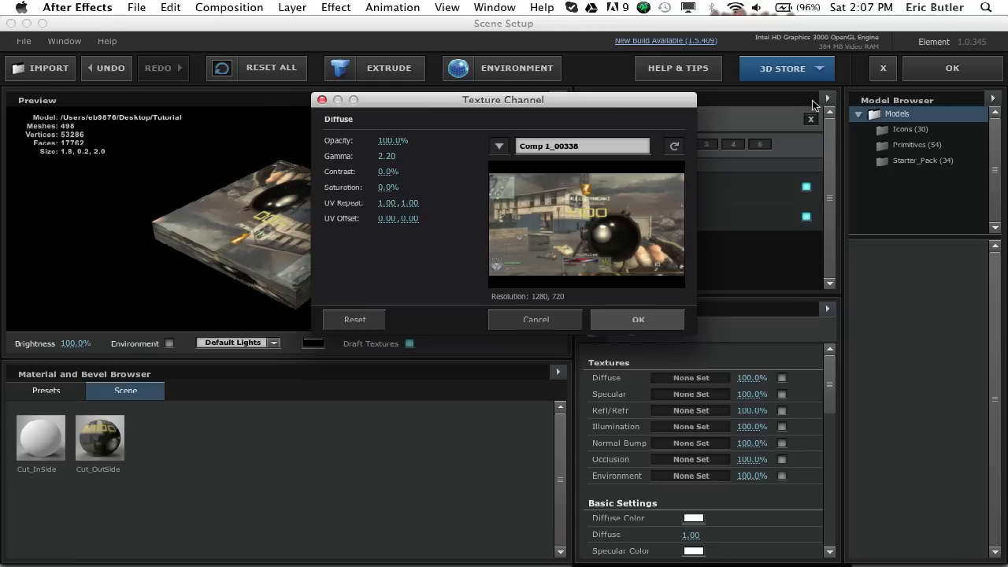
{"action": "left_click", "coordinate": [638, 318]}
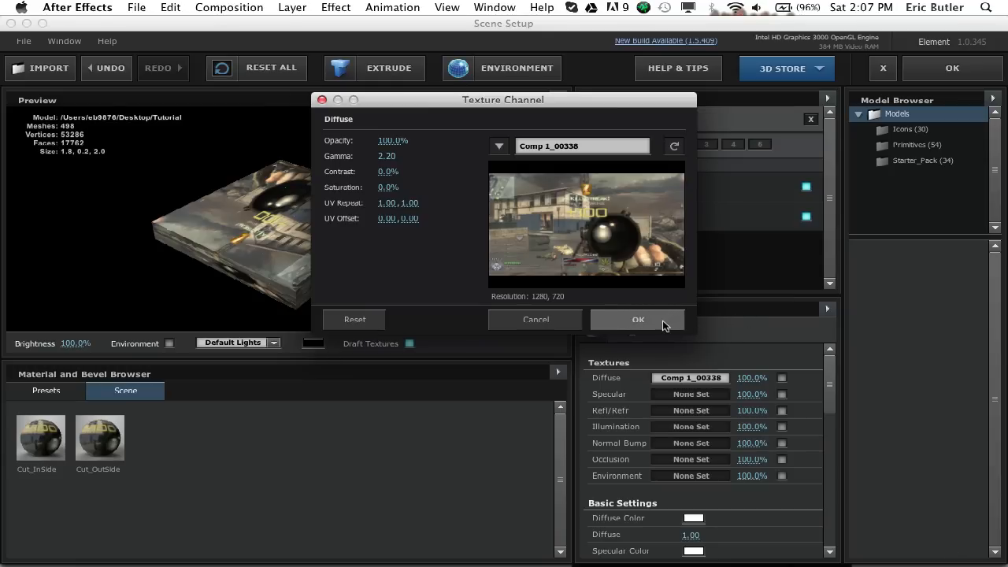
{"action": "left_click", "coordinate": [638, 319]}
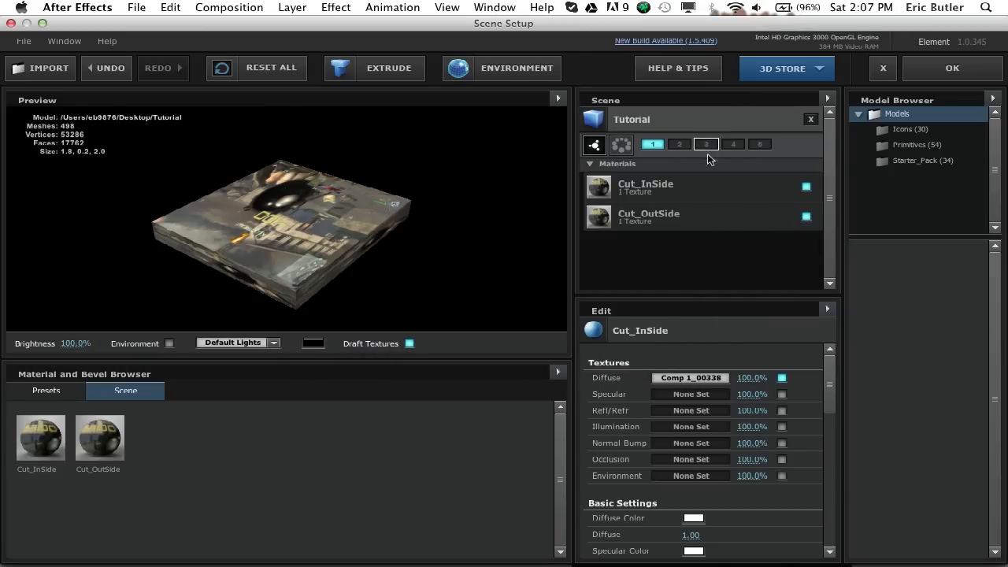
- Enable group buttons 1 and 2 for the Tutorial model and exit Scene Setup
{"action": "left_click", "coordinate": [678, 144]}
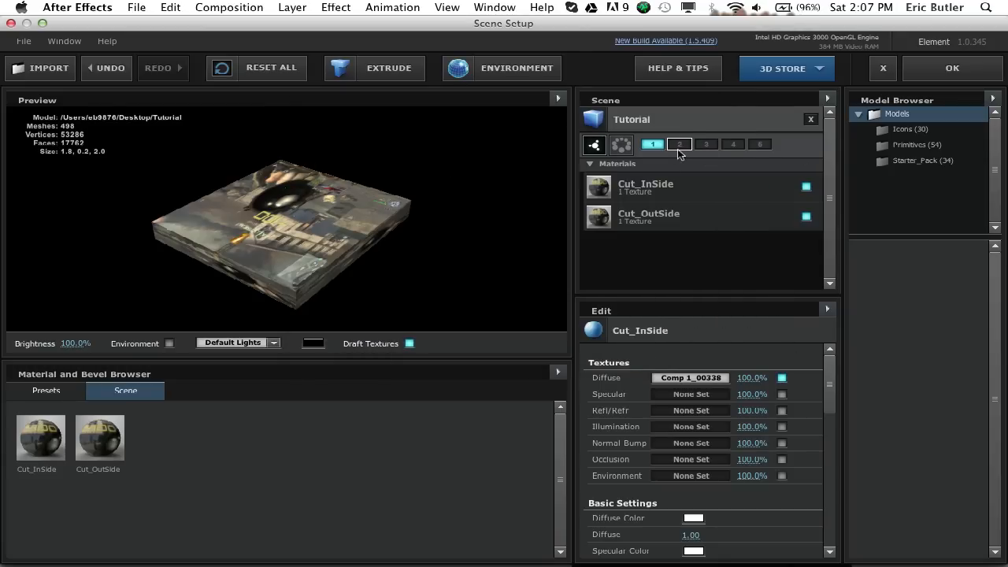
{"action": "mouse_move", "coordinate": [652, 144]}
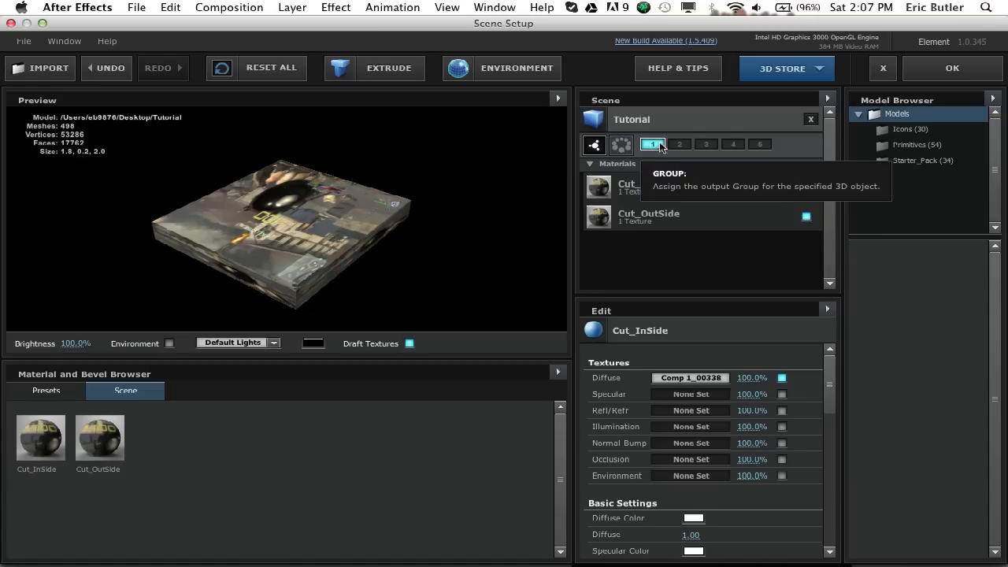
{"action": "left_click", "coordinate": [679, 143]}
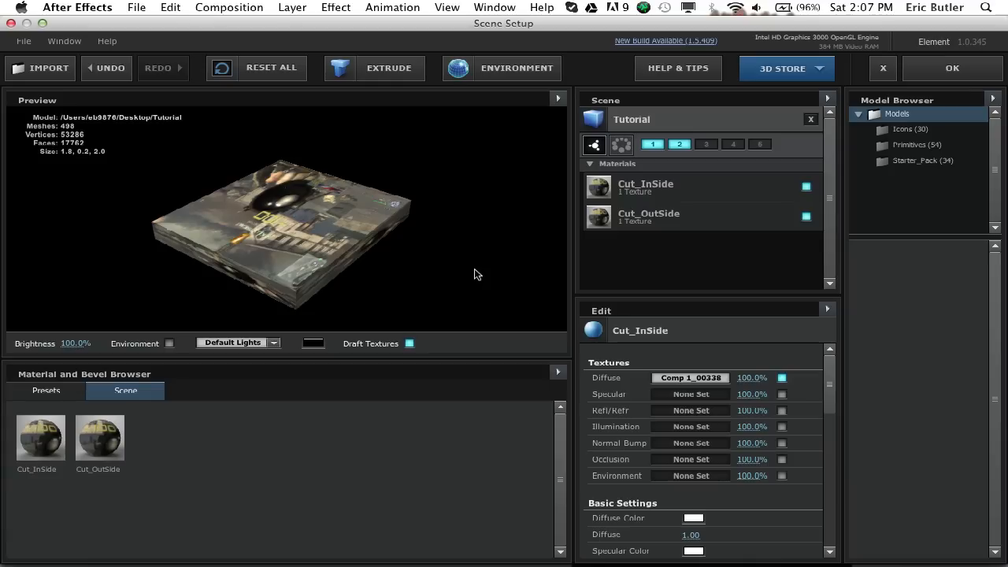
{"action": "mouse_move", "coordinate": [551, 221]}
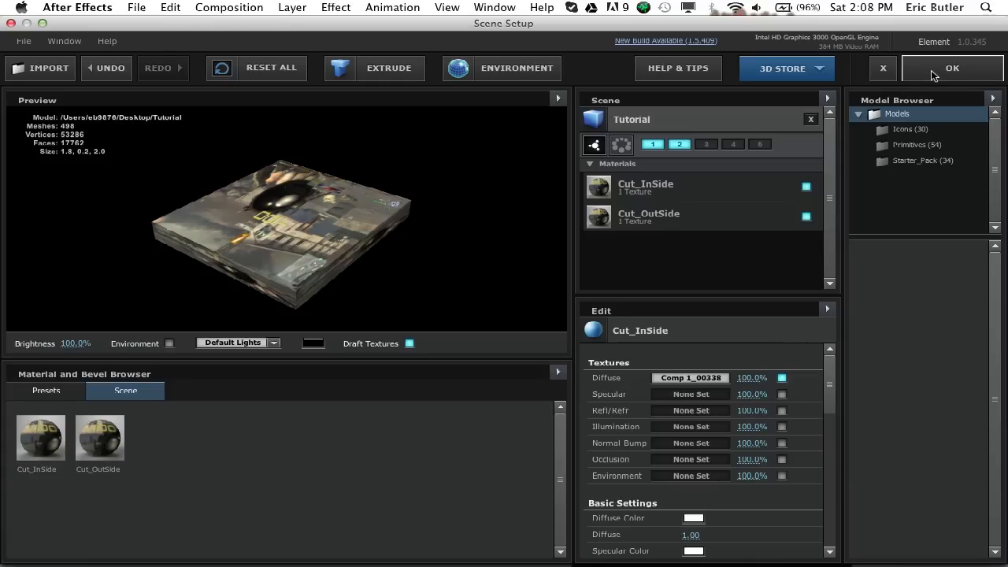
{"action": "left_click", "coordinate": [951, 68]}
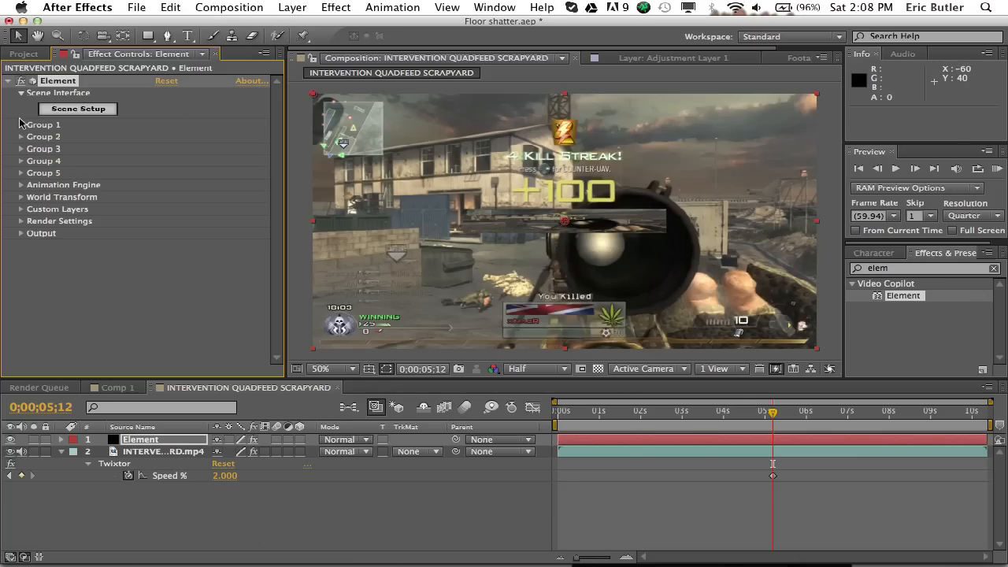
- Expand the Particle Replicator settings and enter a Position Y of 500
{"action": "left_click", "coordinate": [21, 125]}
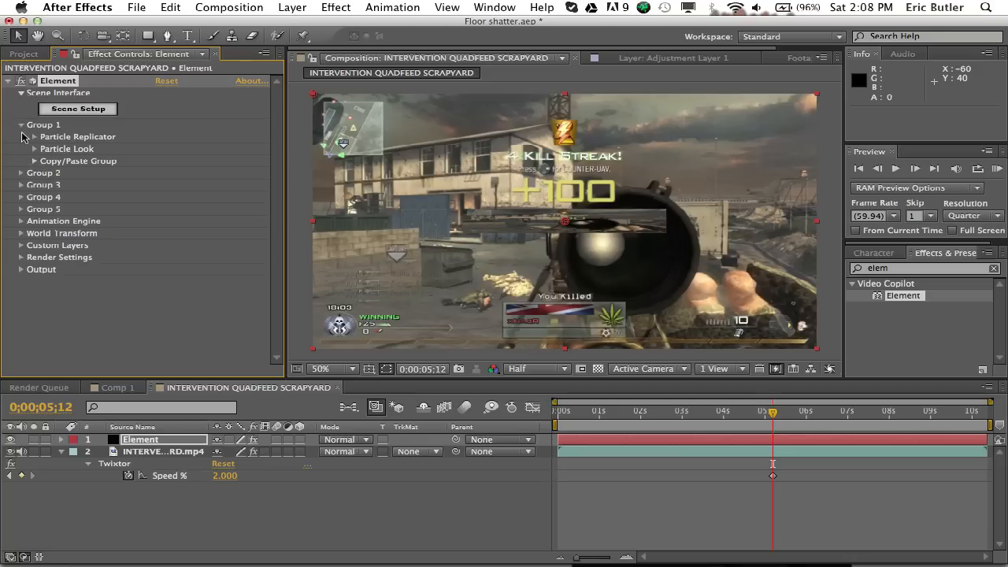
{"action": "left_click", "coordinate": [34, 136]}
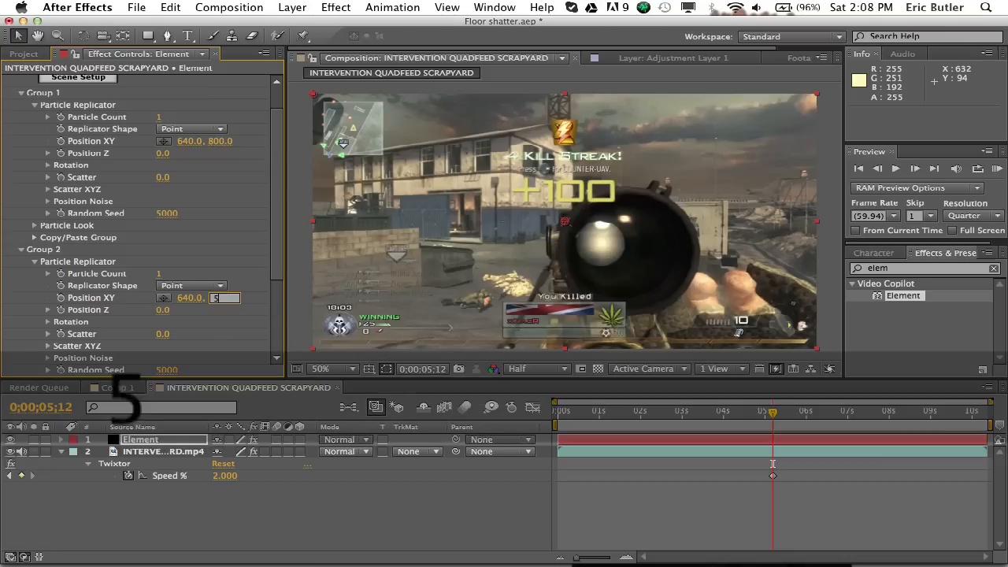
{"action": "type", "text": "500.0"}
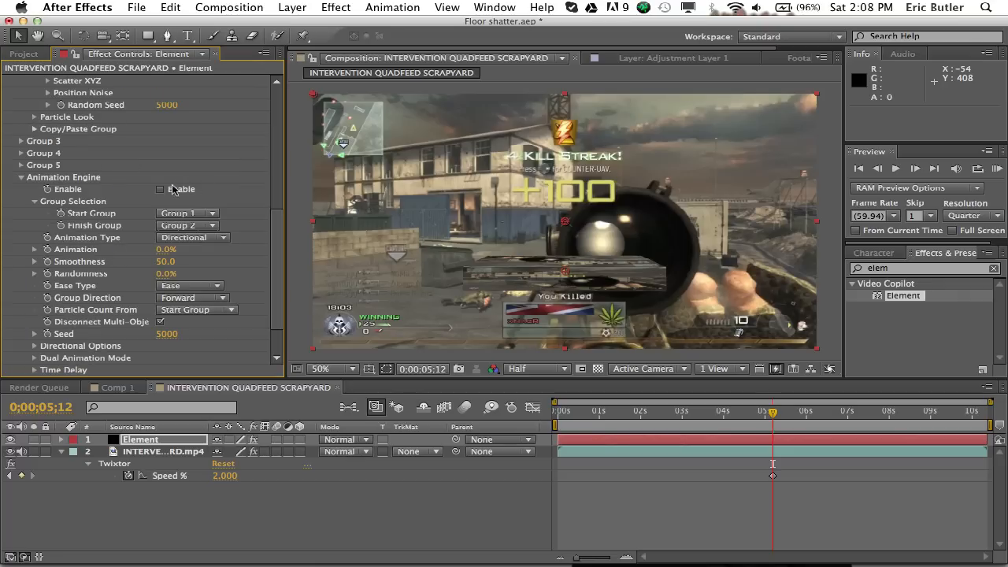
- Tick Animation Engine Enable, keeping Start Group 1 and Finish Group 2
{"action": "left_click", "coordinate": [160, 189]}
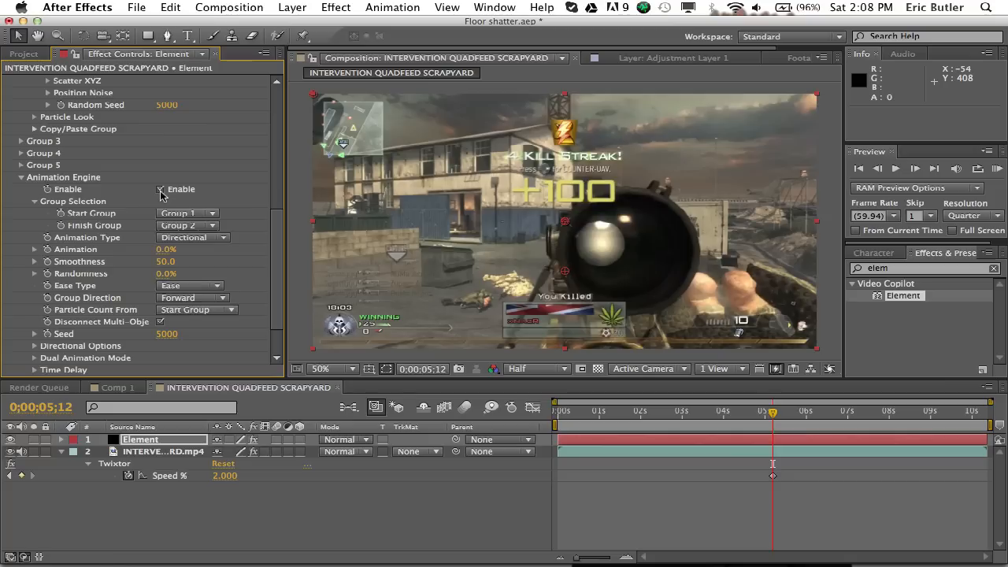
{"action": "left_click", "coordinate": [161, 189]}
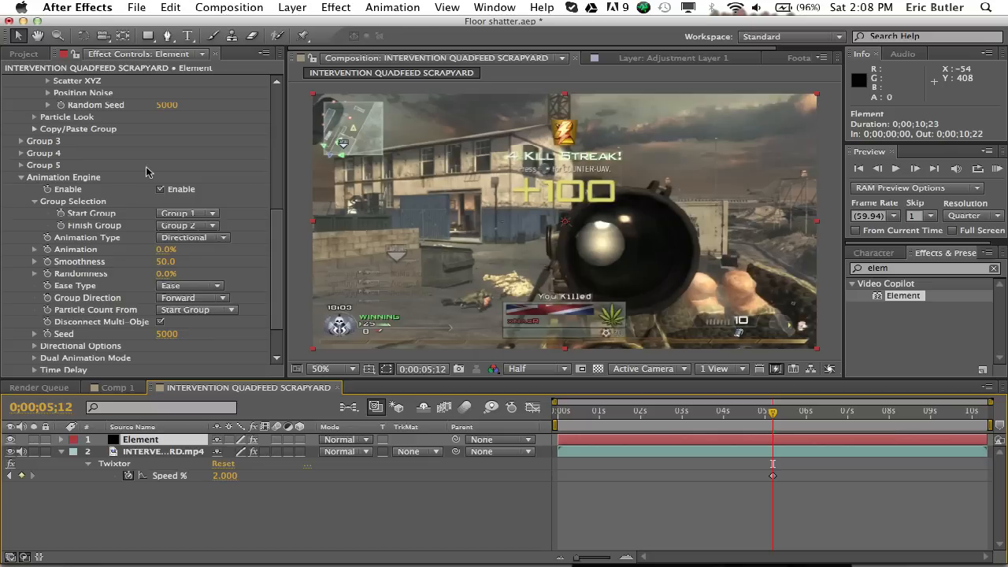
{"action": "mouse_move", "coordinate": [647, 432]}
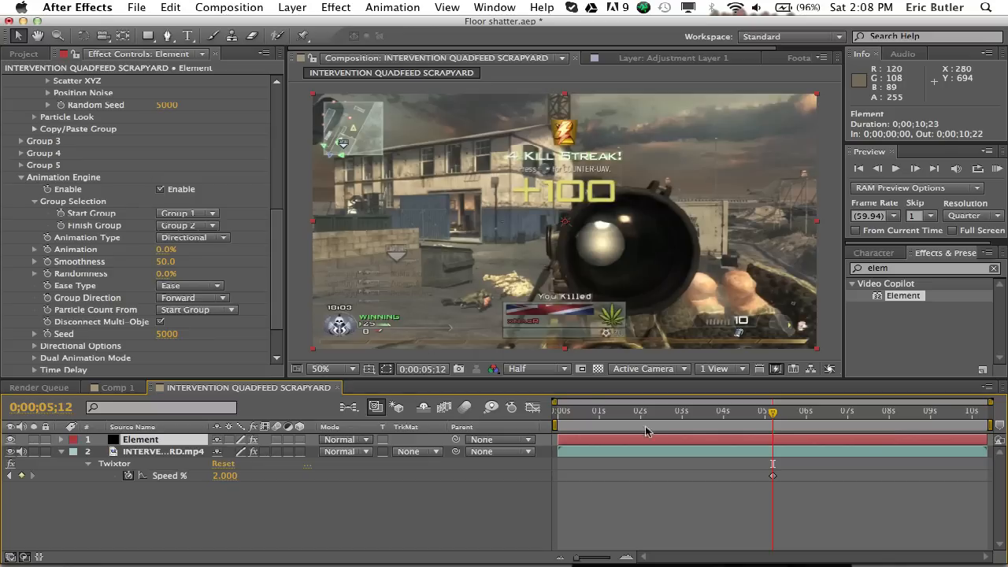
- Preview the clip and add a 0% Animation keyframe at 0;00;05;25
{"action": "left_click", "coordinate": [585, 411]}
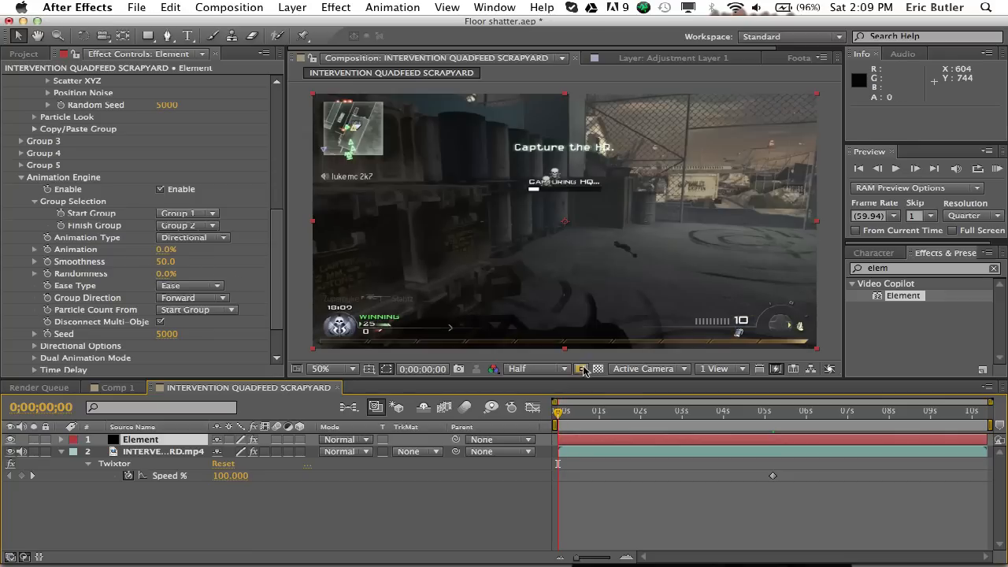
{"action": "left_click", "coordinate": [764, 410]}
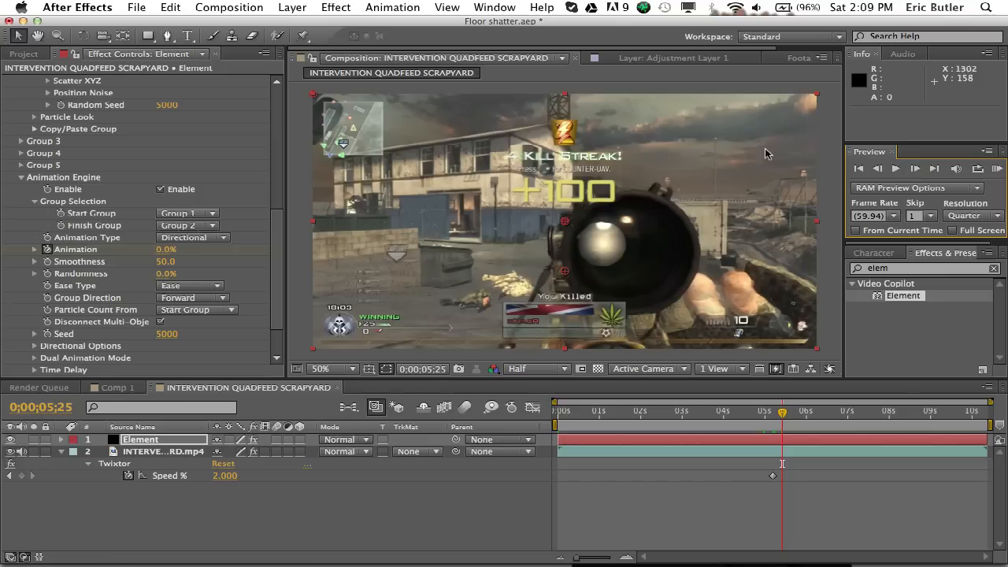
{"action": "left_click", "coordinate": [166, 249]}
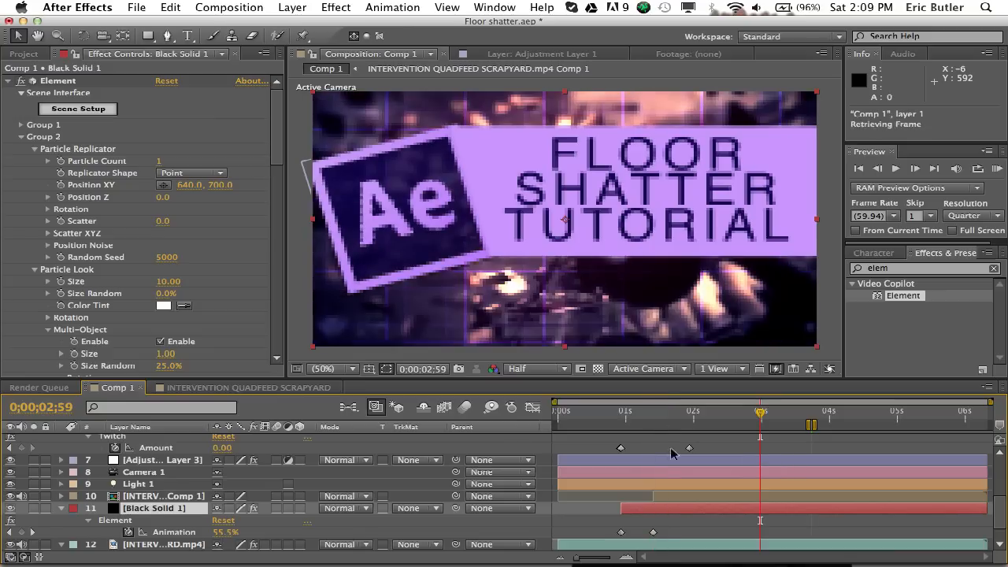
{"action": "left_click", "coordinate": [248, 387]}
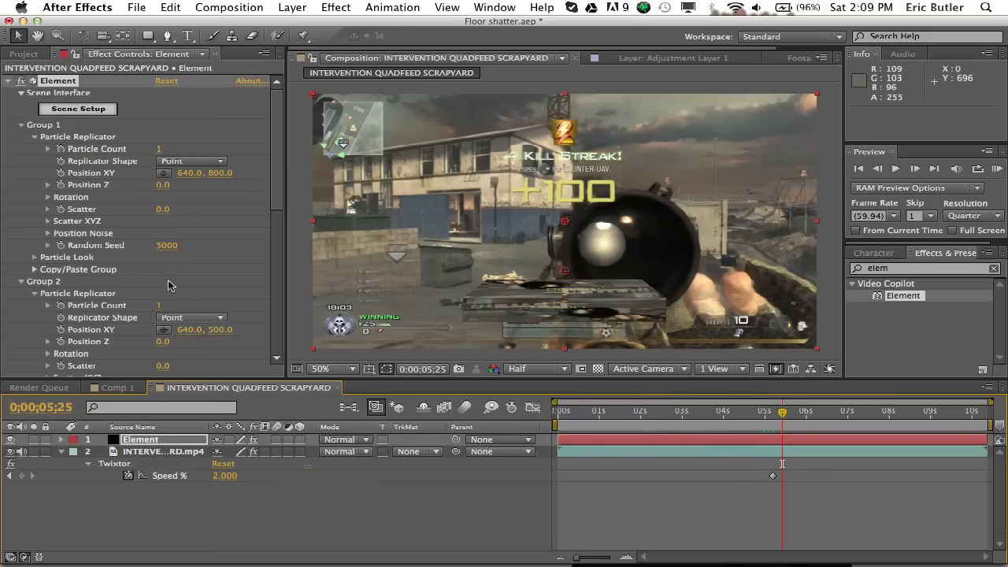
- Jump to about nine seconds and scrub through the shard animation
{"action": "scroll", "scroll_direction": "down", "scroll_amount": 3}
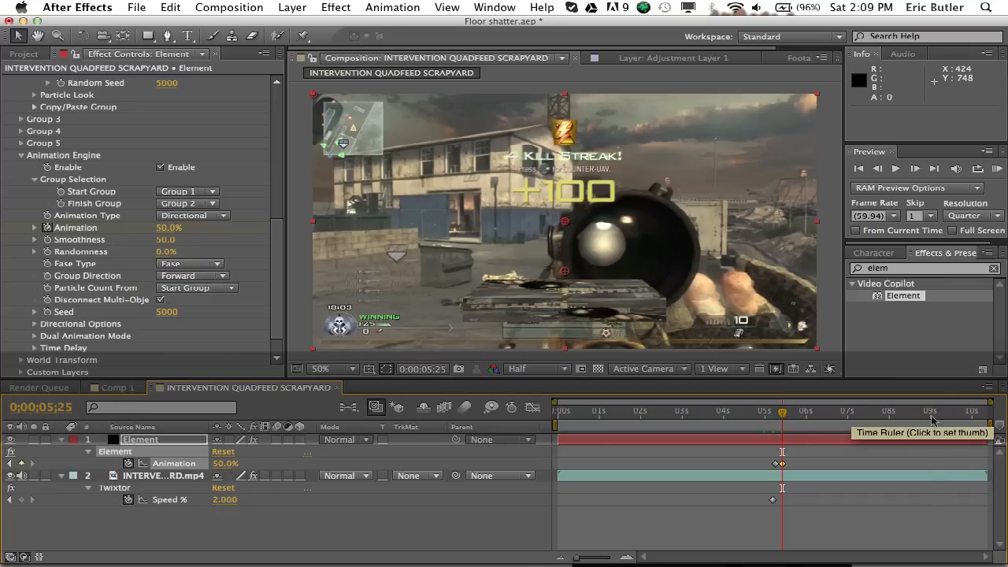
{"action": "left_click", "coordinate": [929, 411]}
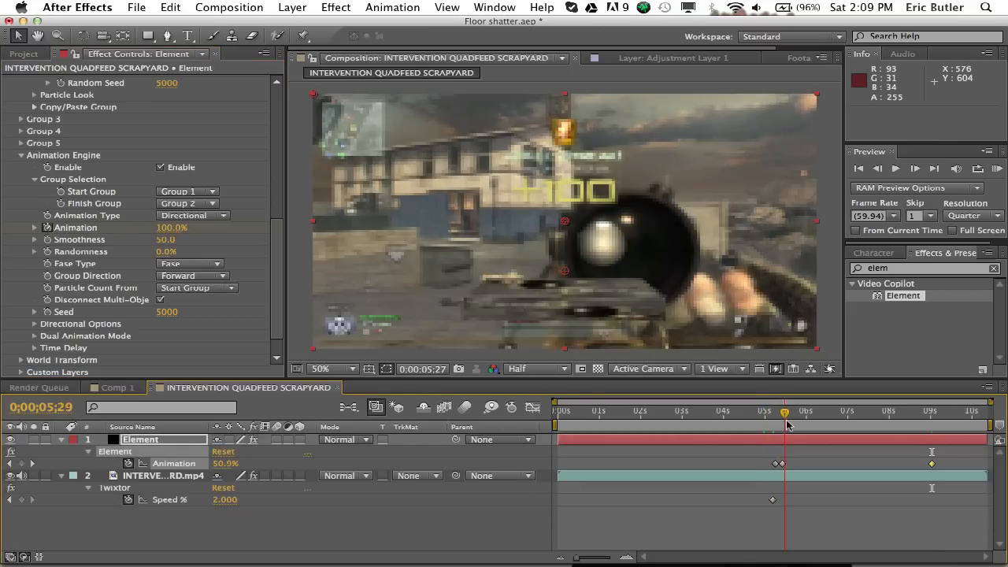
{"action": "left_click", "coordinate": [774, 412]}
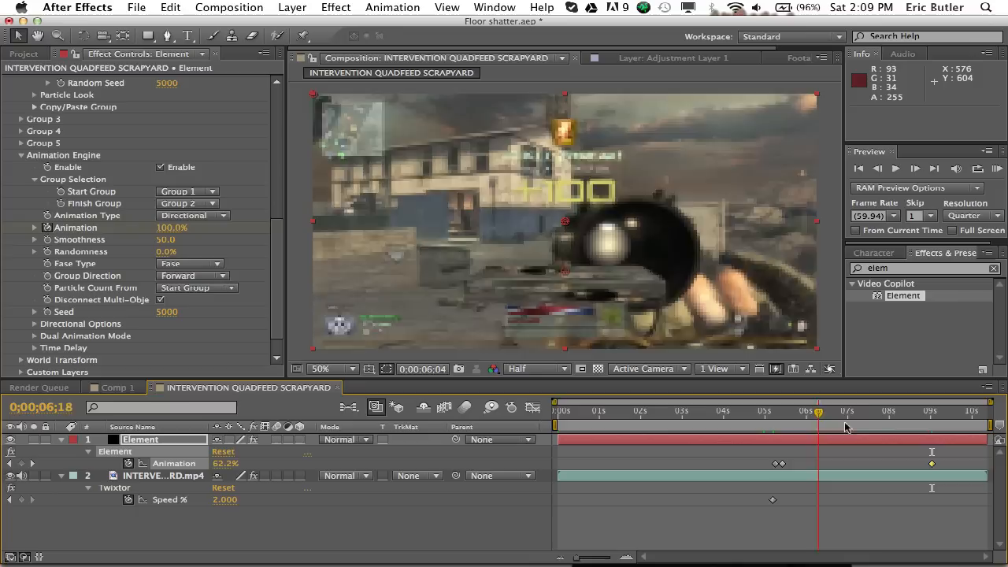
{"action": "left_click", "coordinate": [937, 410]}
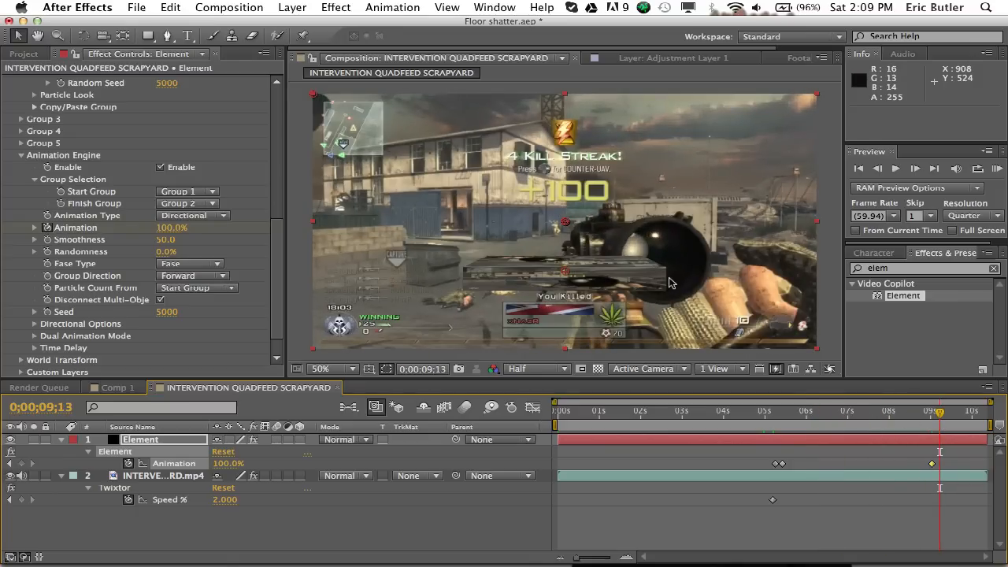
{"action": "mouse_move", "coordinate": [641, 275]}
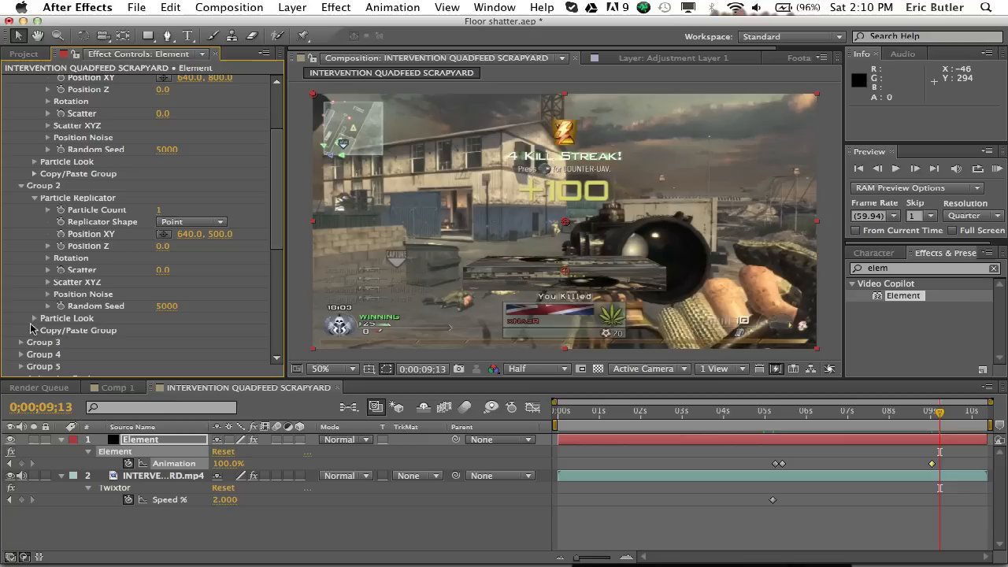
- Enable Group 2 Multi-Object with Size 1.25 and Size Random 50%
{"action": "scroll", "scroll_direction": "down", "scroll_amount": 3}
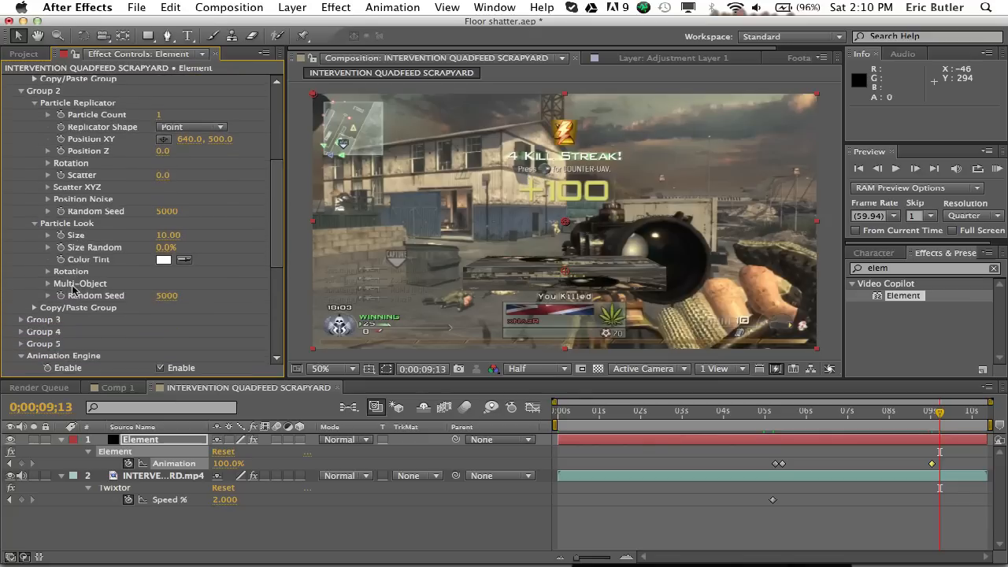
{"action": "left_click", "coordinate": [48, 282]}
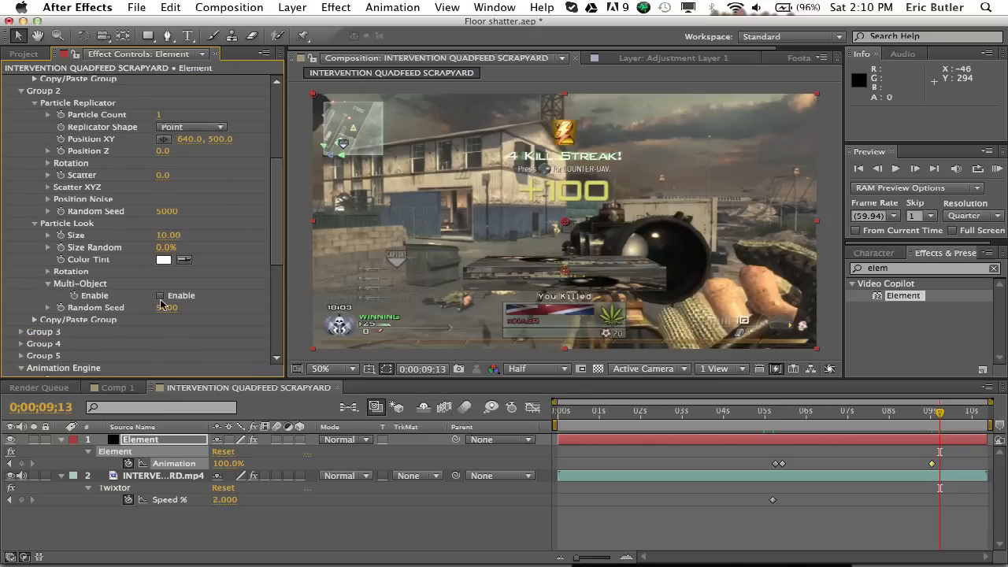
{"action": "left_click", "coordinate": [161, 295]}
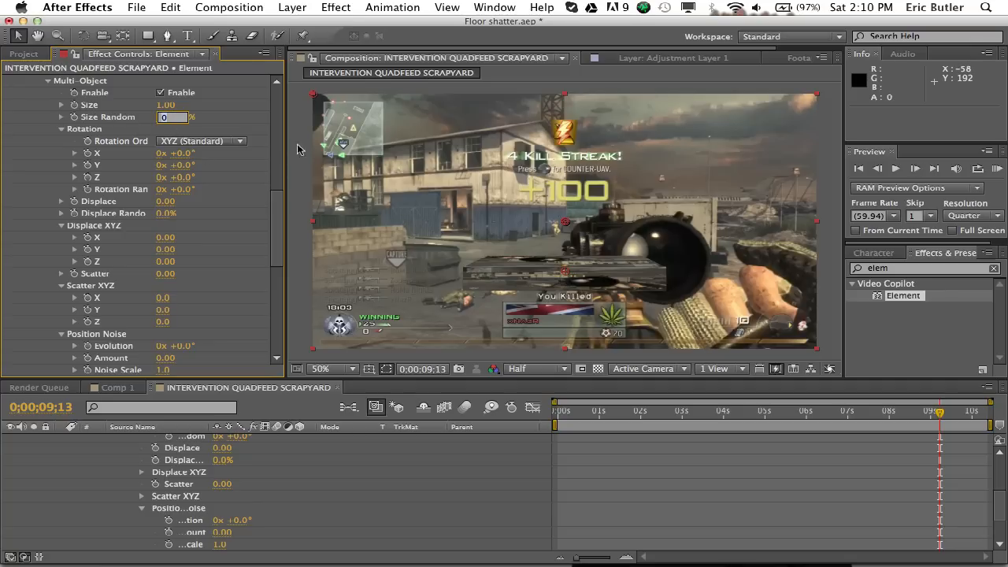
{"action": "mouse_move", "coordinate": [353, 160]}
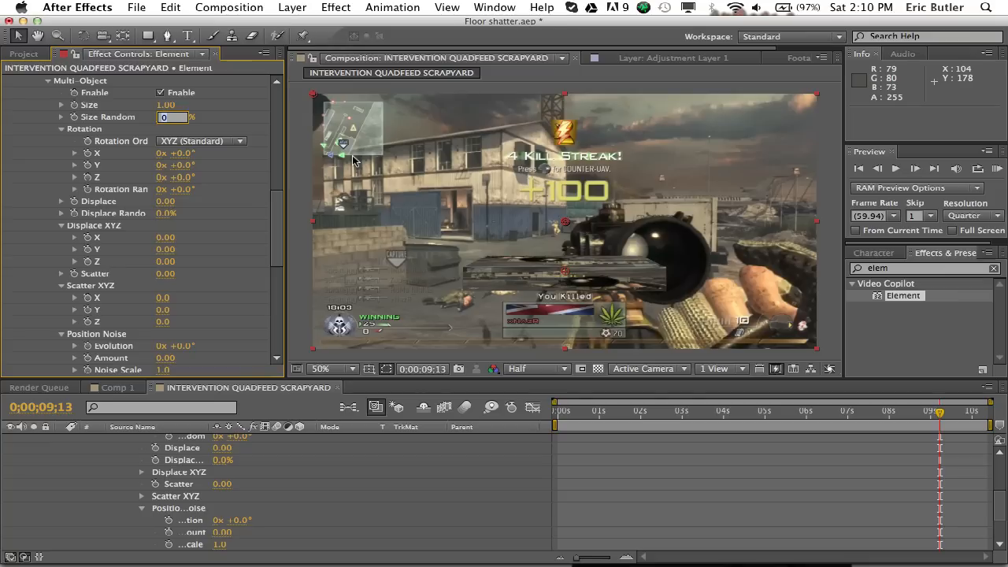
{"action": "left_click", "coordinate": [173, 105]}
{"action": "type", "text": "1.2"}
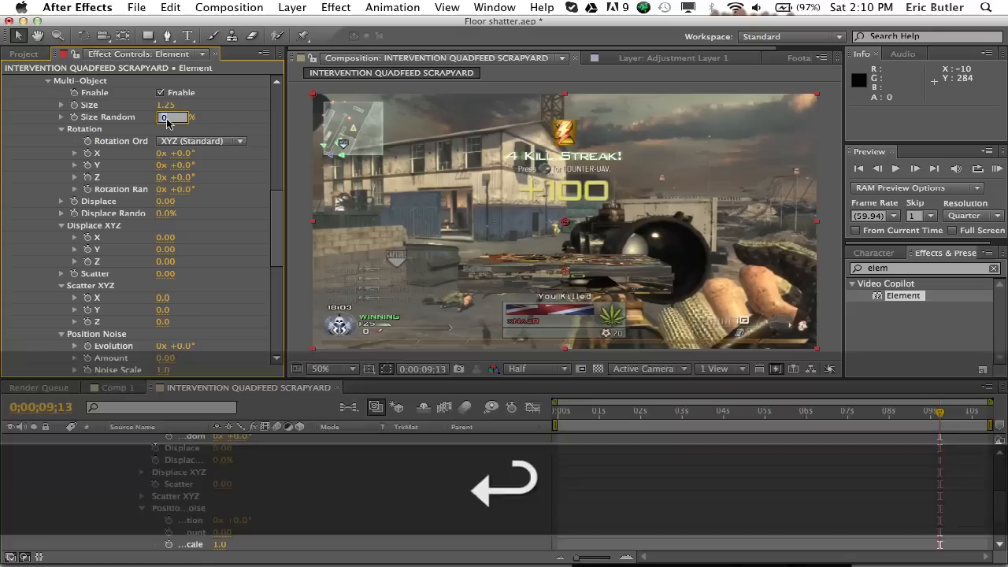
{"action": "type", "text": "50.0%"}
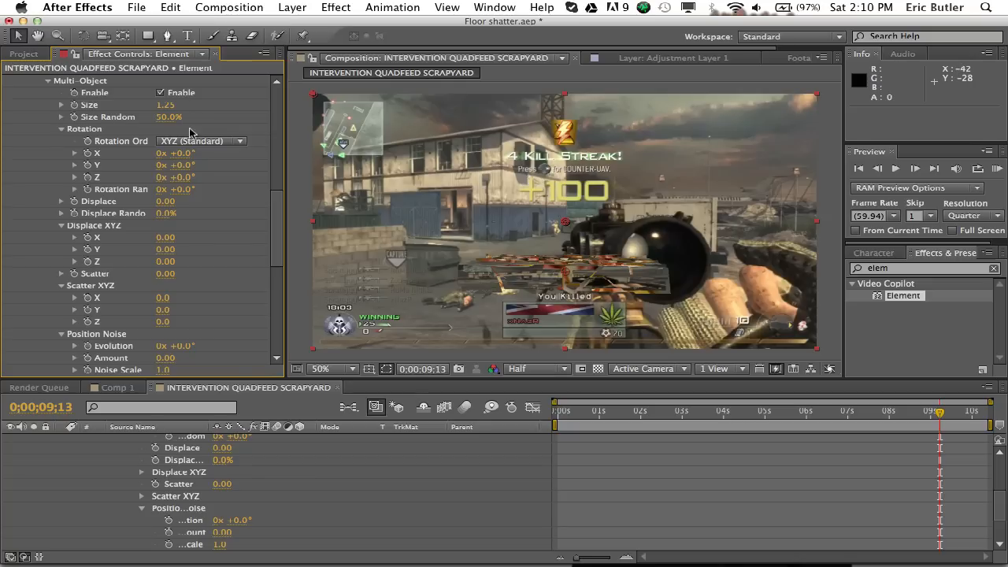
- Set Multi-Object Scatter Y to 75 and Scatter to 50, checking at 100% zoom
{"action": "scroll", "scroll_direction": "down", "scroll_amount": 3}
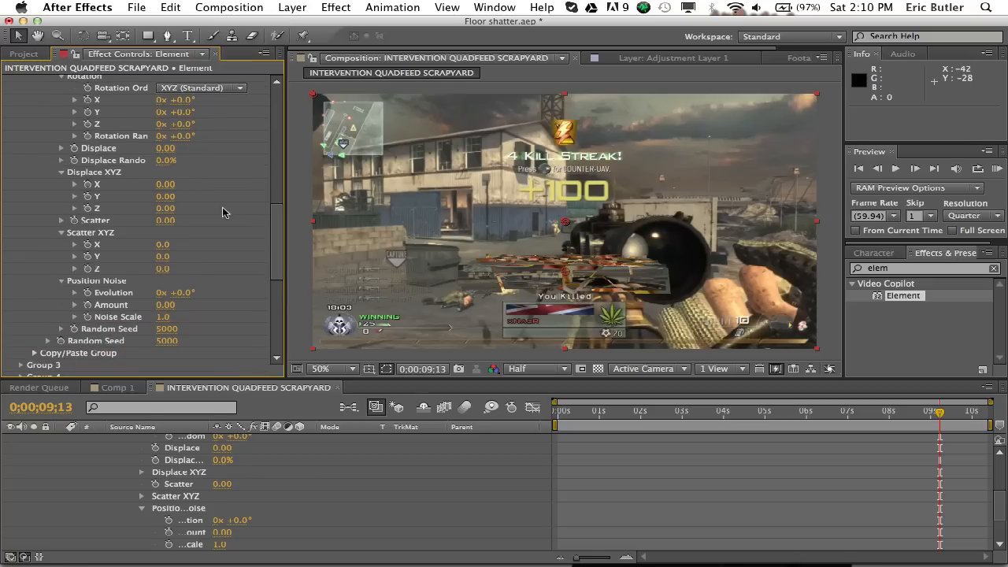
{"action": "mouse_move", "coordinate": [164, 264]}
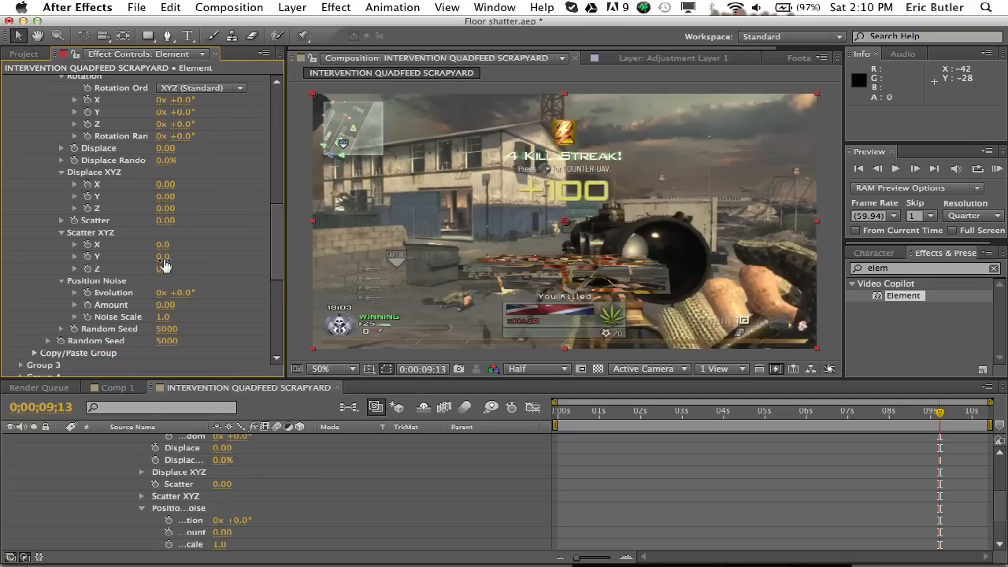
{"action": "left_click_drag", "start_coordinate": [163, 255], "coordinate": [170, 256]}
{"action": "type", "text": "75"}
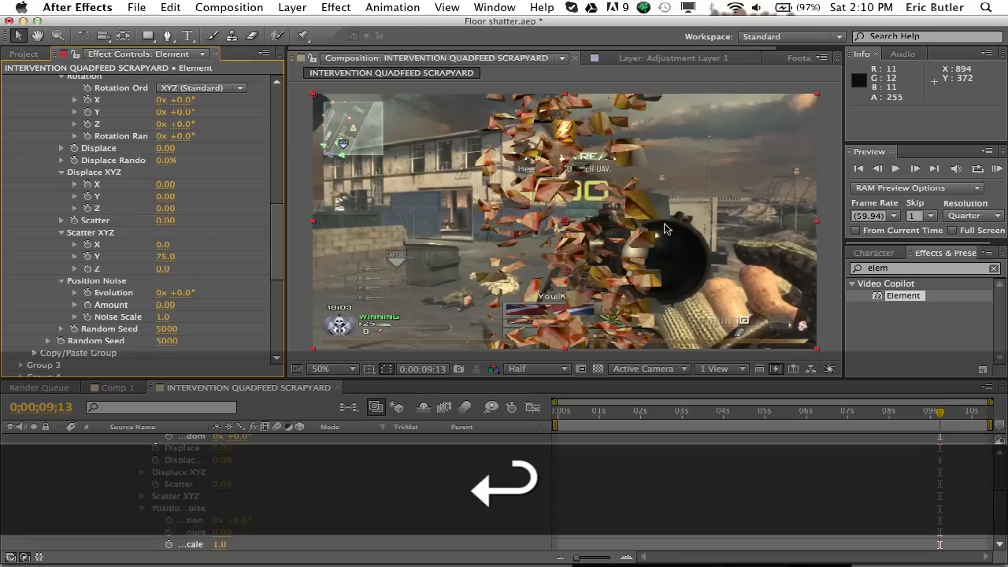
{"action": "left_click", "coordinate": [327, 368]}
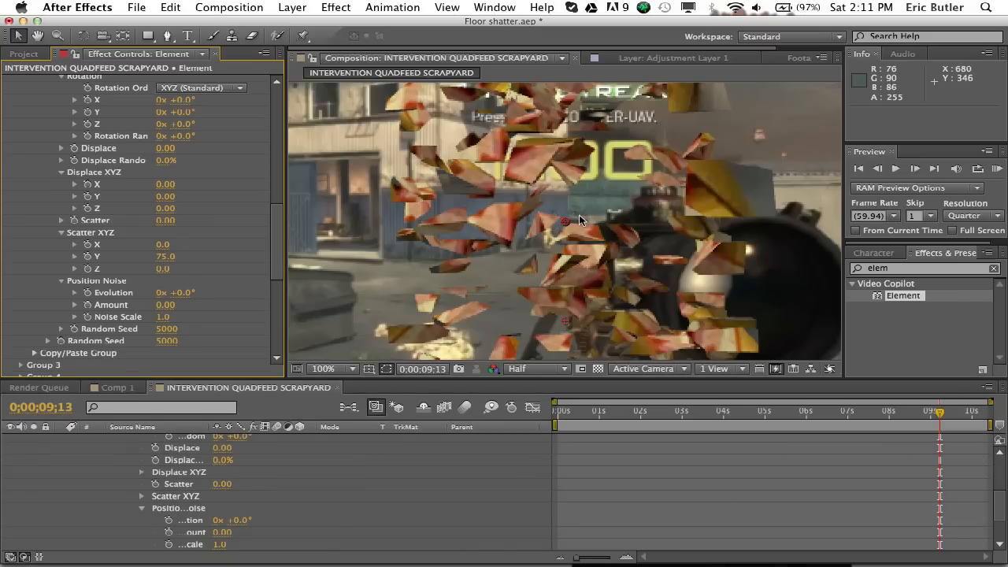
{"action": "left_click", "coordinate": [330, 368]}
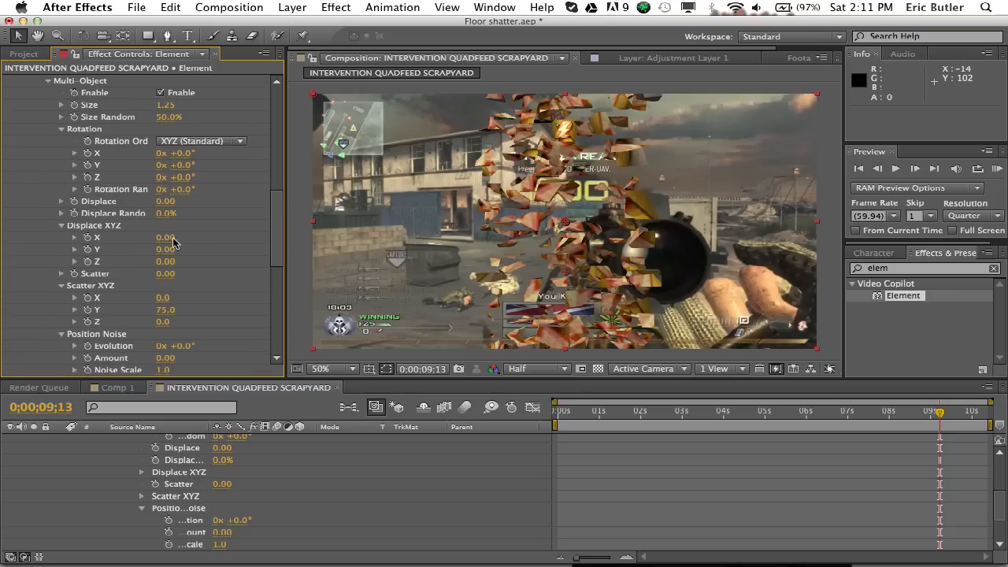
{"action": "mouse_move", "coordinate": [163, 282]}
{"action": "type", "text": "50"}
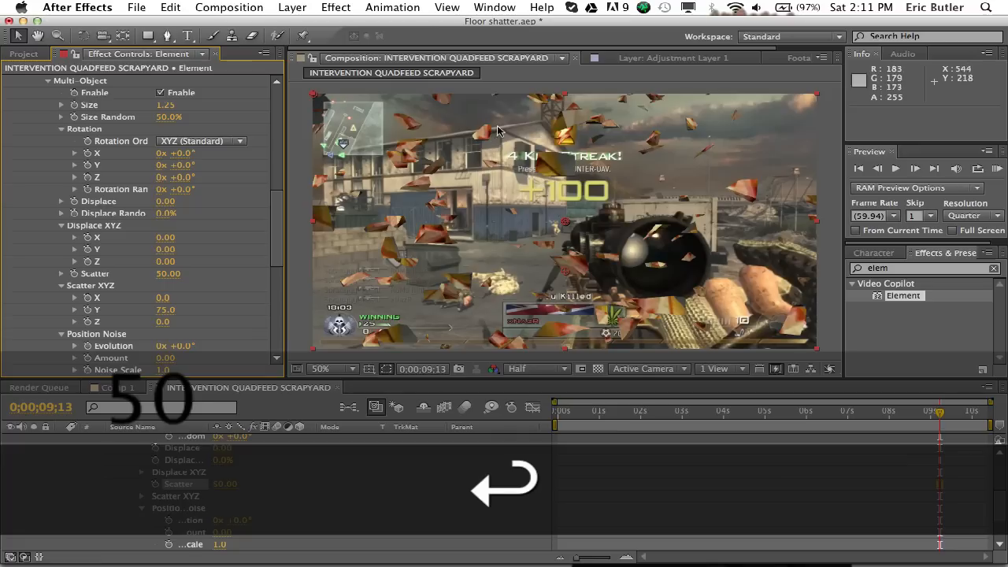
{"action": "left_click", "coordinate": [866, 410]}
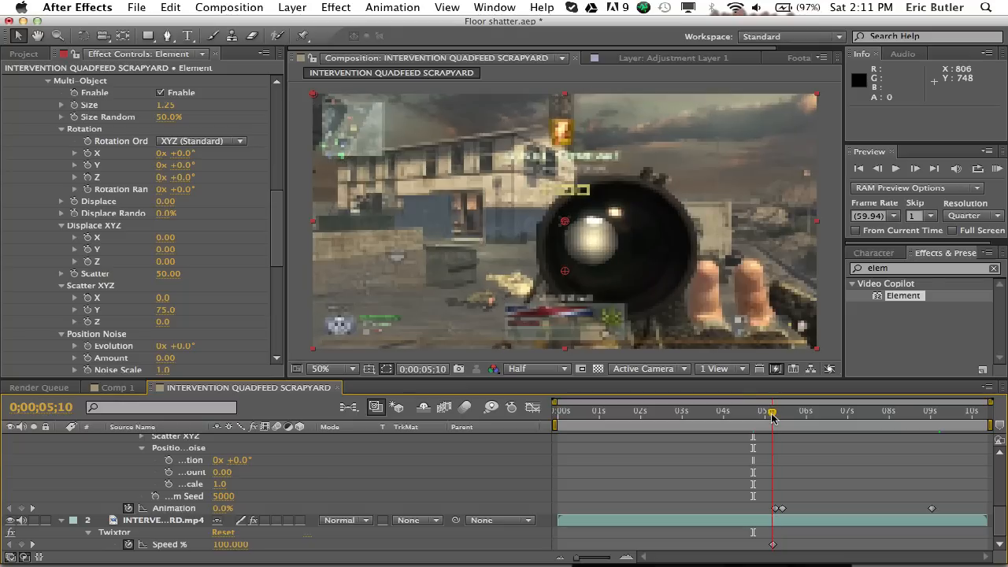
- Scrub from 5;10 to 0;00;06;22 to watch the floor shards fly apart
{"action": "left_click_drag", "start_coordinate": [772, 412], "coordinate": [787, 412]}
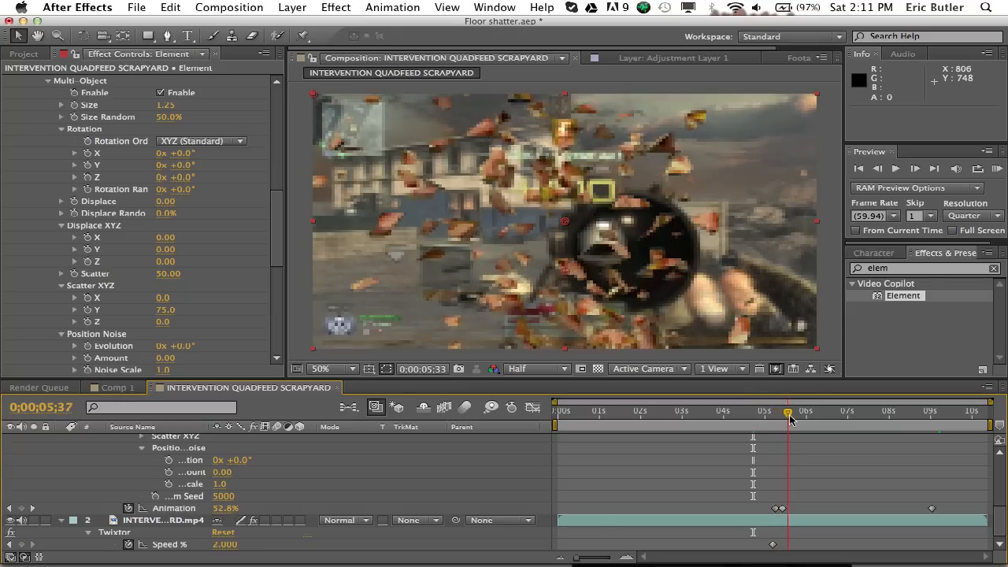
{"action": "left_click_drag", "start_coordinate": [787, 411], "coordinate": [812, 411]}
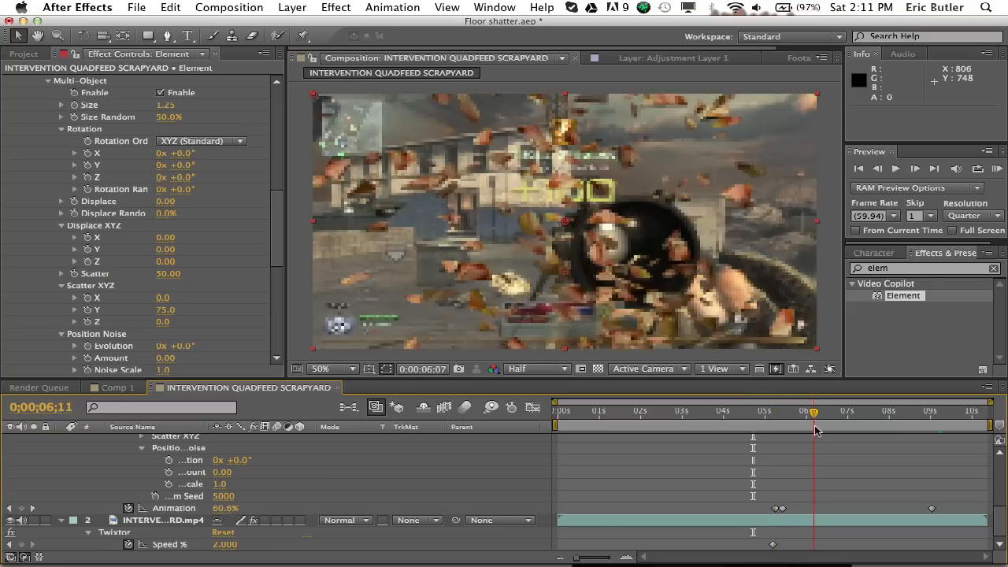
{"action": "left_click", "coordinate": [821, 410]}
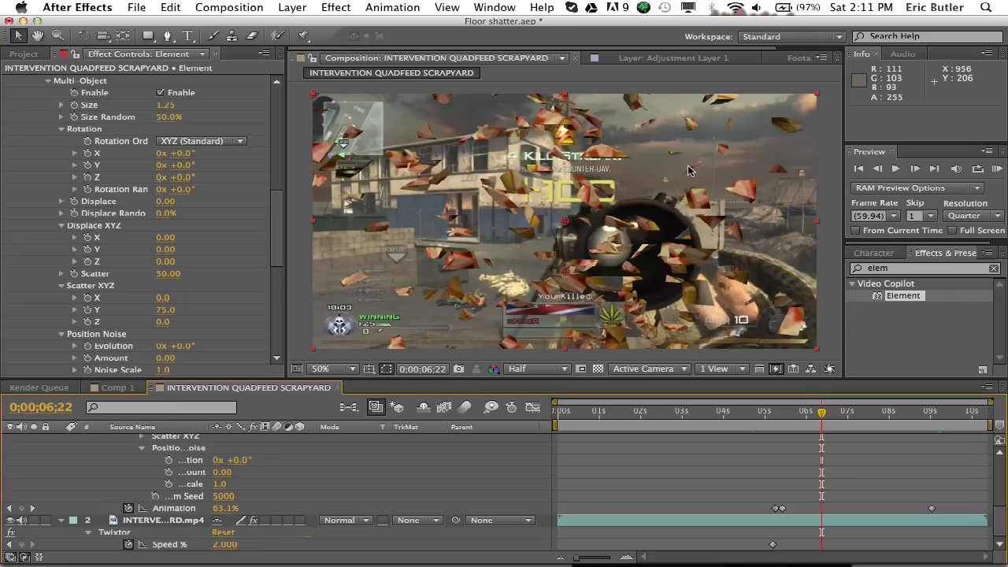
{"action": "mouse_move", "coordinate": [663, 173]}
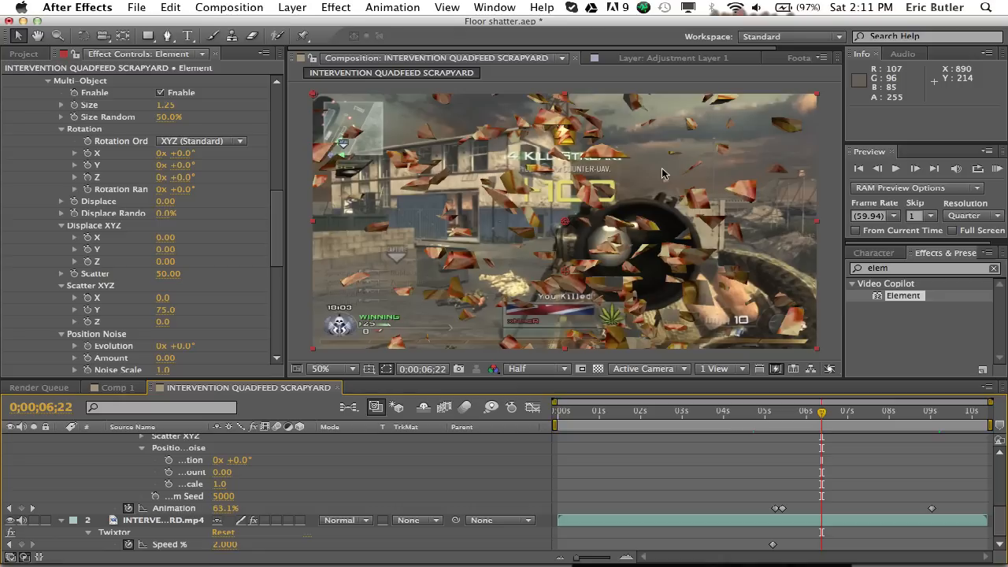
{"action": "mouse_move", "coordinate": [955, 353]}
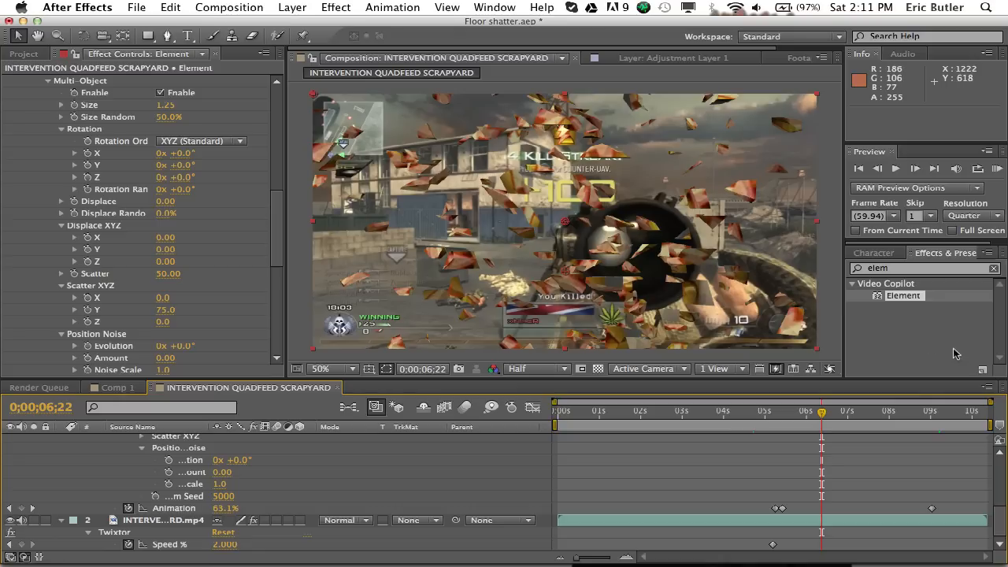
{"action": "mouse_move", "coordinate": [492, 147]}
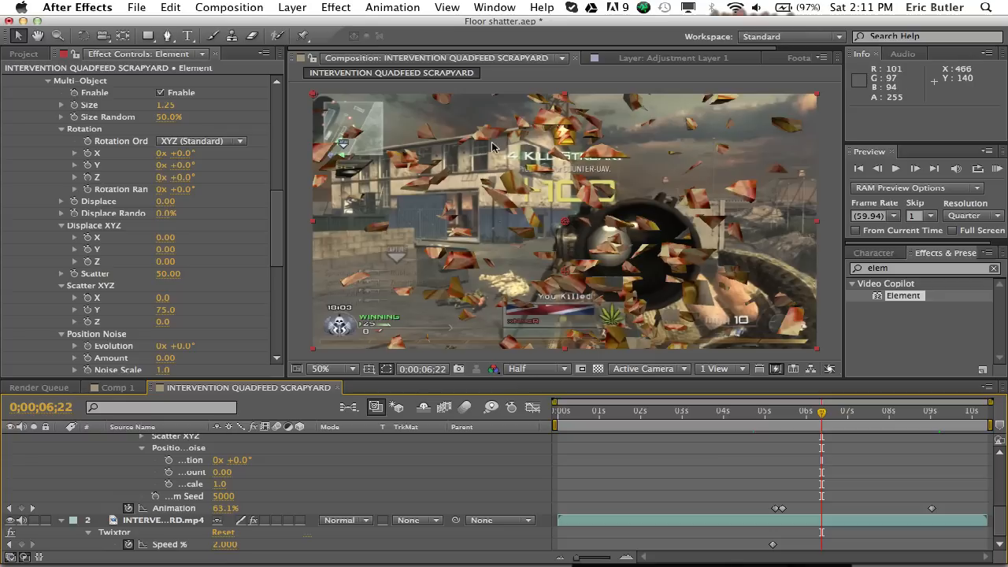
{"action": "mouse_move", "coordinate": [672, 170]}
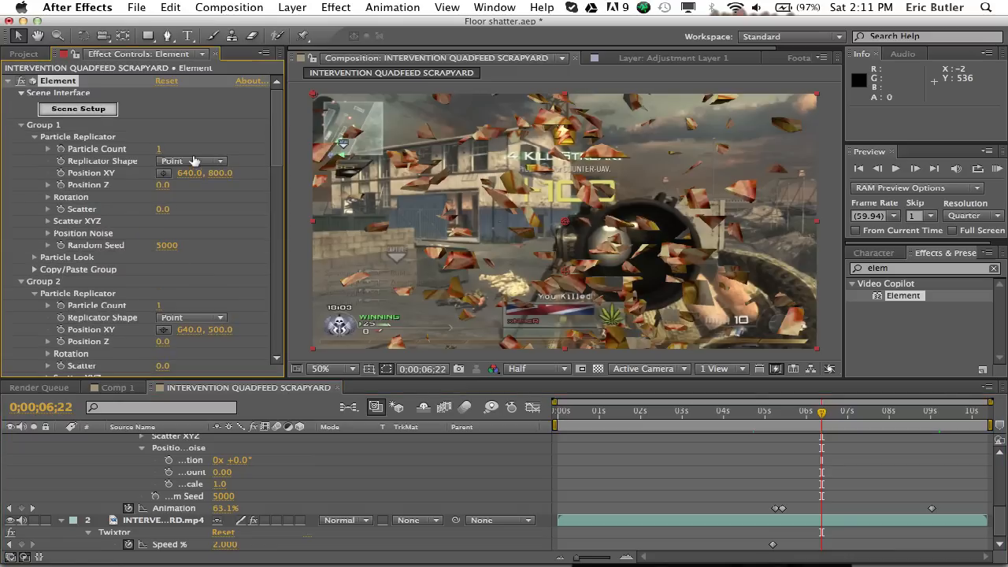
{"action": "mouse_move", "coordinate": [170, 132]}
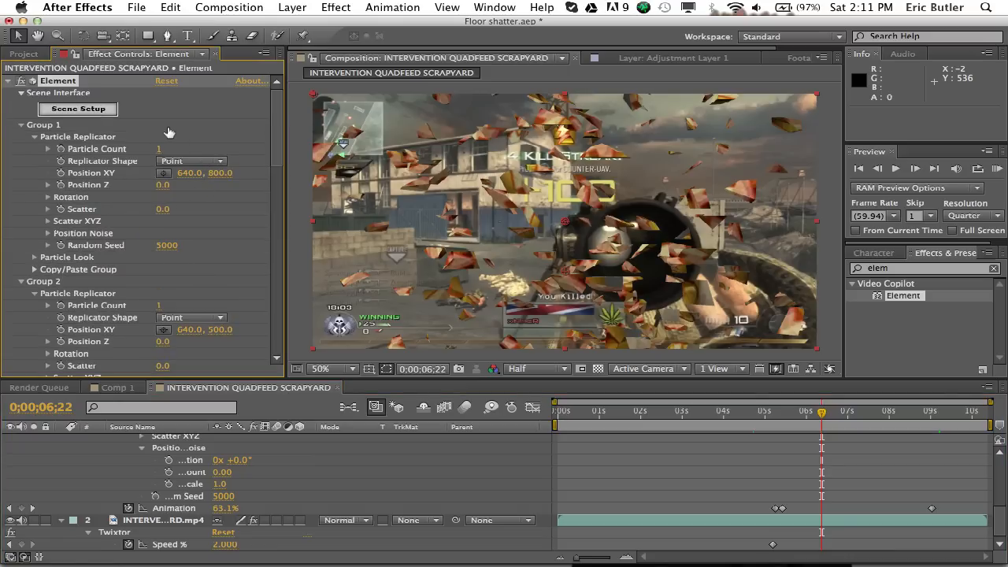
- In Scene Setup, switch the Tutorial model's texture mapping from Box to Sphere
{"action": "left_click", "coordinate": [77, 108]}
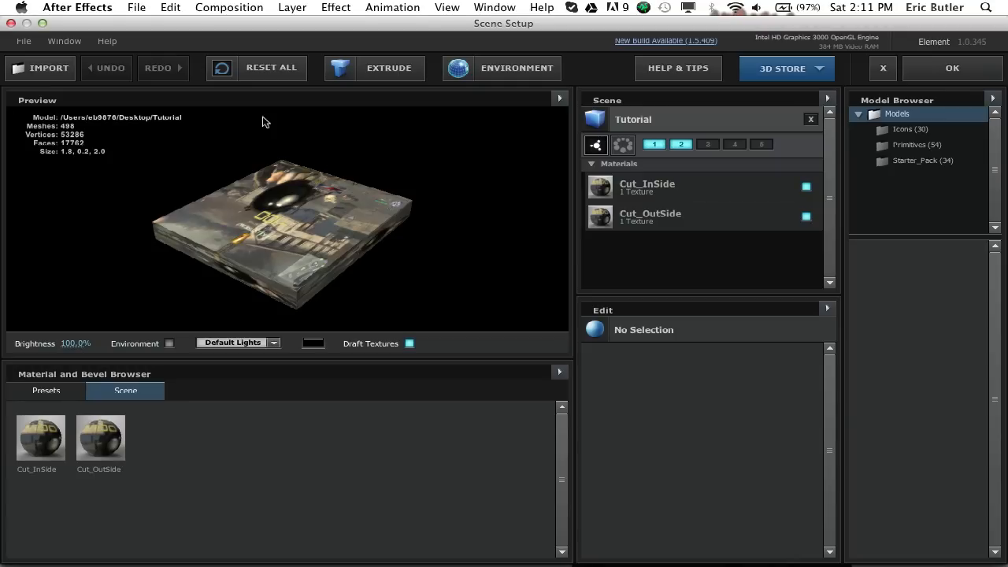
{"action": "left_click", "coordinate": [647, 186]}
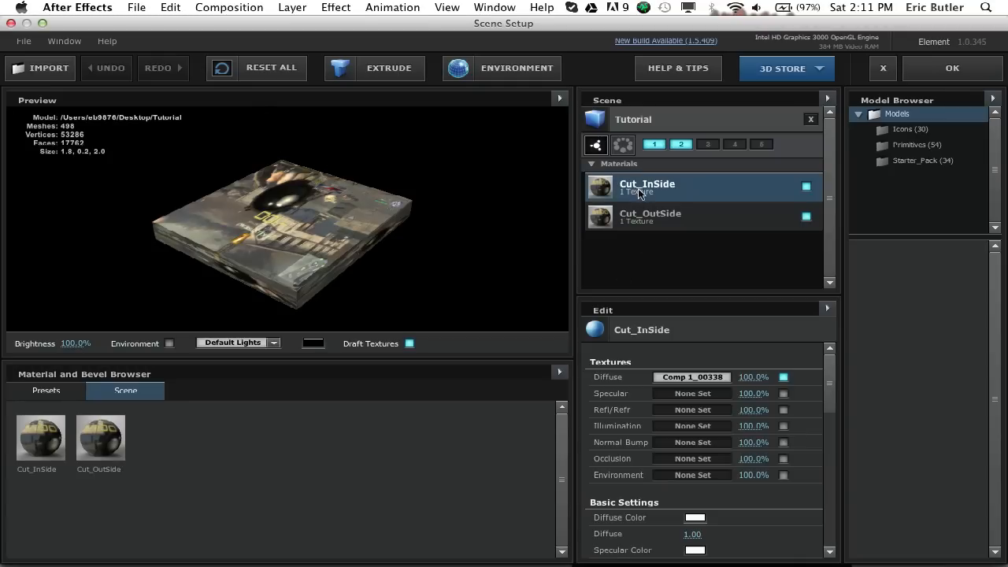
{"action": "mouse_move", "coordinate": [683, 129]}
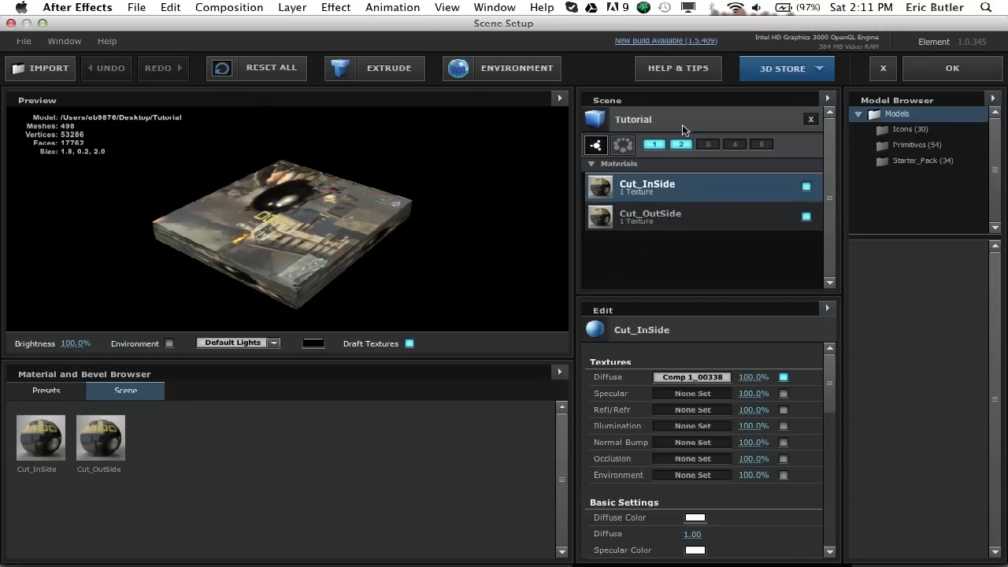
{"action": "left_click", "coordinate": [632, 119]}
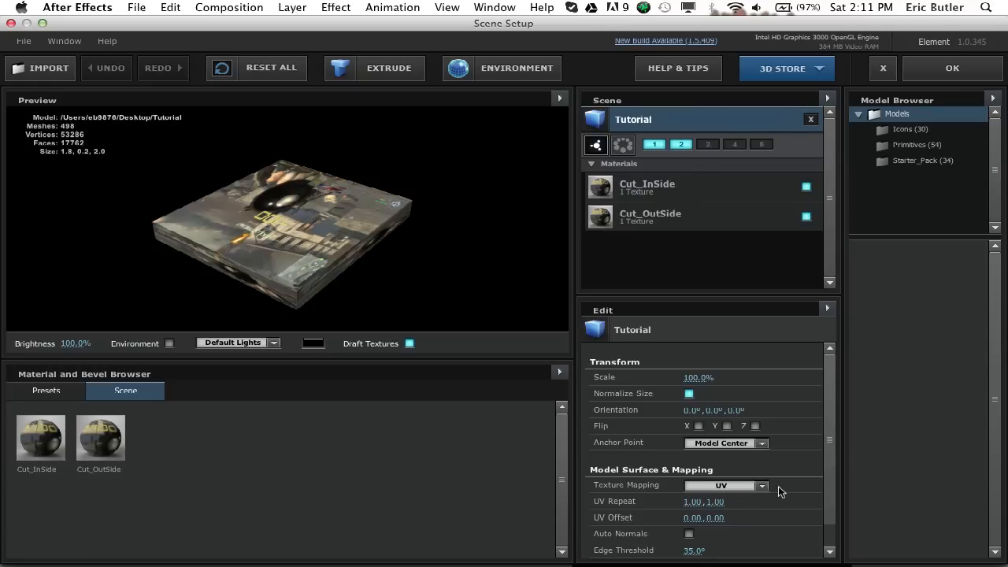
{"action": "left_click", "coordinate": [760, 485]}
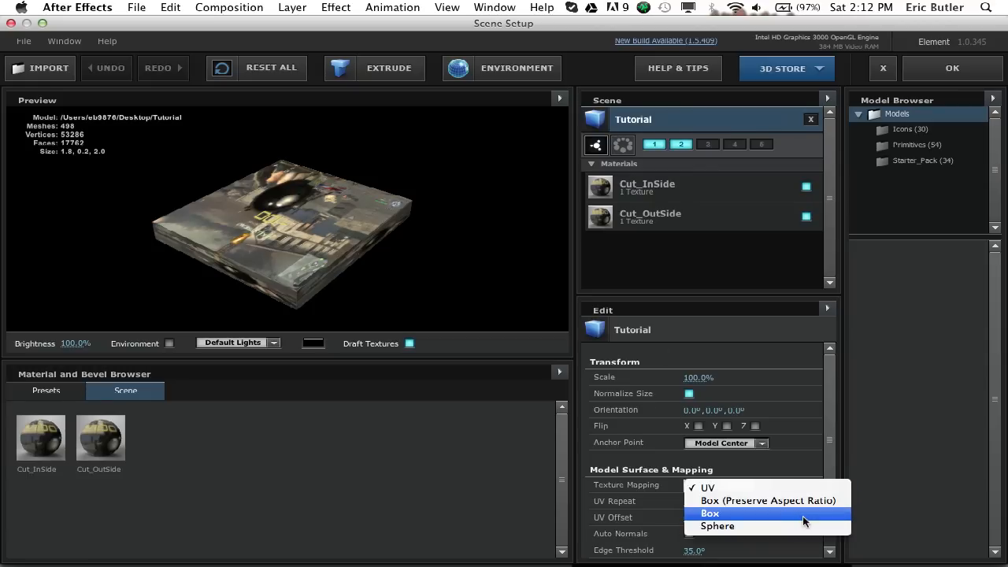
{"action": "left_click", "coordinate": [709, 513]}
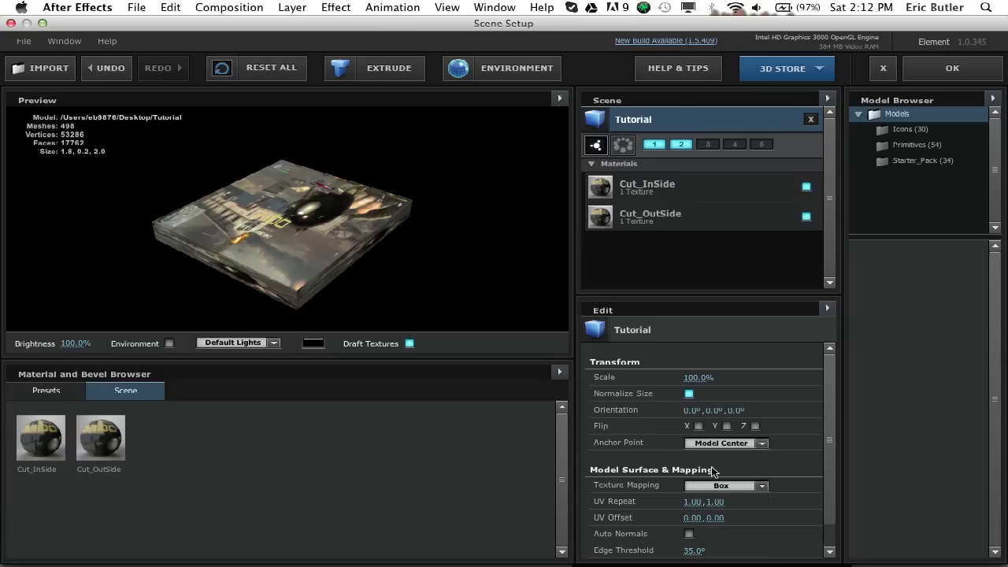
{"action": "left_click", "coordinate": [723, 485]}
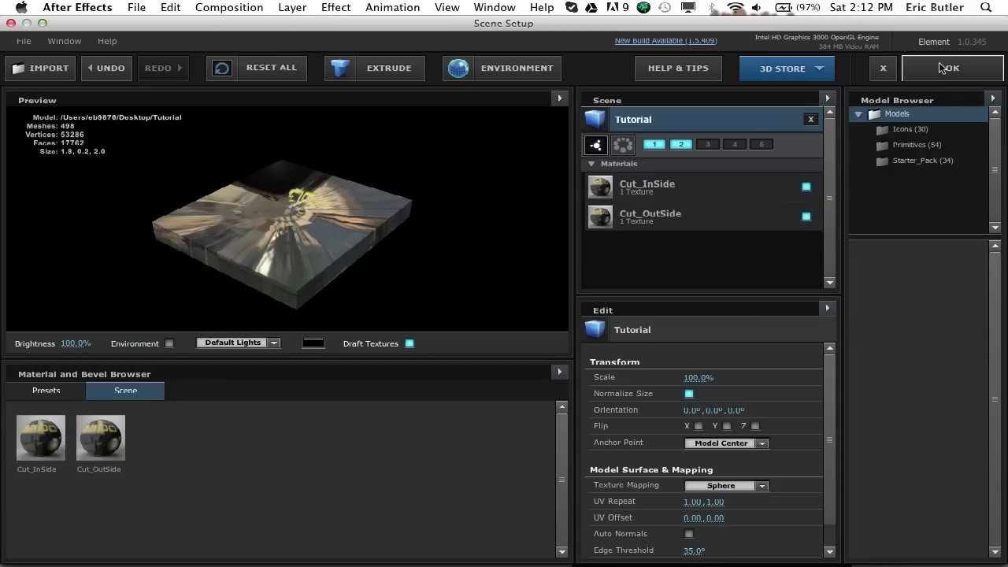
{"action": "left_click", "coordinate": [951, 68]}
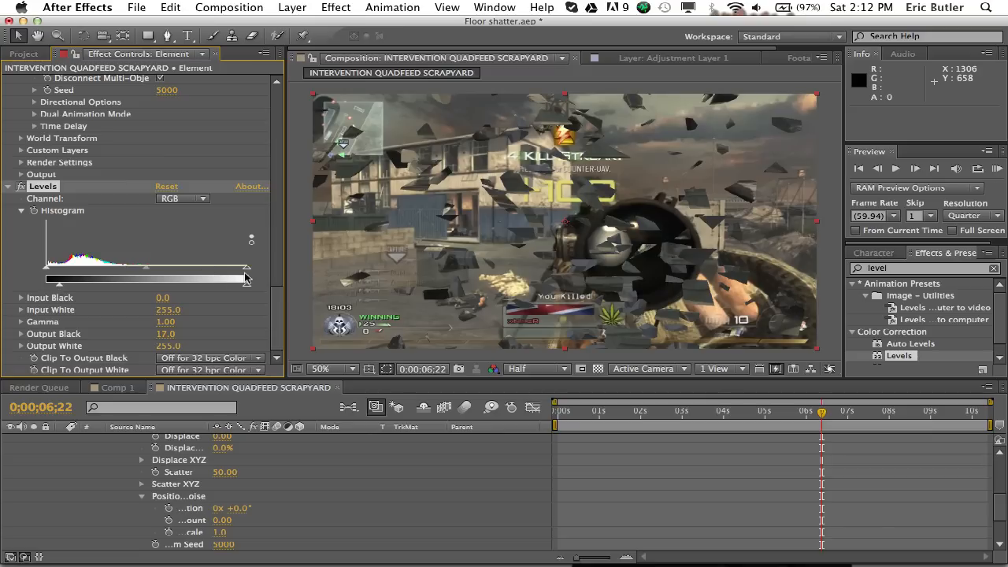
- Lower the Element layer's Levels input white to 244 and zoom the viewer out to 25%
{"action": "left_click_drag", "start_coordinate": [246, 279], "coordinate": [242, 280]}
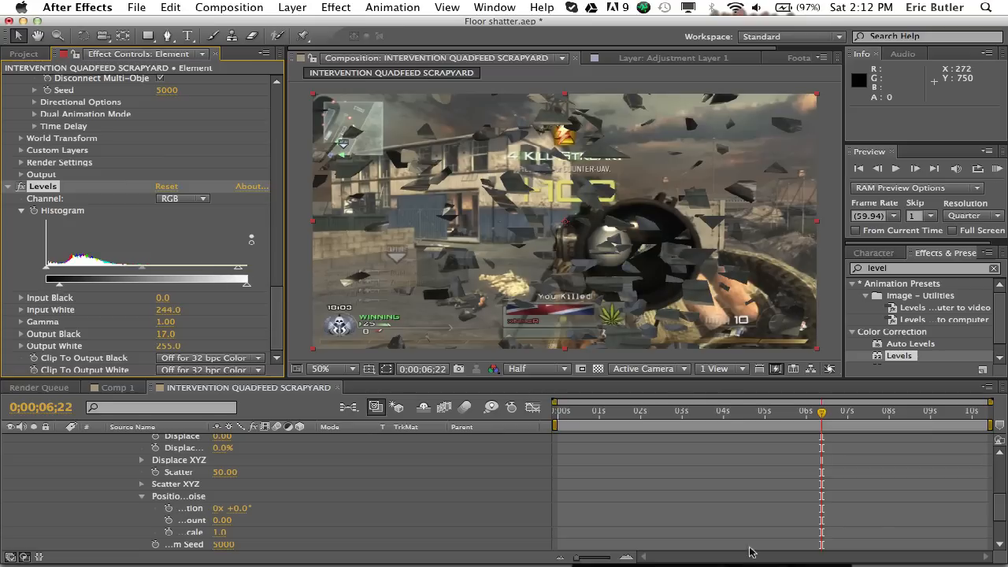
{"action": "left_click", "coordinate": [319, 368]}
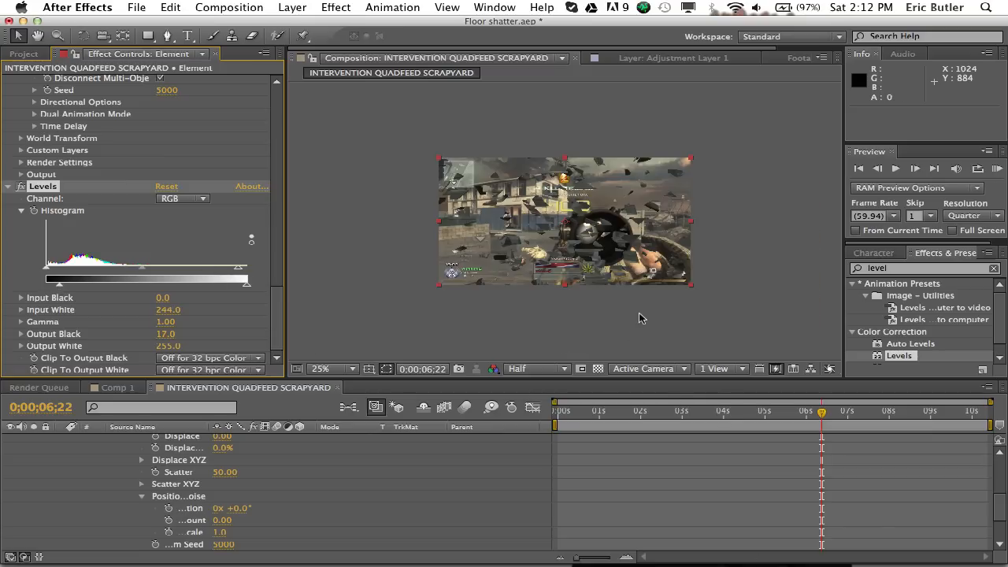
{"action": "left_click", "coordinate": [717, 410]}
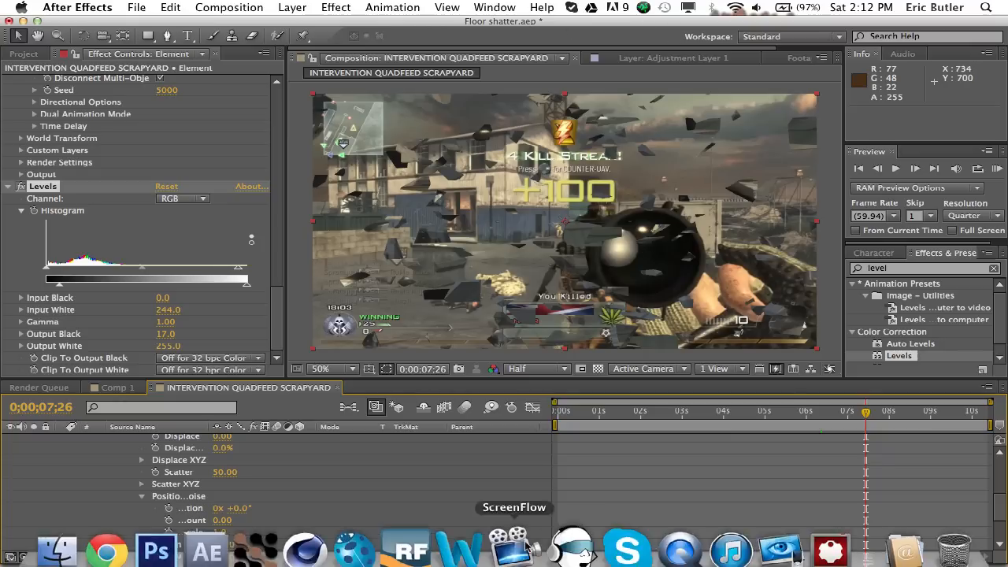
{"action": "left_click", "coordinate": [112, 545]}
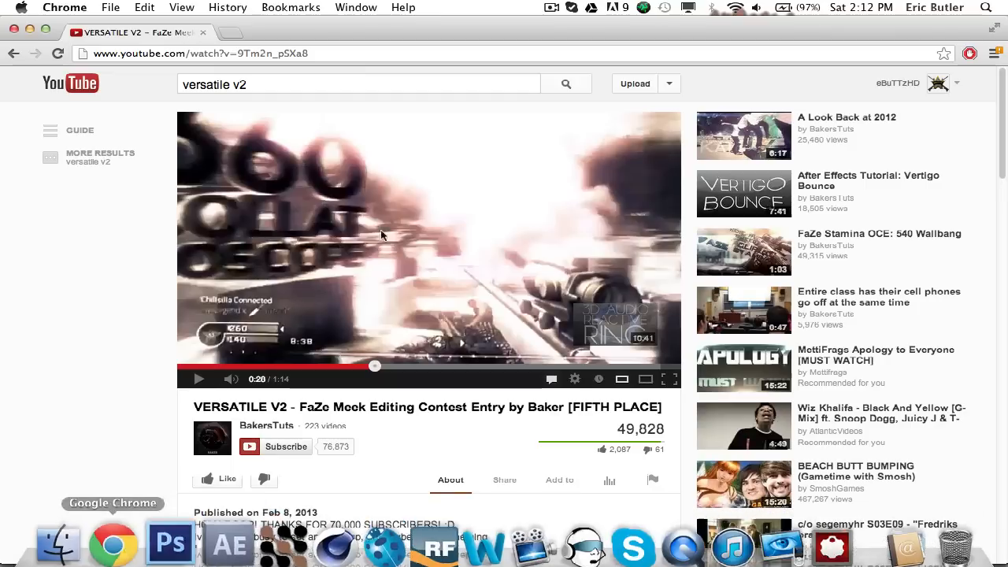
{"action": "left_click", "coordinate": [551, 7]}
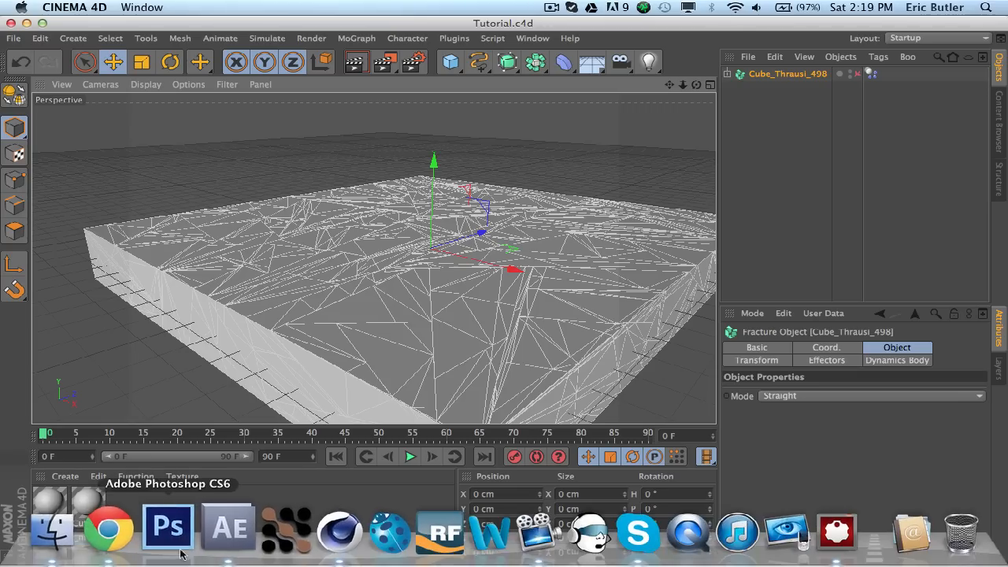
{"action": "left_click", "coordinate": [227, 526]}
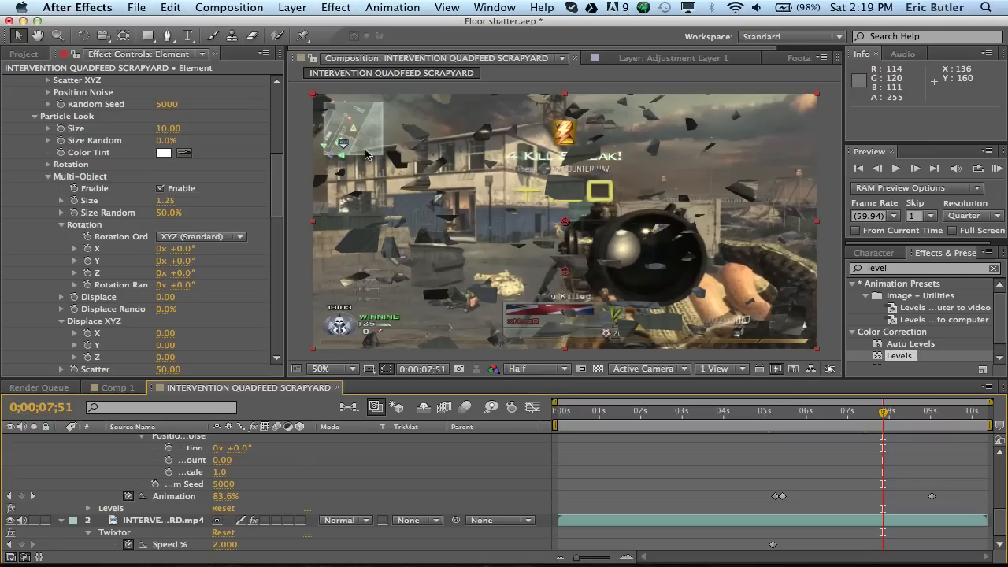
{"action": "mouse_move", "coordinate": [799, 402]}
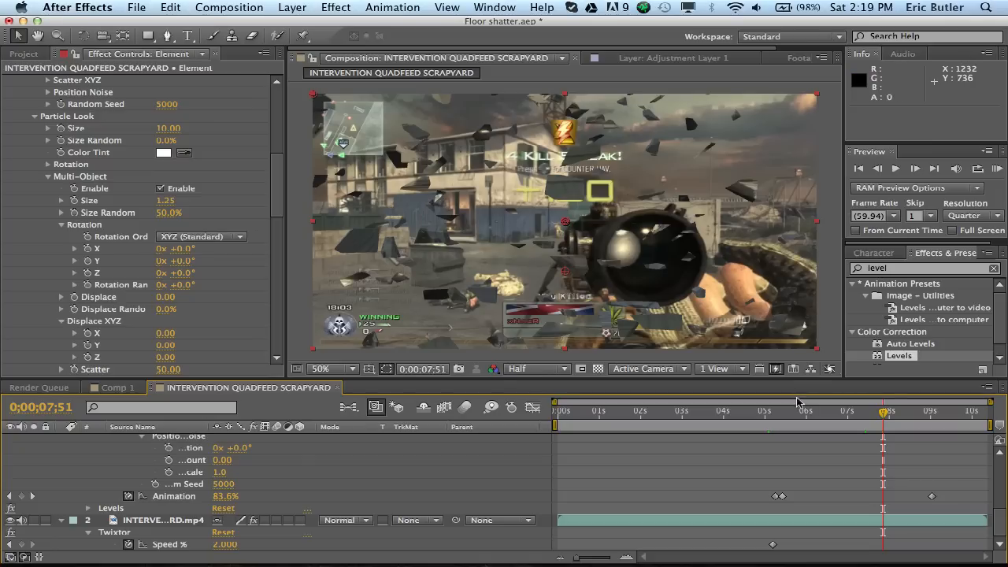
- Set Element's Rotation Random to 175° and scrub the timeline to preview the tumbling shards
{"action": "left_click", "coordinate": [832, 410]}
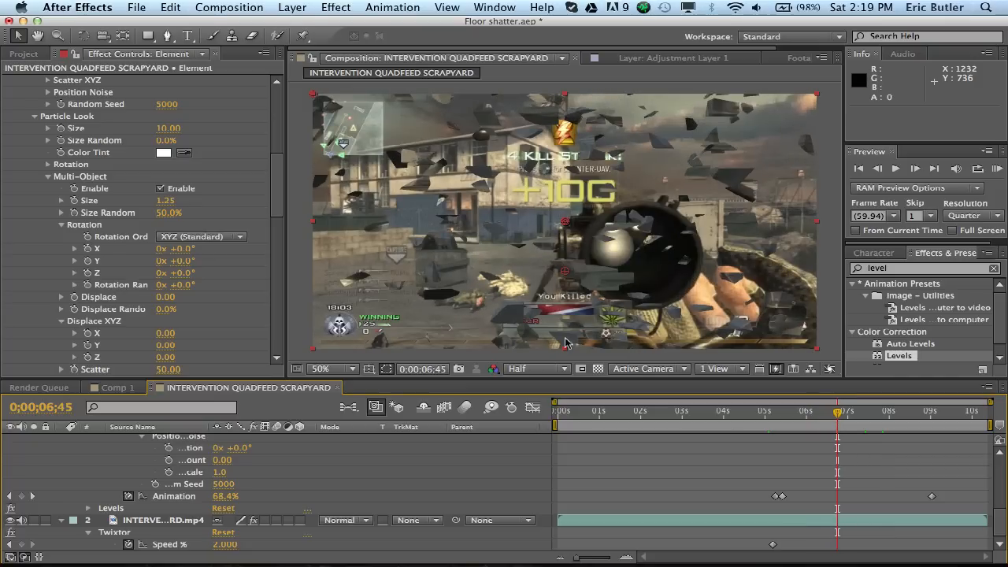
{"action": "mouse_move", "coordinate": [195, 337]}
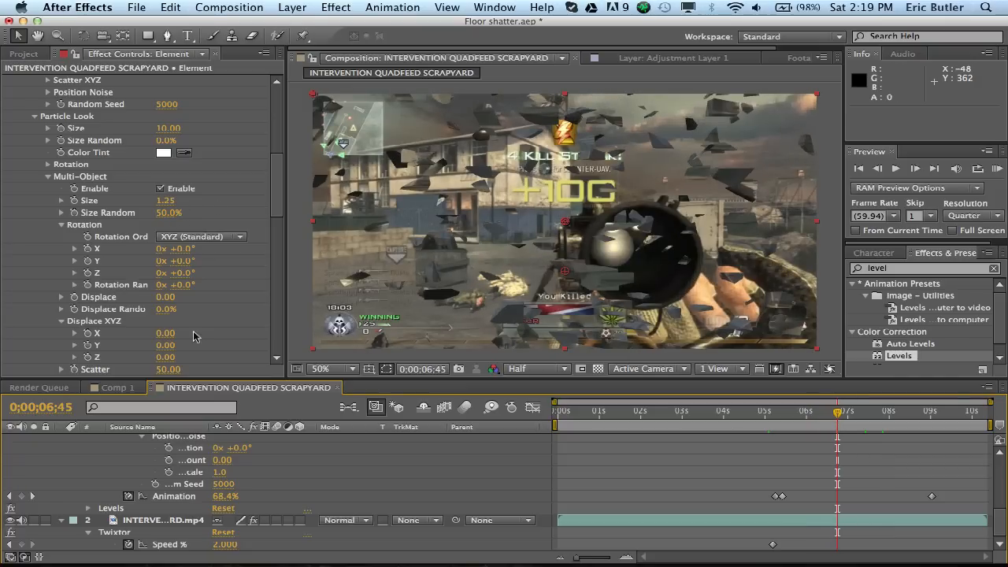
{"action": "left_click", "coordinate": [174, 284]}
{"action": "type", "text": "175"}
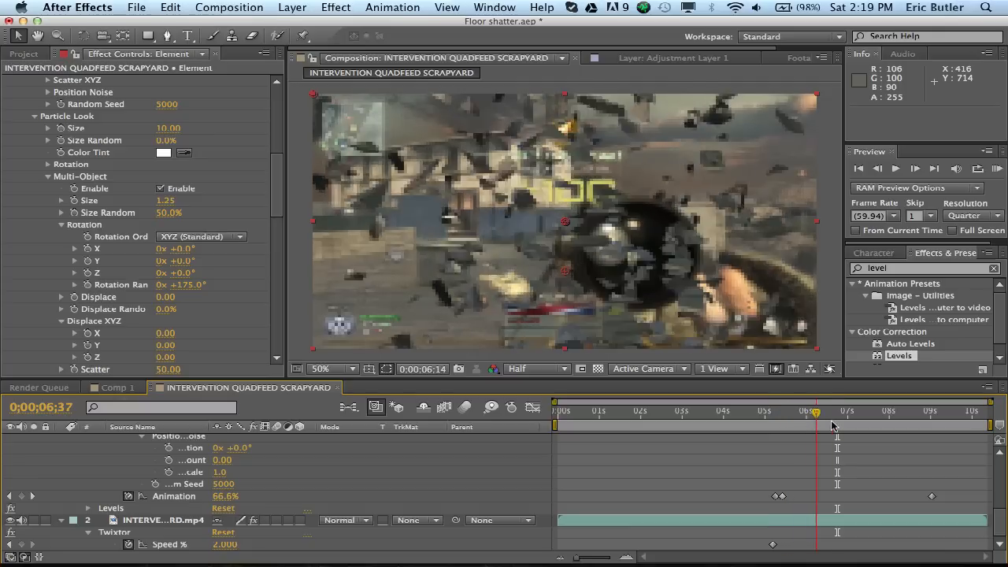
{"action": "left_click_drag", "start_coordinate": [817, 411], "coordinate": [850, 411]}
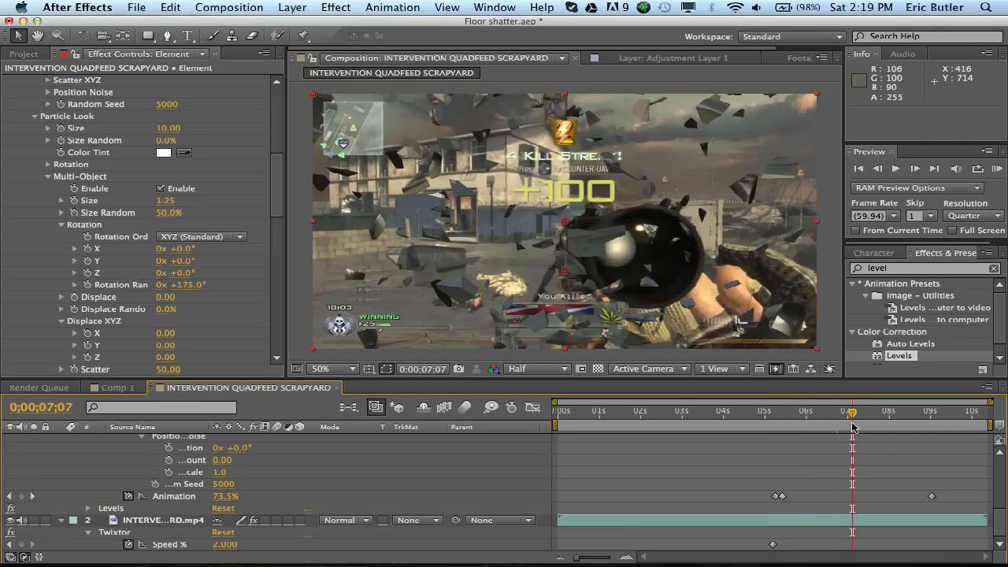
{"action": "mouse_move", "coordinate": [852, 425]}
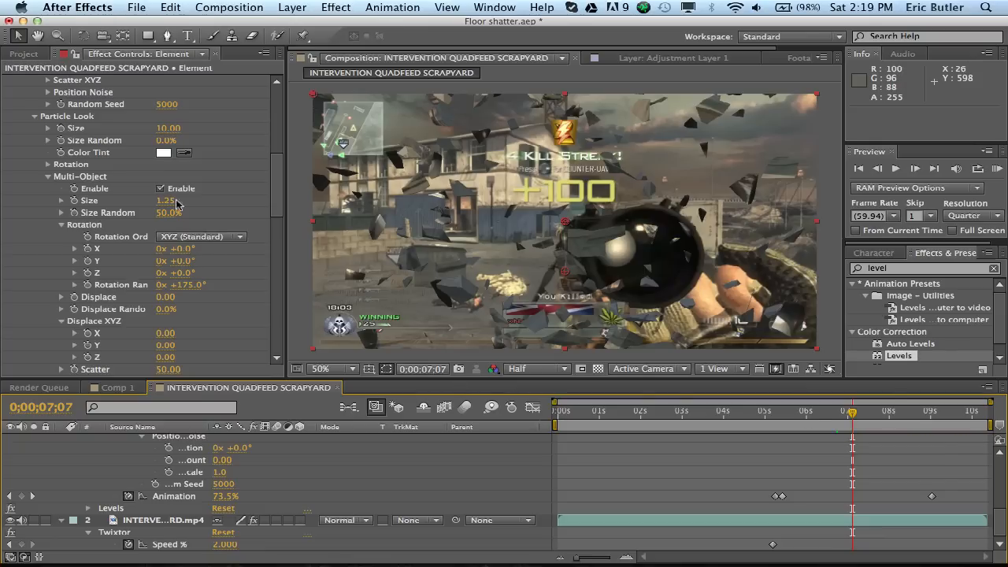
- Set the shards' Displace to exactly 1.5 and scrub the timeline to preview the scatter
{"action": "scroll", "scroll_direction": "down", "scroll_amount": 3}
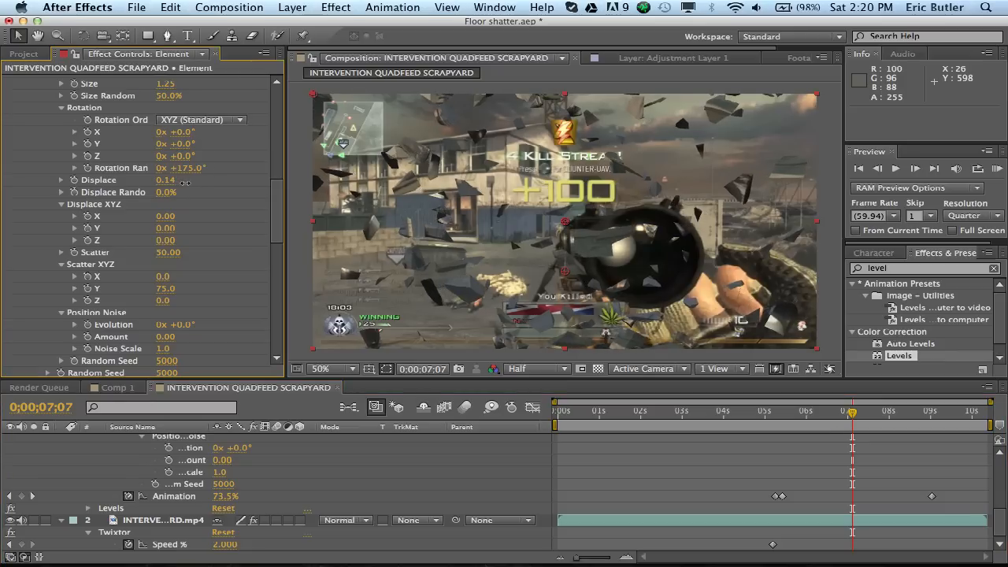
{"action": "left_click_drag", "start_coordinate": [166, 180], "coordinate": [193, 179]}
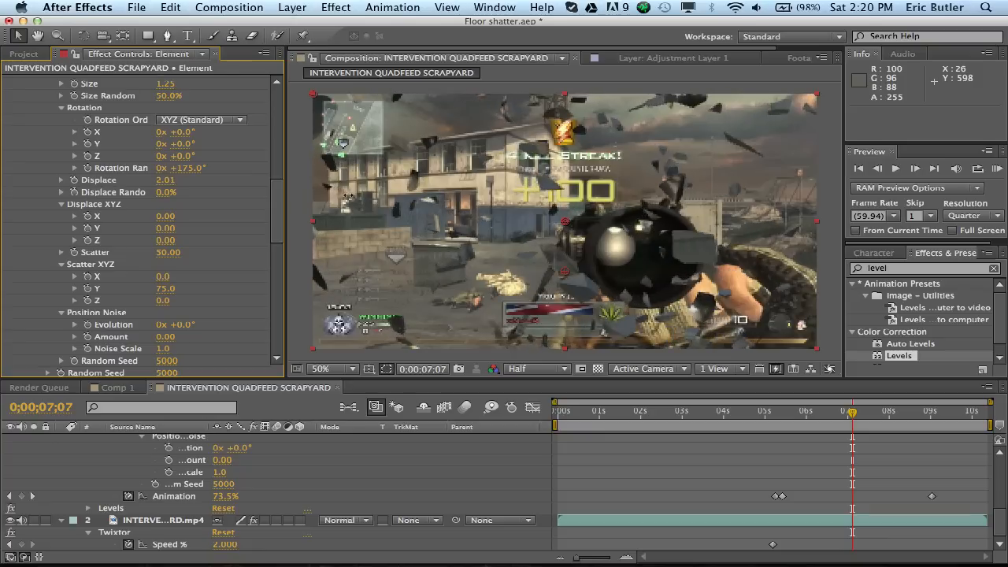
{"action": "left_click_drag", "start_coordinate": [174, 180], "coordinate": [161, 179]}
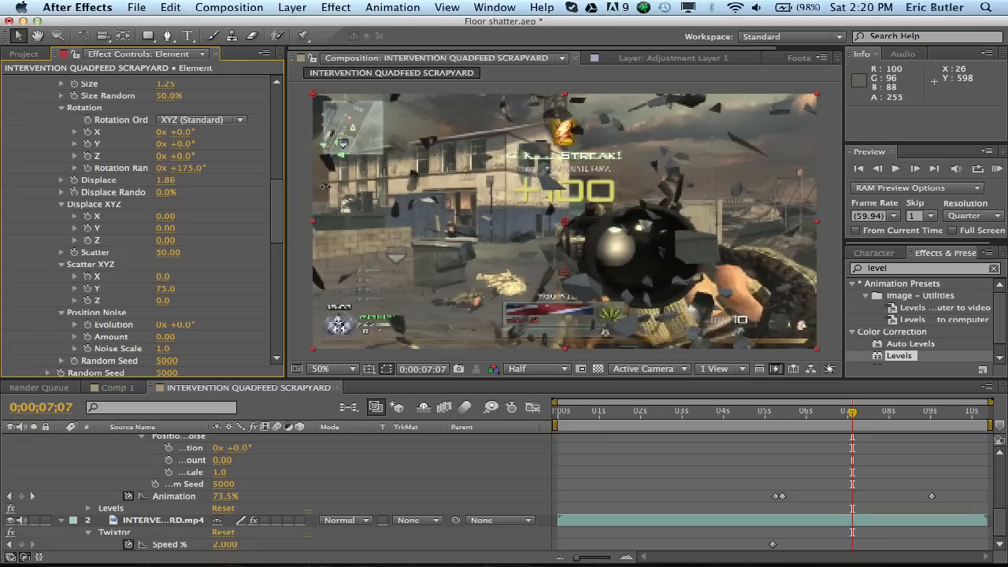
{"action": "left_click", "coordinate": [168, 180]}
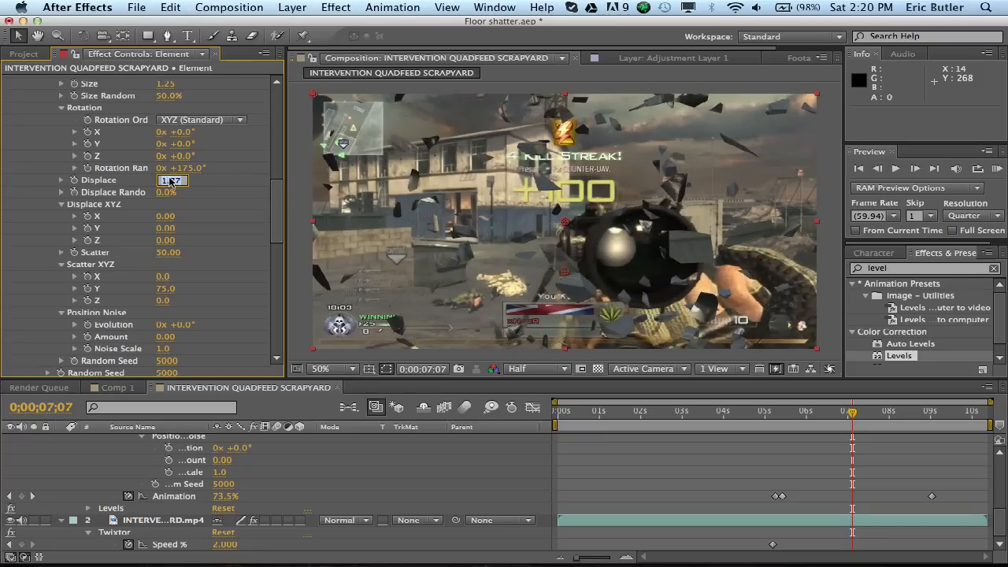
{"action": "type", "text": "1.50"}
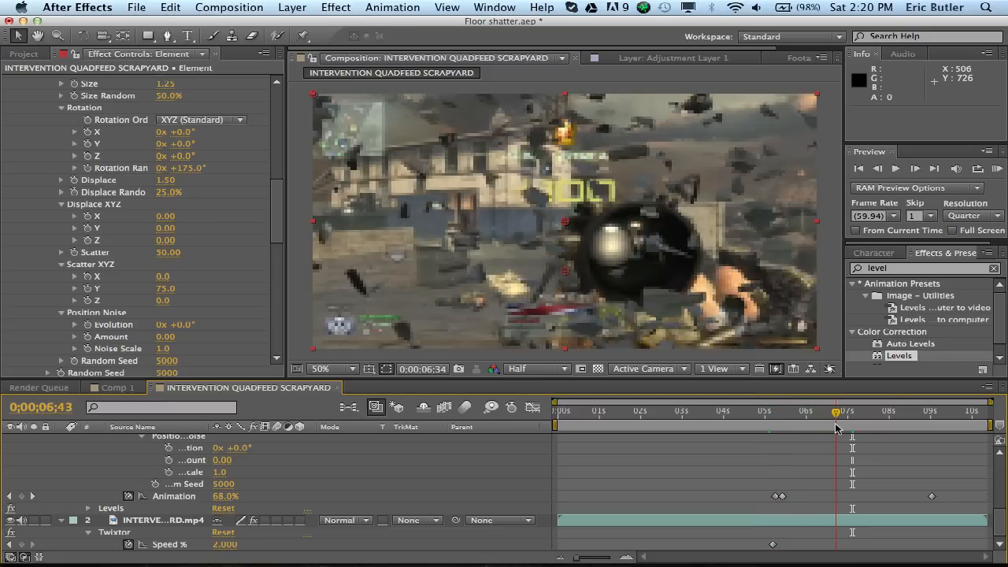
{"action": "left_click_drag", "start_coordinate": [842, 411], "coordinate": [861, 411]}
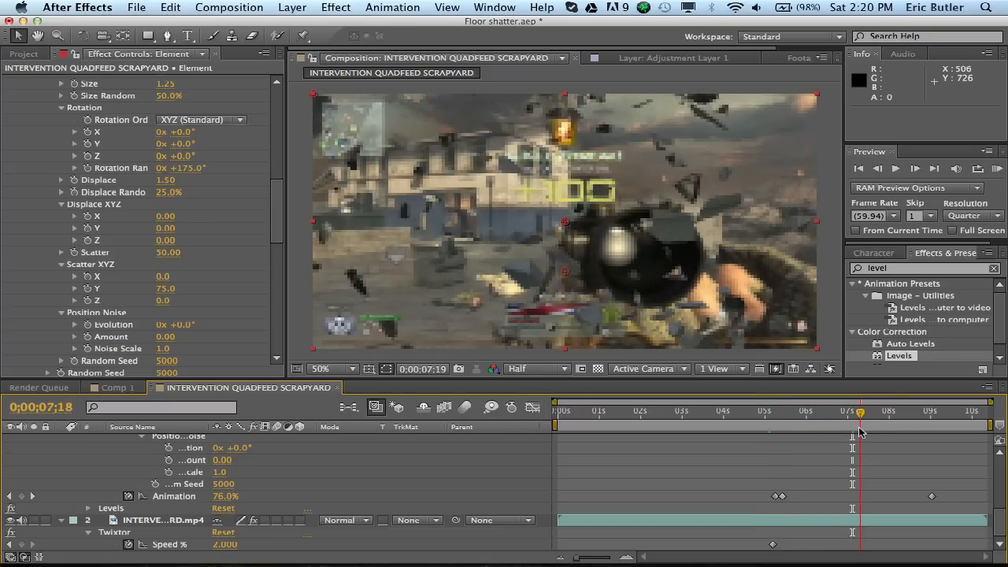
{"action": "left_click_drag", "start_coordinate": [860, 411], "coordinate": [793, 411]}
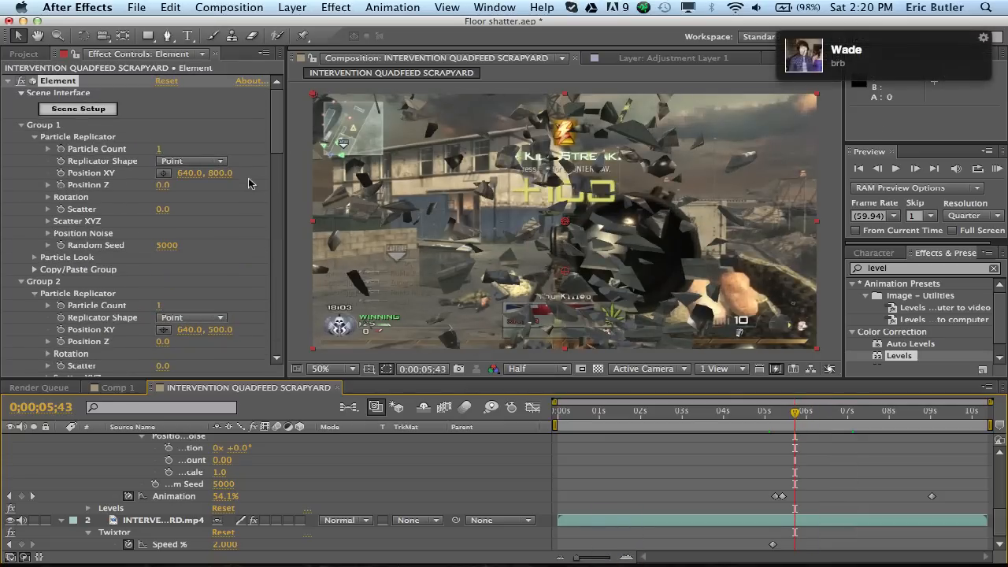
{"action": "mouse_move", "coordinate": [89, 221]}
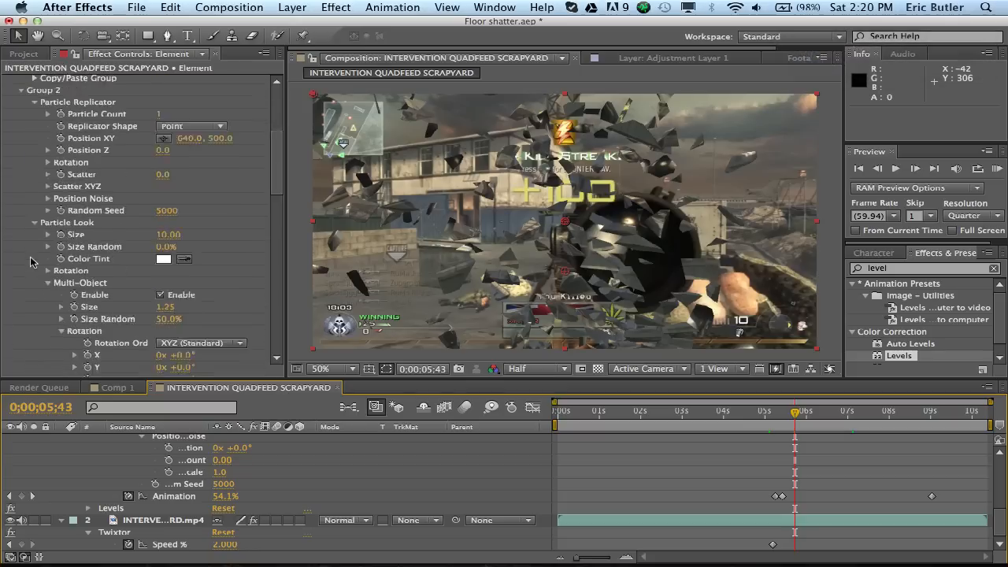
- Try the Top 3D view, return to Active Camera, and scroll down to Animation Engine
{"action": "scroll", "scroll_direction": "down", "scroll_amount": 3}
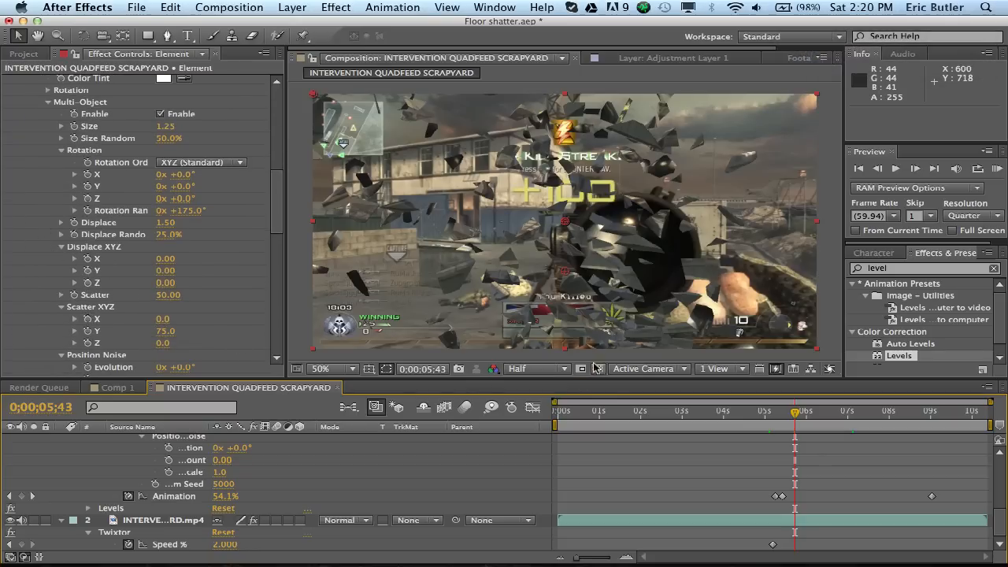
{"action": "left_click", "coordinate": [648, 368]}
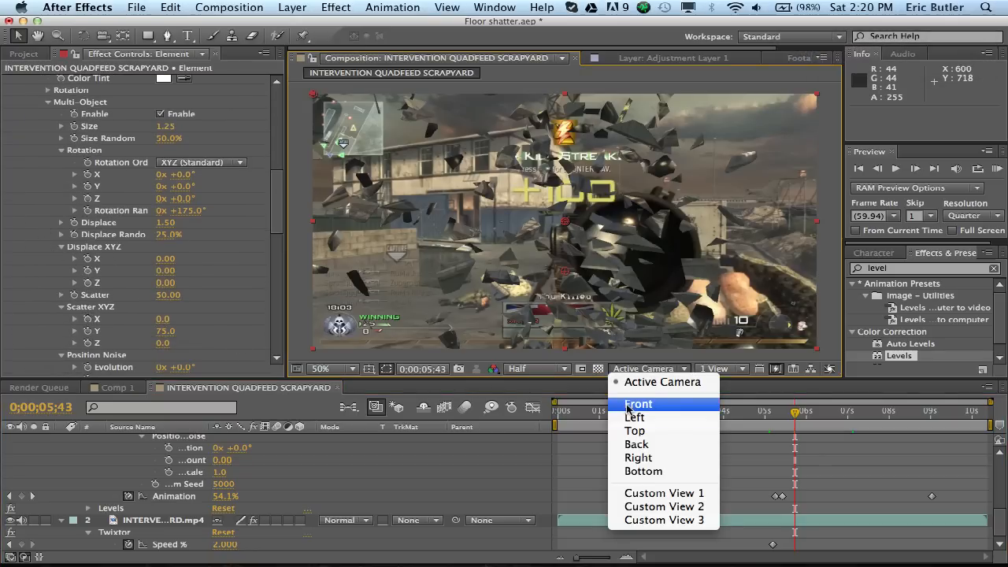
{"action": "left_click", "coordinate": [635, 430]}
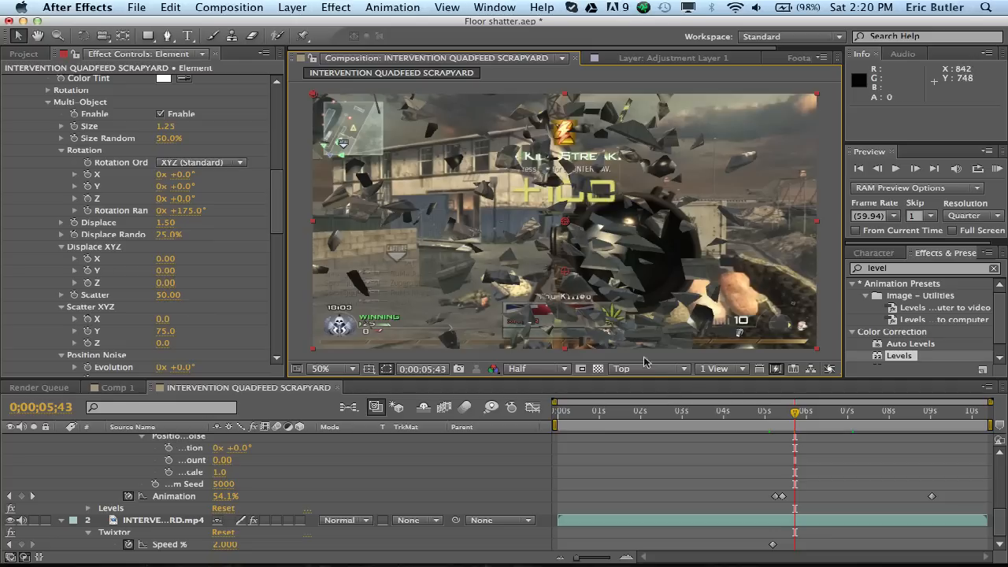
{"action": "left_click", "coordinate": [646, 367]}
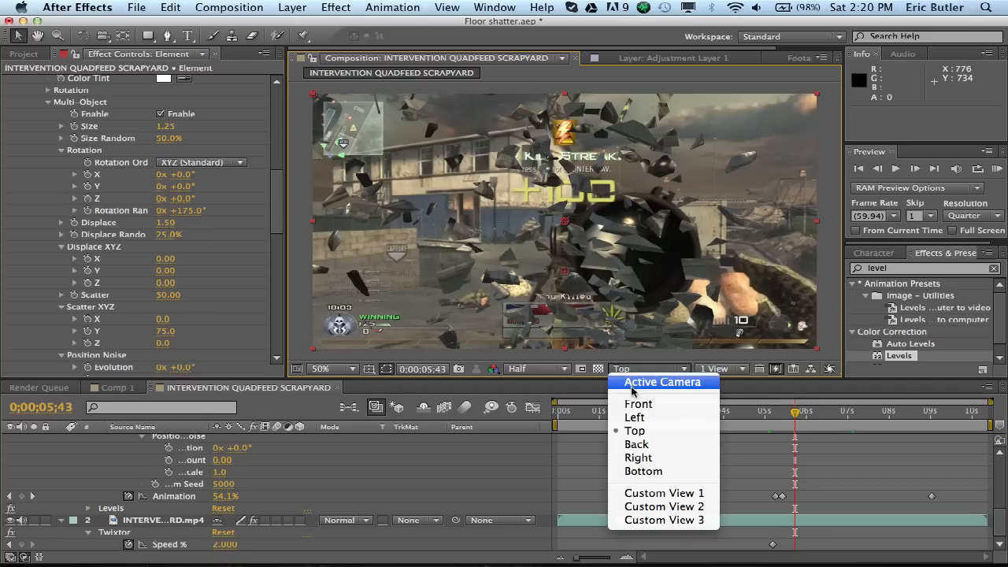
{"action": "left_click", "coordinate": [662, 381]}
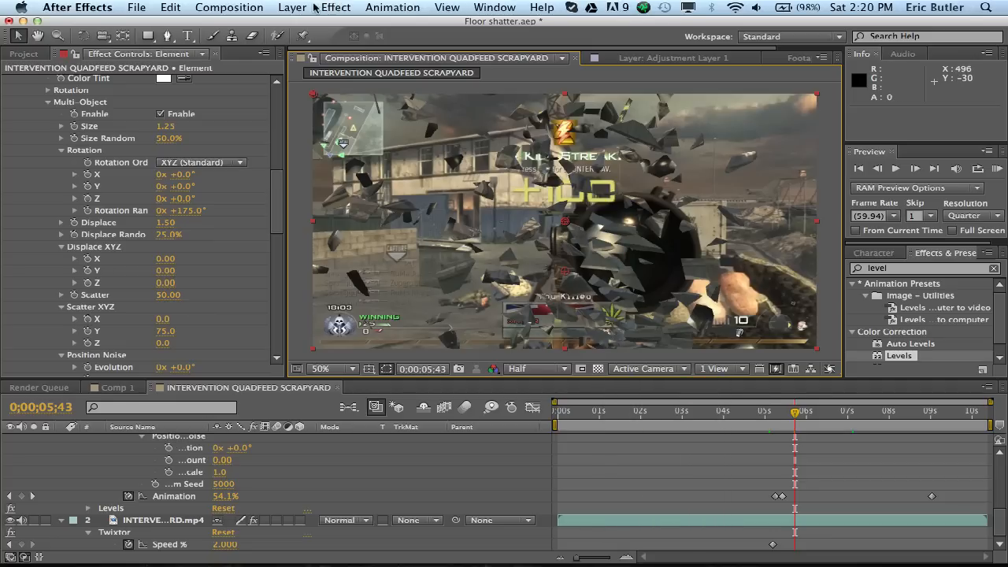
{"action": "left_click", "coordinate": [232, 37]}
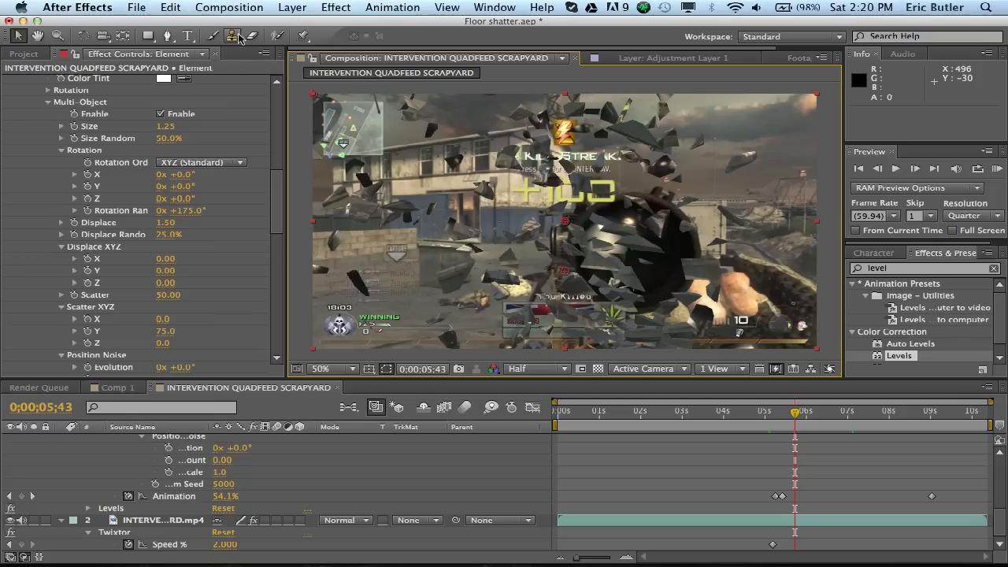
{"action": "scroll", "scroll_direction": "down", "scroll_amount": 3}
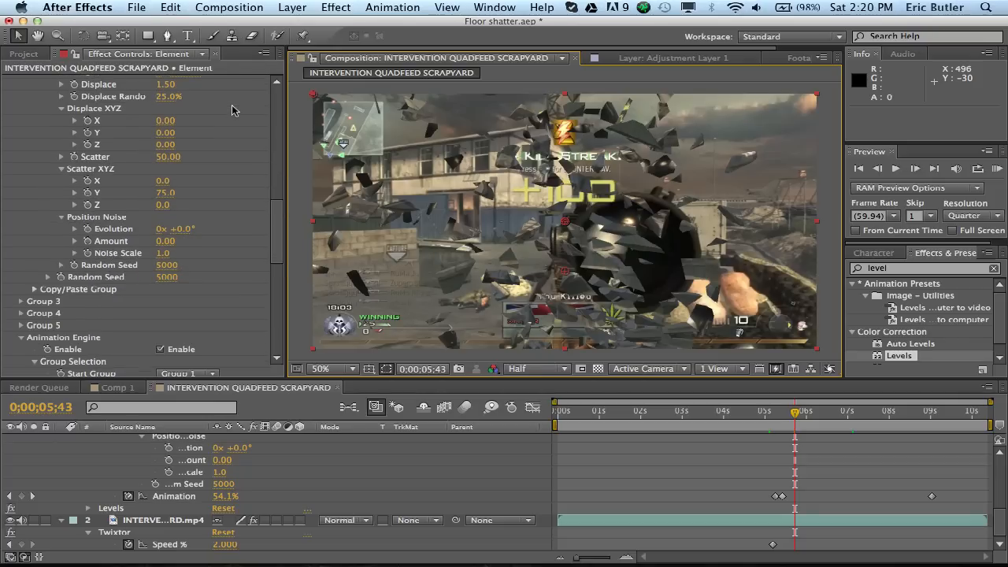
{"action": "scroll", "scroll_direction": "down", "scroll_amount": 3}
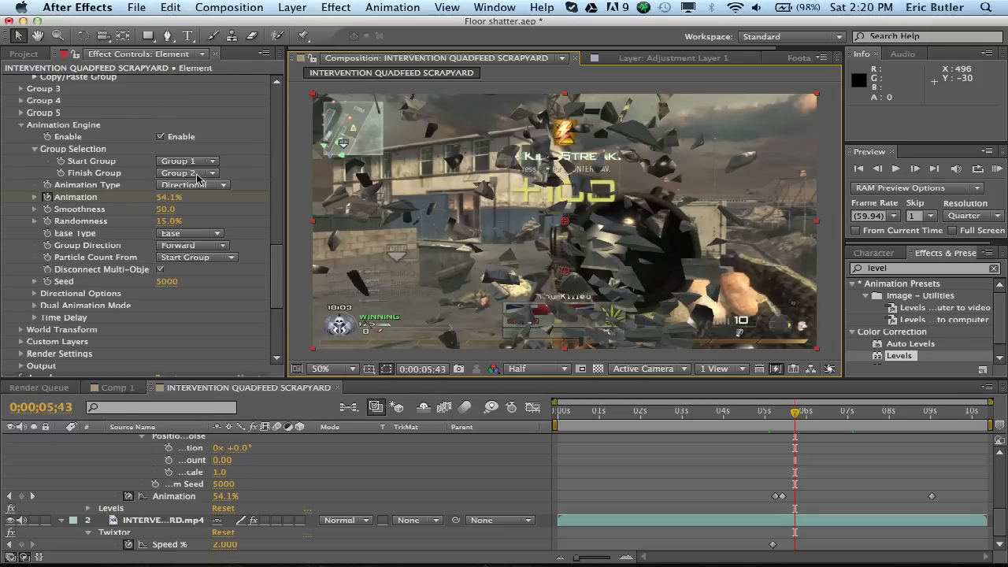
- Set the shard Animation Type to Uniform and scrub the timeline to preview the shatter
{"action": "left_click", "coordinate": [193, 184]}
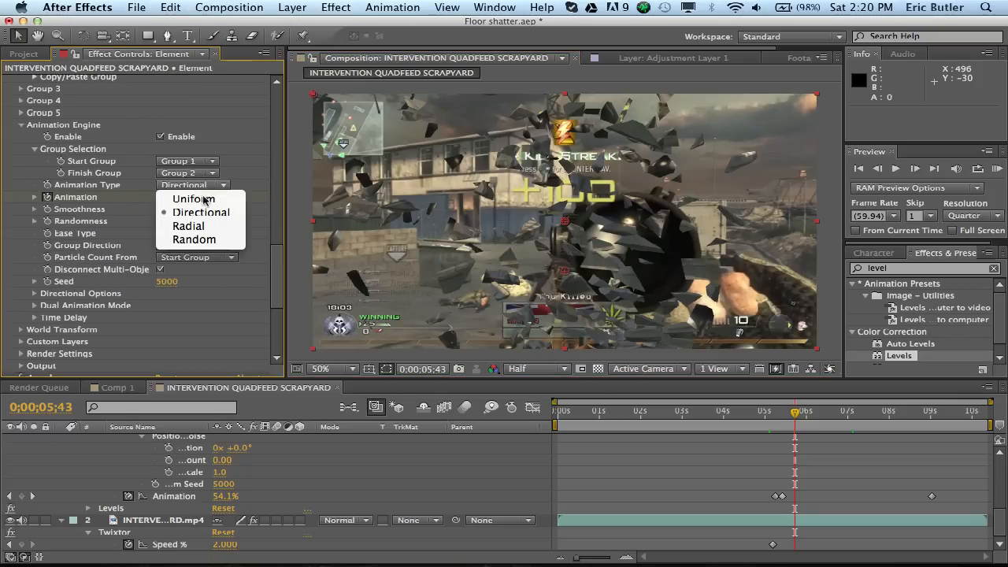
{"action": "left_click", "coordinate": [193, 199]}
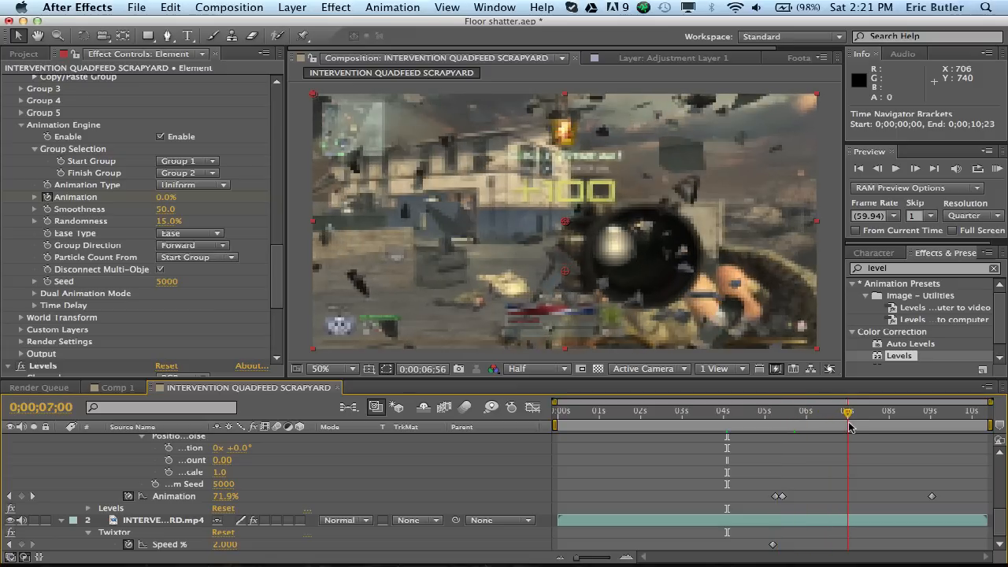
{"action": "left_click_drag", "start_coordinate": [846, 411], "coordinate": [925, 411]}
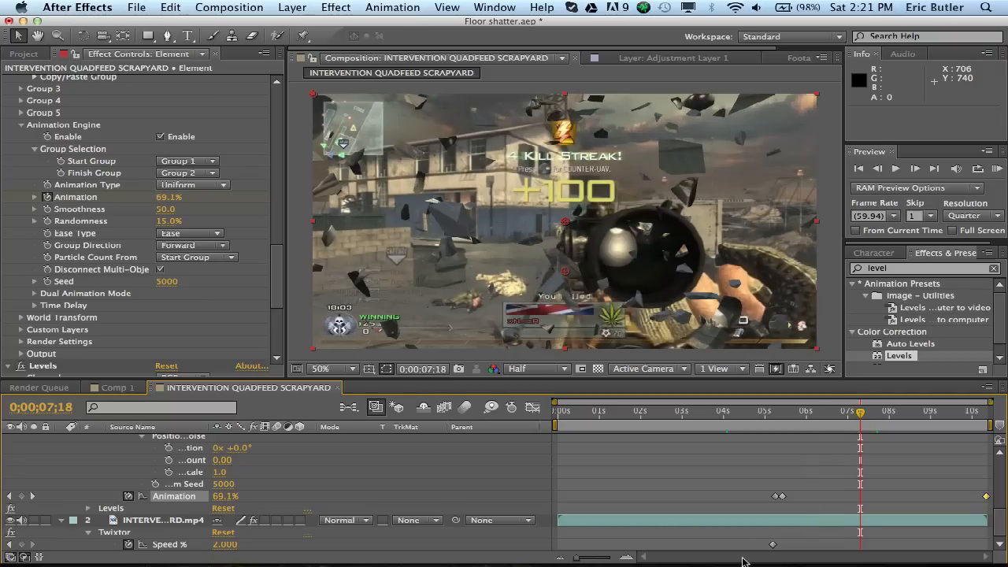
{"action": "mouse_move", "coordinate": [628, 306]}
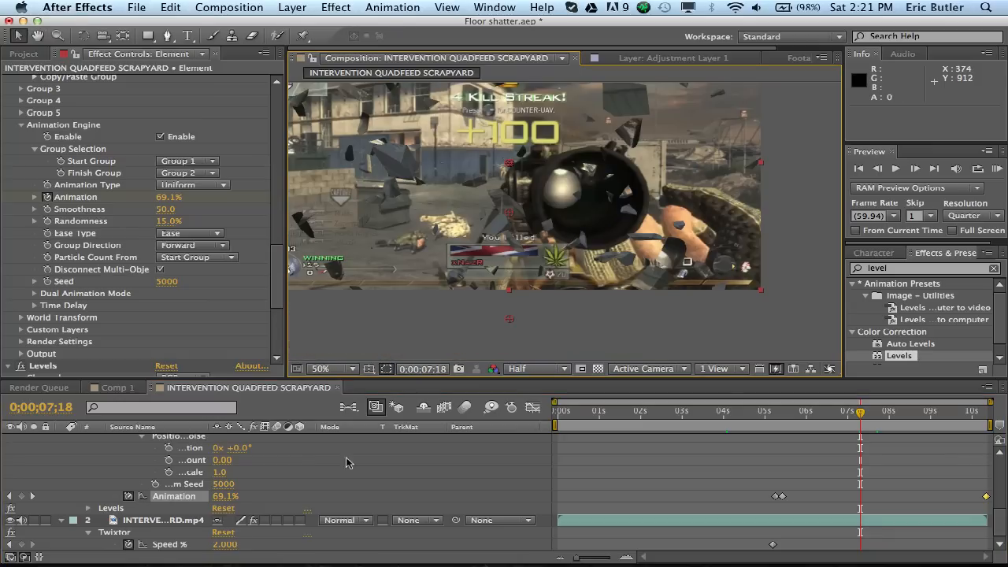
- Pre-compose the gameplay footage layer into Comp 2, then select the Element shard layer
{"action": "left_click", "coordinate": [164, 520]}
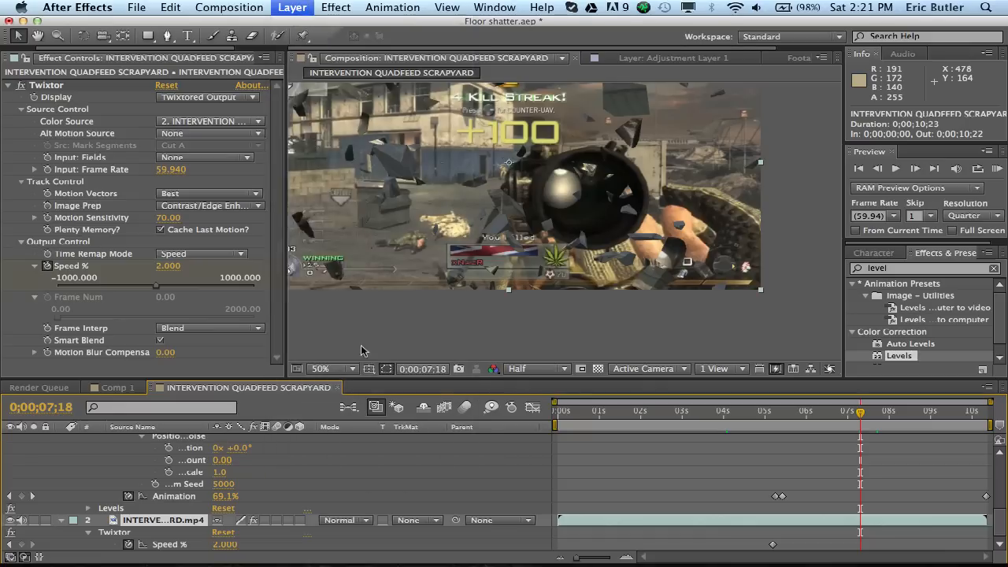
{"action": "left_click", "coordinate": [292, 7]}
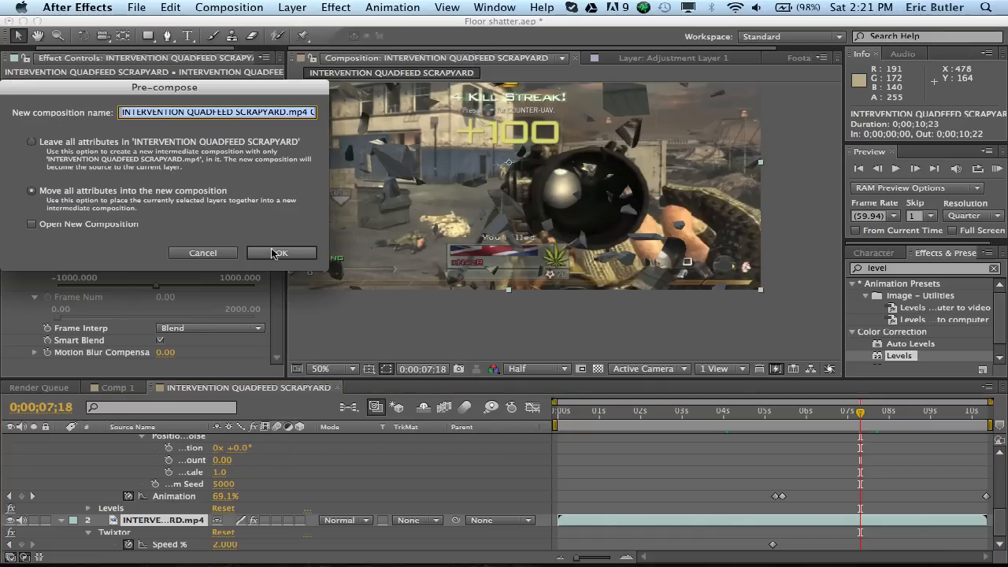
{"action": "left_click", "coordinate": [280, 252]}
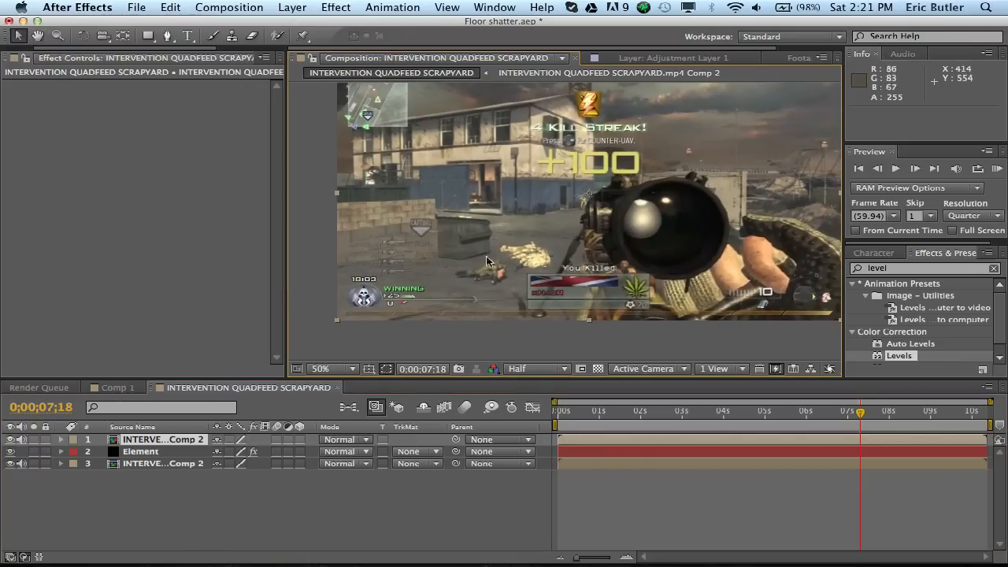
{"action": "left_click", "coordinate": [168, 36]}
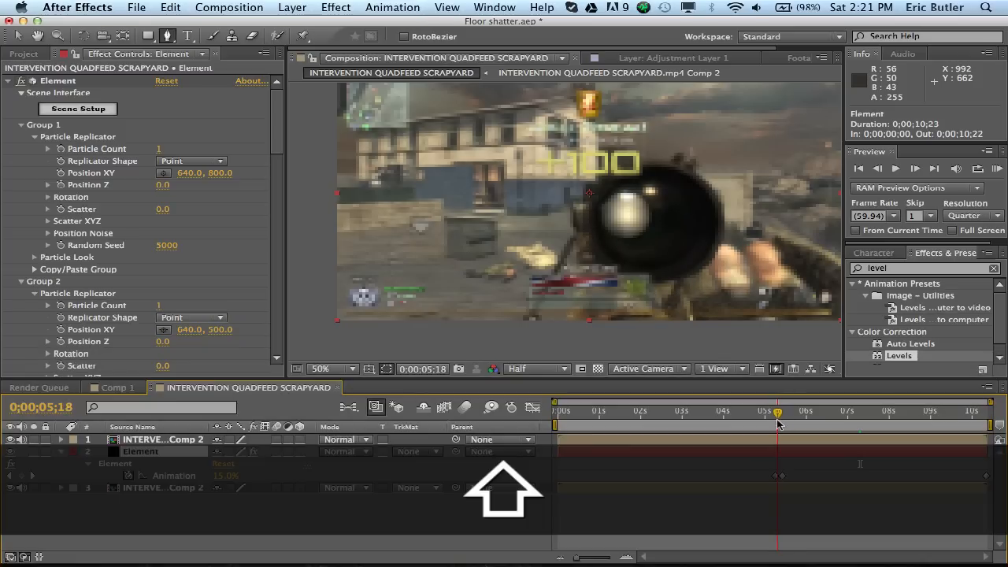
- Trace a trial pen mask around the gun at the shard-rise frame, then undo it
{"action": "left_click_drag", "start_coordinate": [778, 410], "coordinate": [768, 410]}
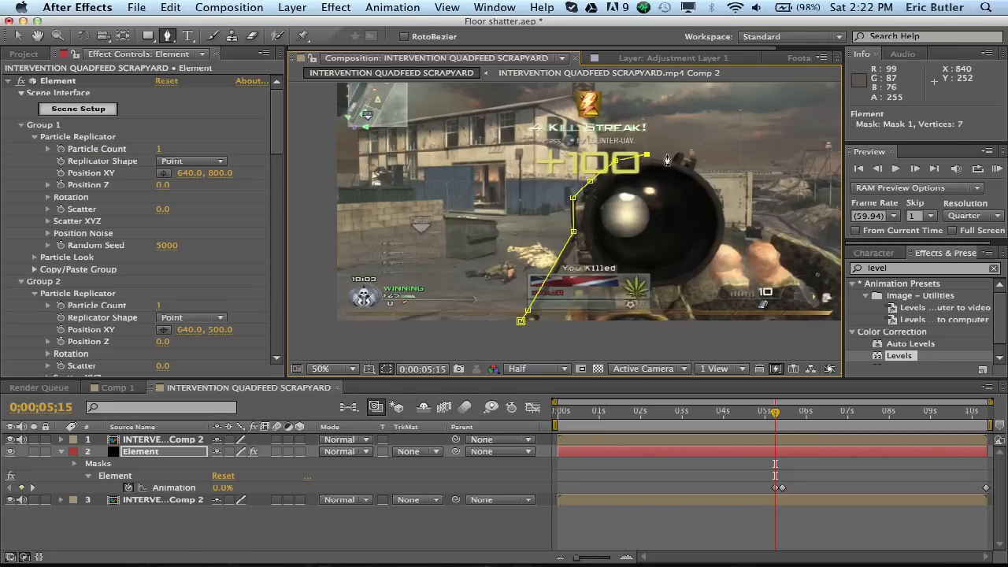
{"action": "left_click", "coordinate": [732, 254]}
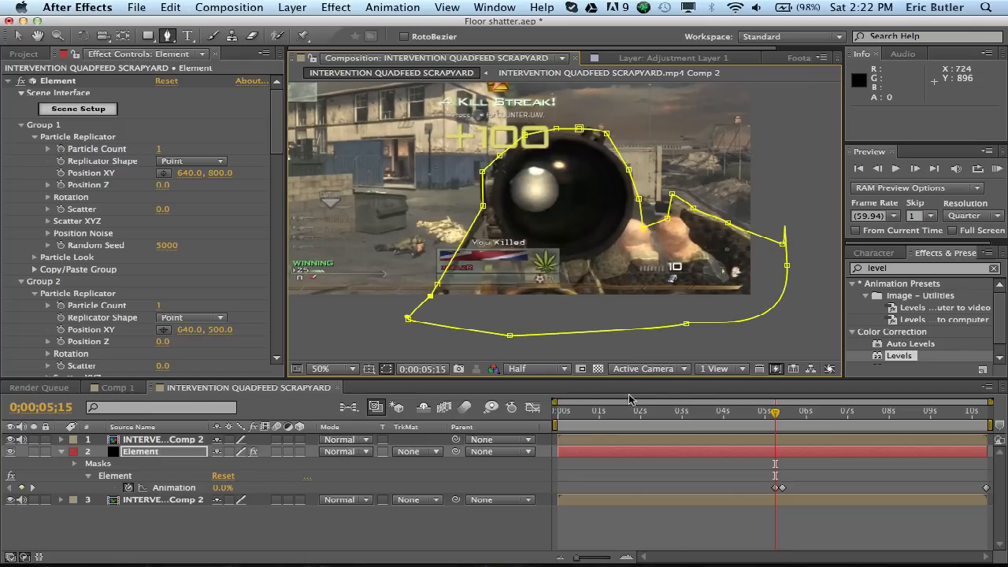
{"action": "left_click", "coordinate": [788, 411]}
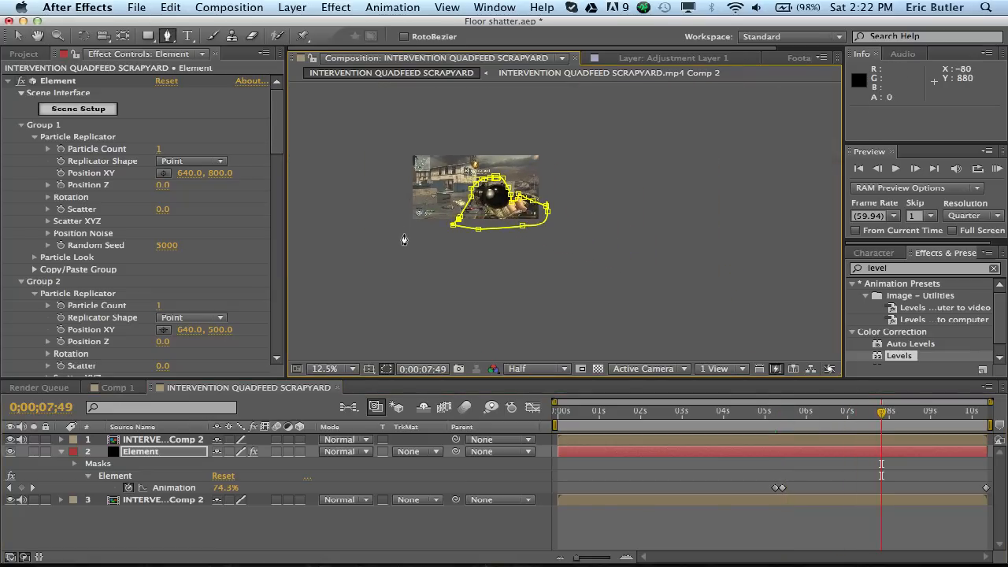
{"action": "key", "text": "cmd+z"}
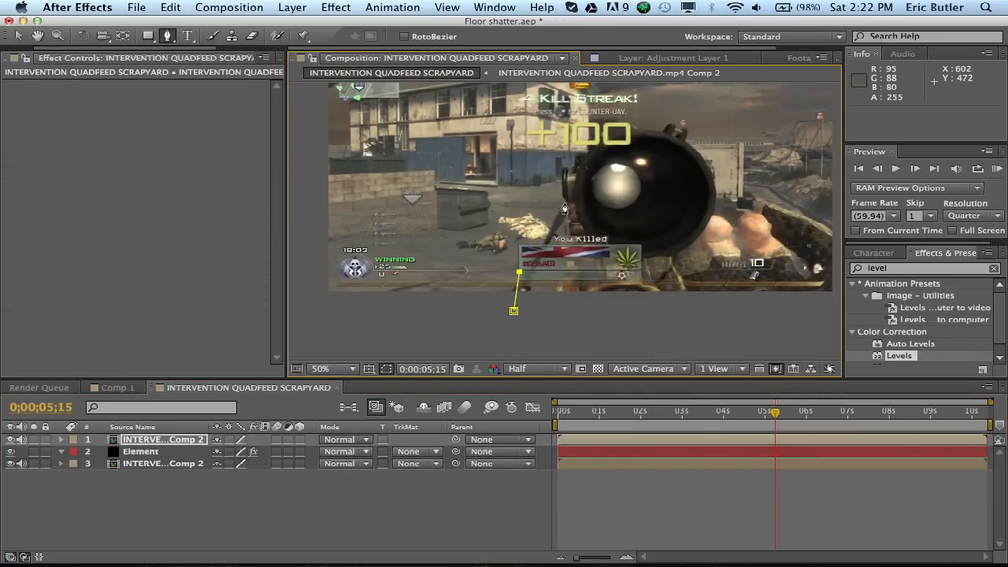
- Place another point on the gun mask and undo the stray second mask
{"action": "left_click", "coordinate": [595, 141]}
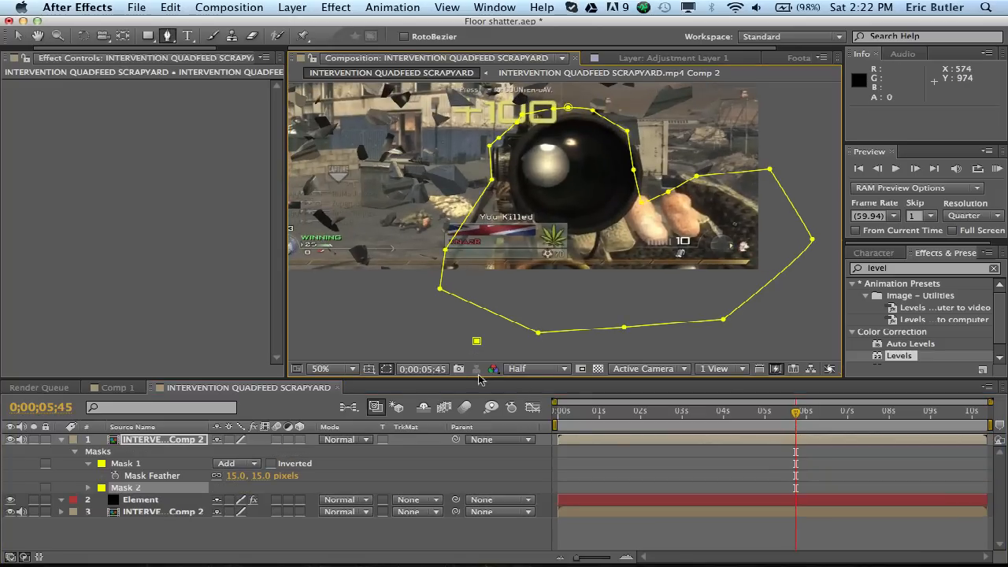
{"action": "key", "text": "cmd+z"}
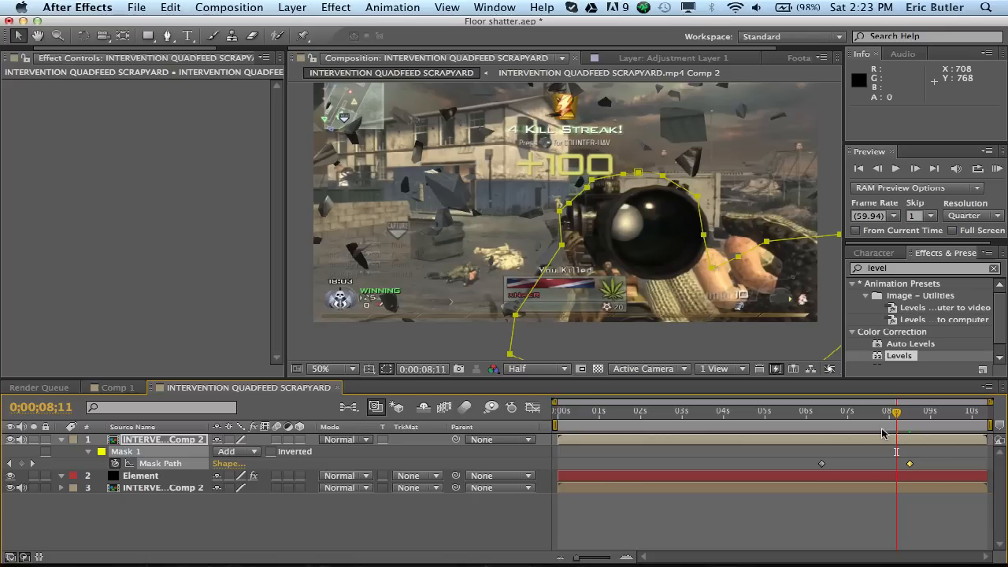
{"action": "mouse_move", "coordinate": [636, 473]}
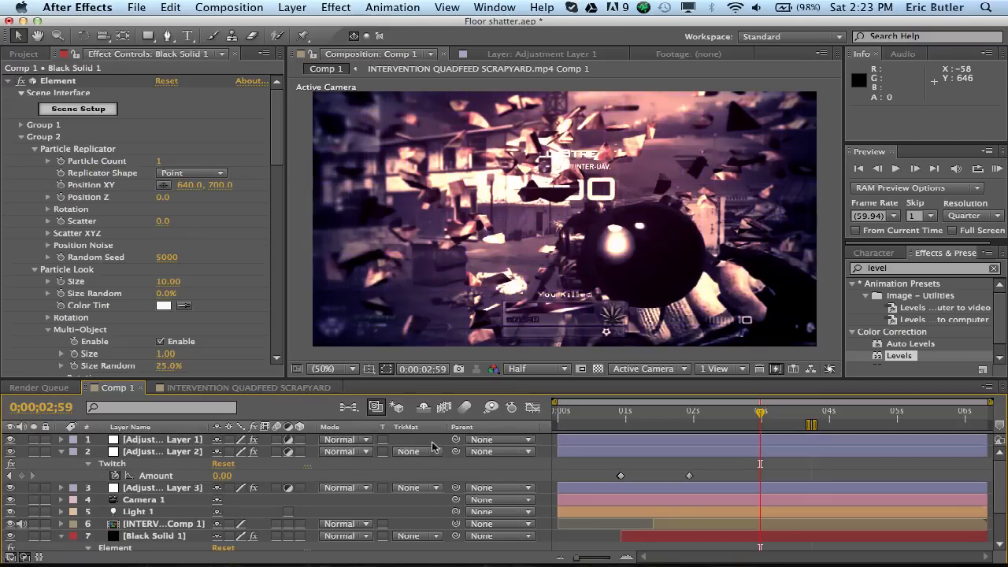
- Step through Comp 1's Twitch burst keyframes, then switch to the reference video in Chrome
{"action": "left_click", "coordinate": [613, 410]}
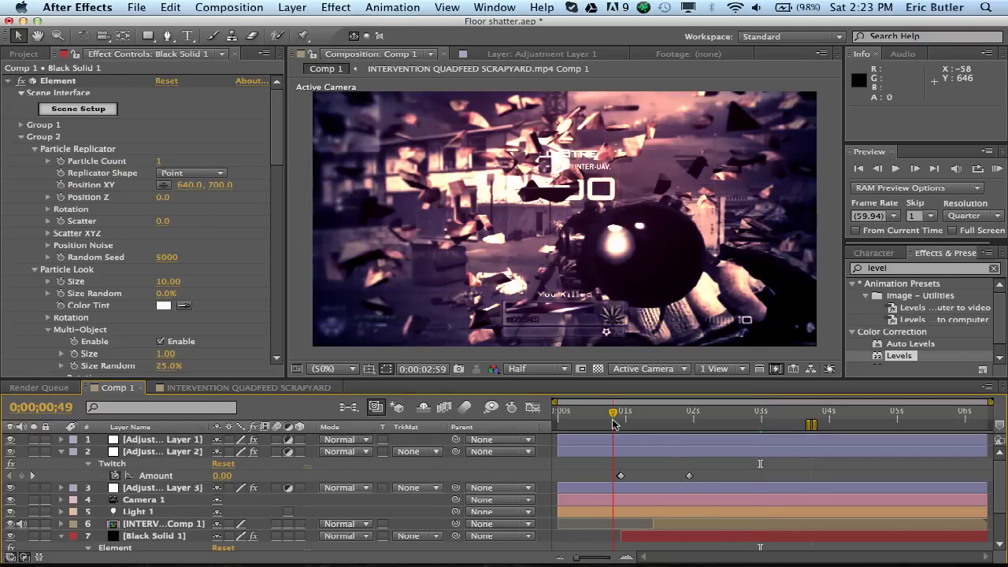
{"action": "left_click", "coordinate": [630, 411]}
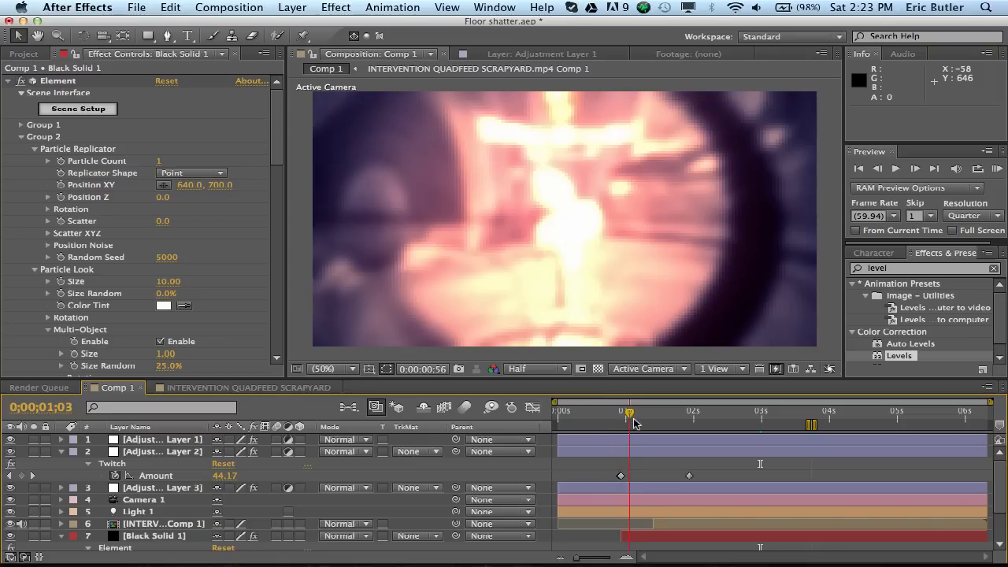
{"action": "left_click", "coordinate": [637, 411]}
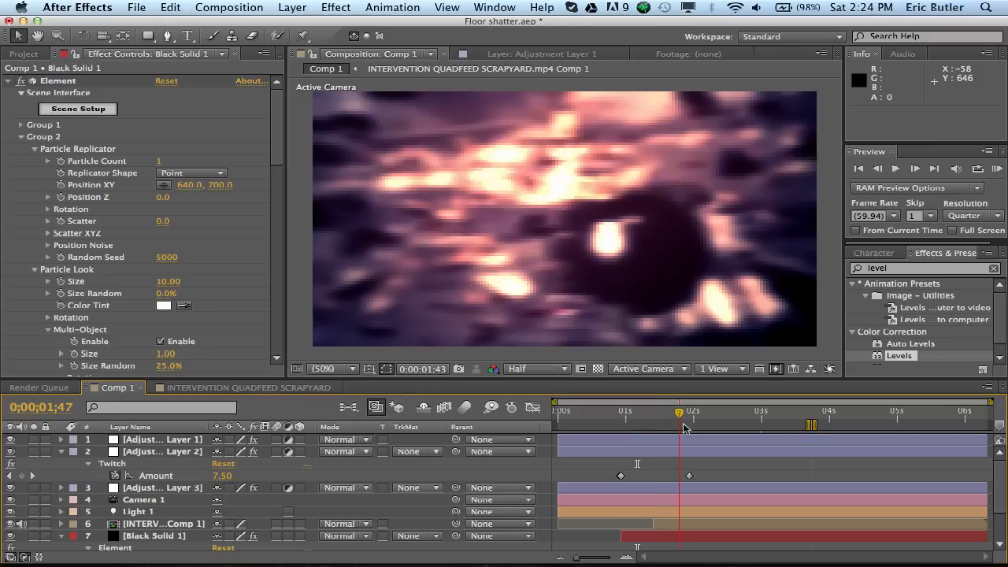
{"action": "left_click", "coordinate": [720, 410]}
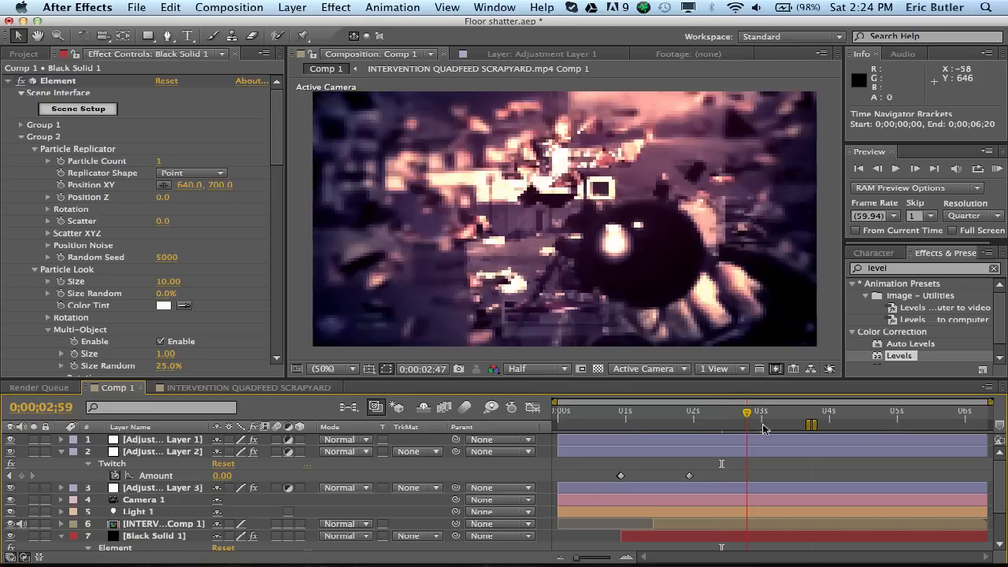
{"action": "left_click", "coordinate": [119, 528]}
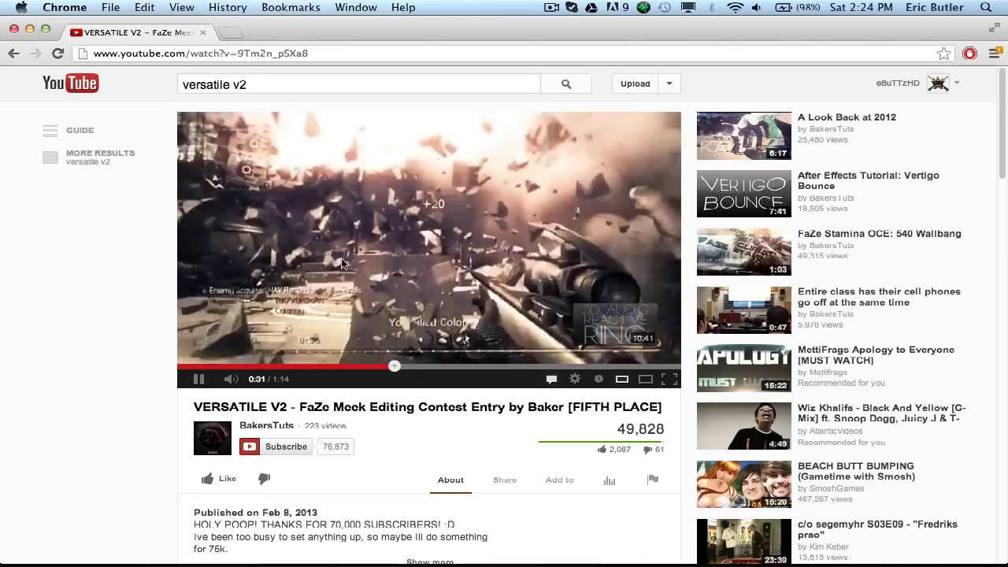
- Pause the Versatile V2 reference at 0:32, briefly check After Effects, and return to Chrome
{"action": "left_click", "coordinate": [199, 379]}
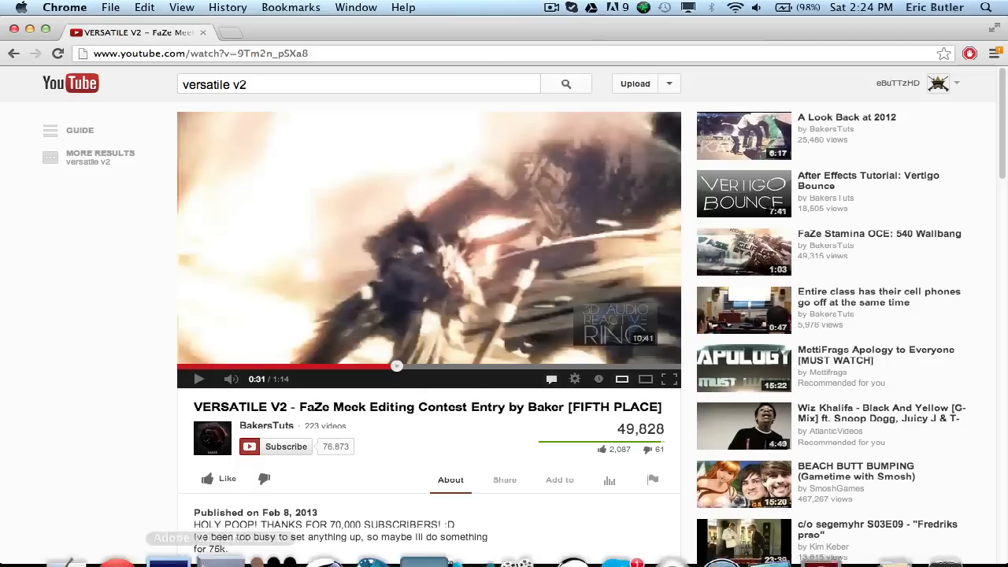
{"action": "left_click", "coordinate": [222, 528]}
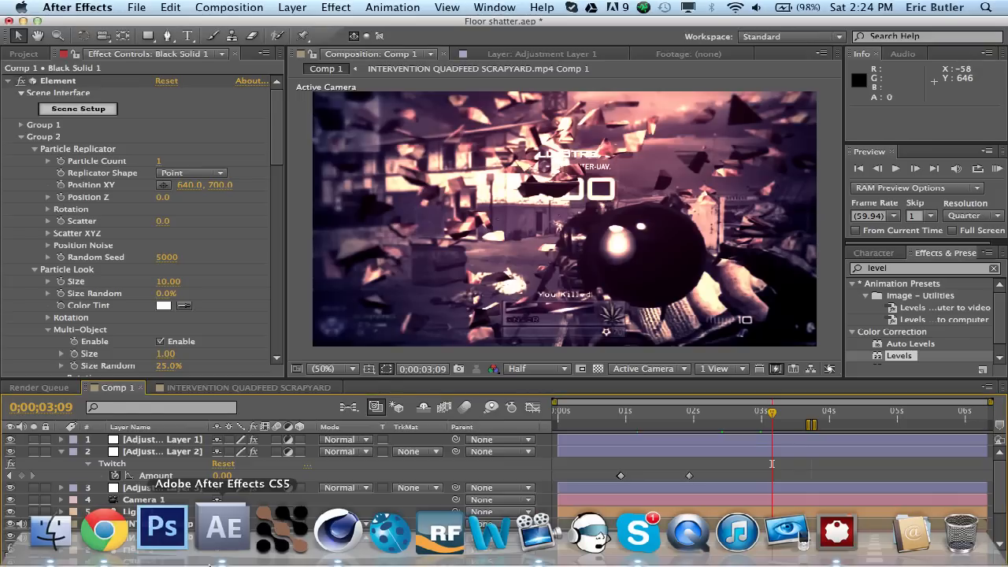
{"action": "left_click", "coordinate": [104, 527]}
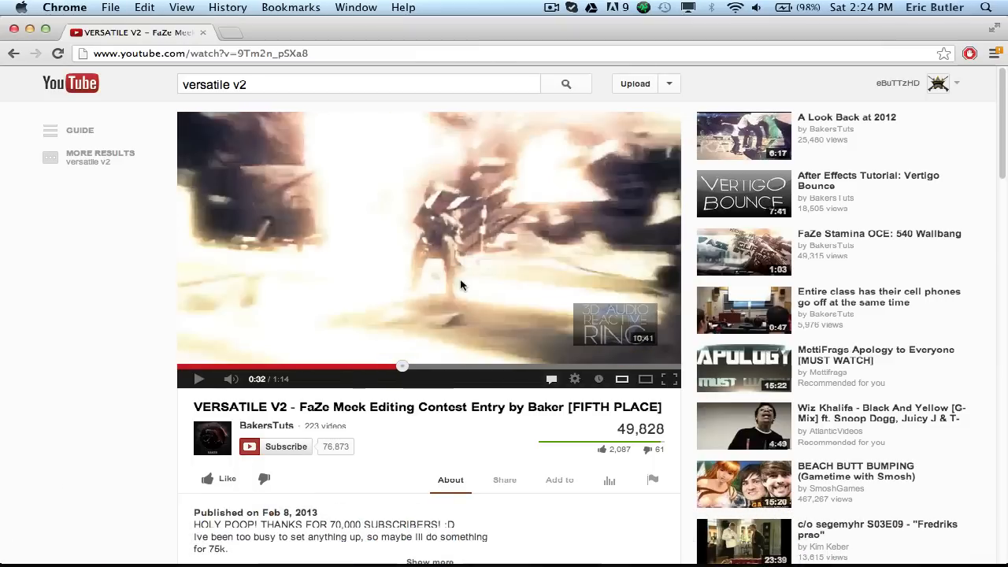
{"action": "mouse_move", "coordinate": [317, 524]}
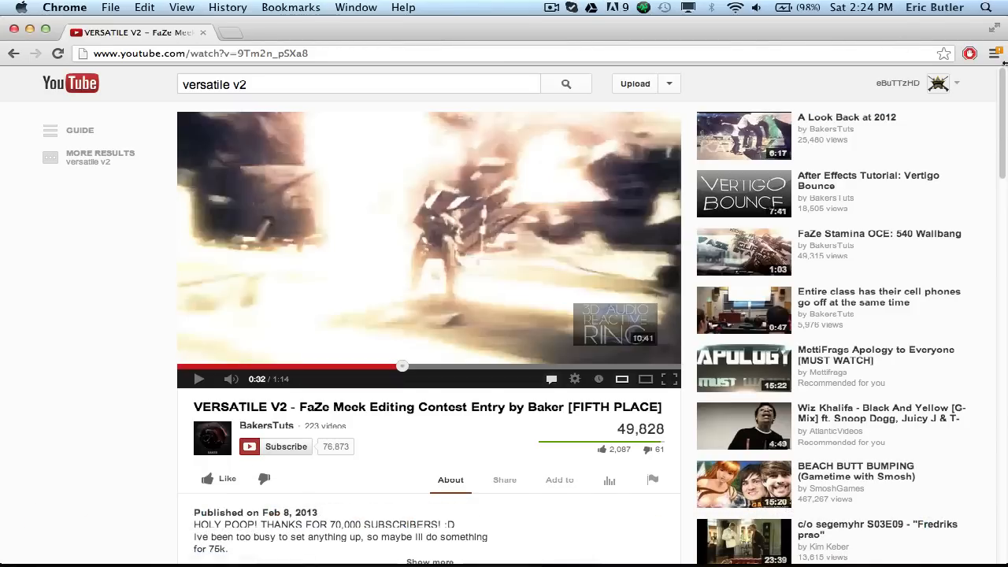
- Open the Motion Tracked Particles upload via YouTube's Video Manager, then return to After Effects
{"action": "left_click", "coordinate": [937, 84]}
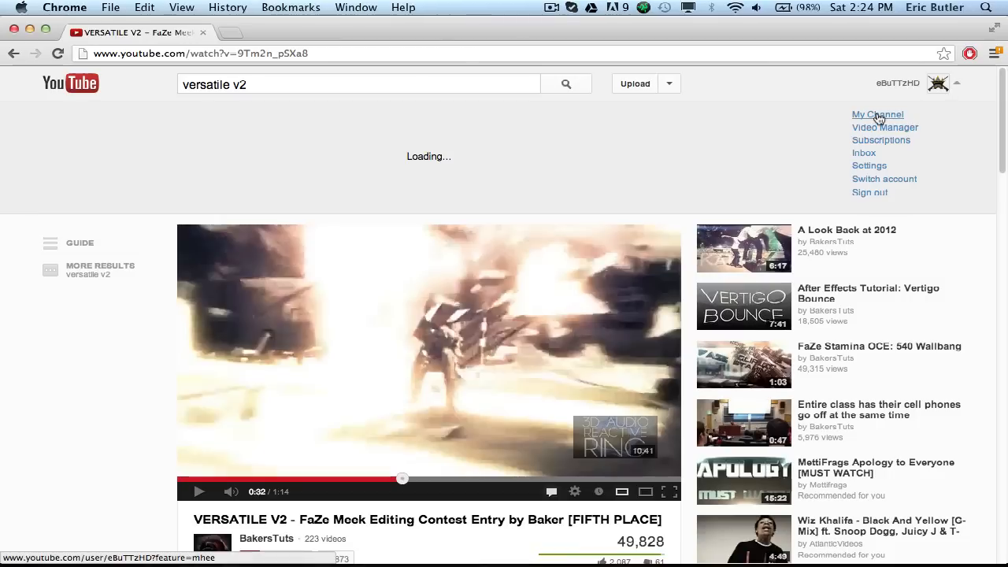
{"action": "left_click", "coordinate": [877, 114]}
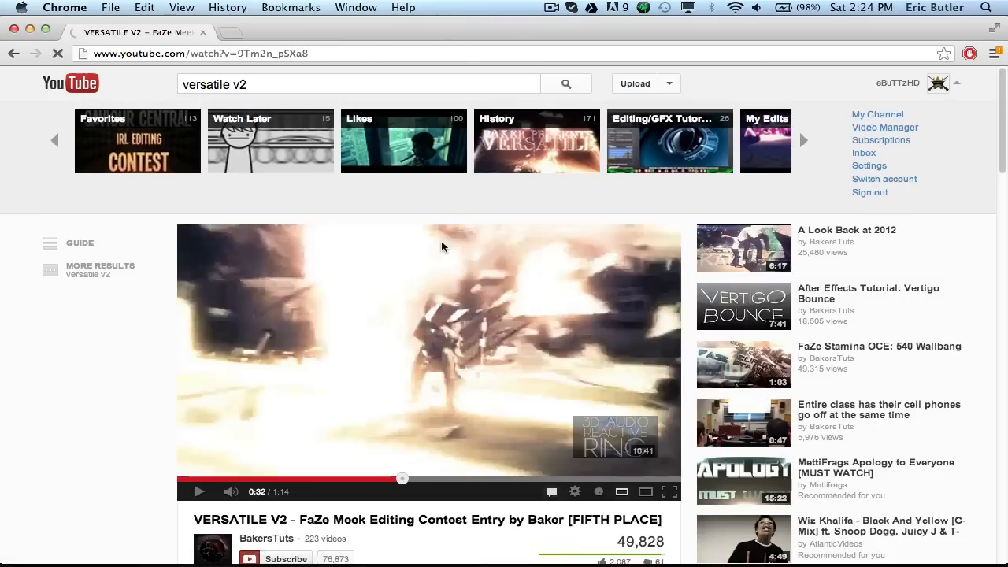
{"action": "left_click", "coordinate": [884, 127]}
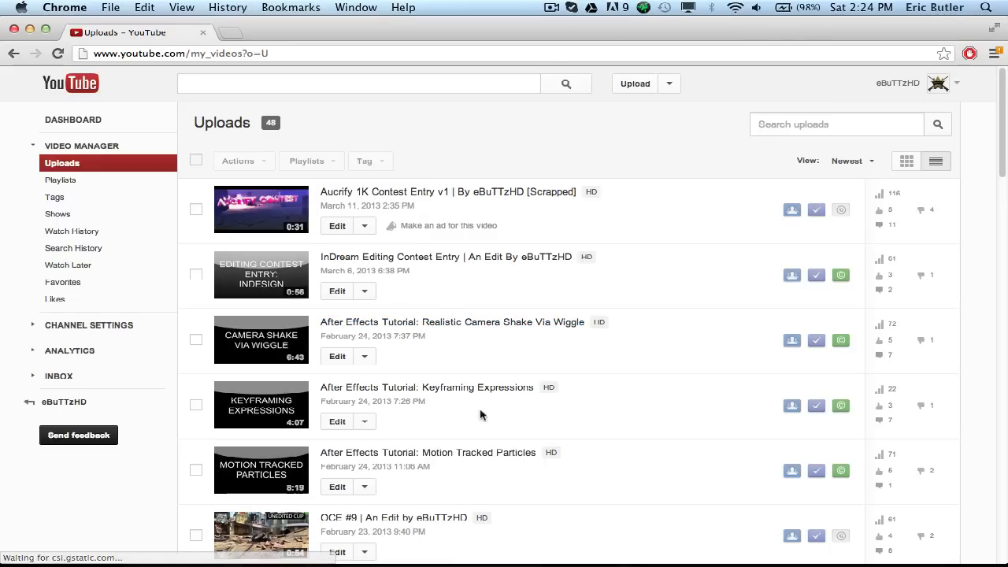
{"action": "left_click", "coordinate": [427, 451]}
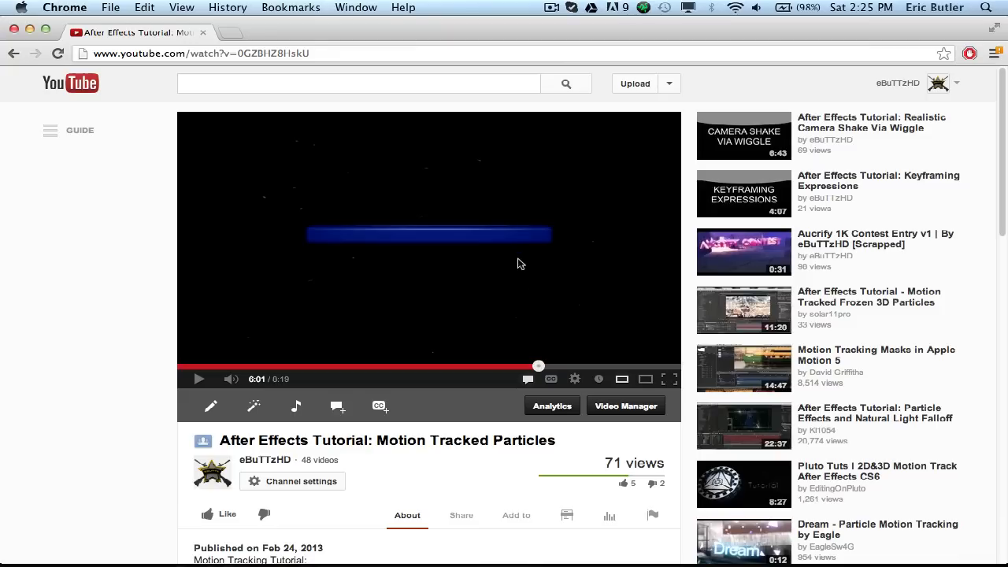
{"action": "left_click", "coordinate": [198, 378]}
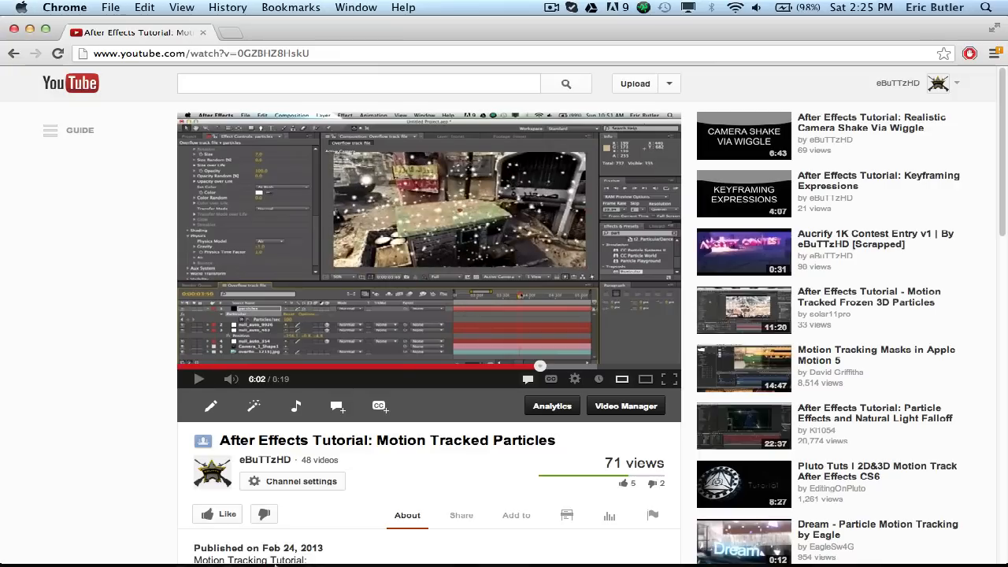
{"action": "left_click", "coordinate": [218, 527]}
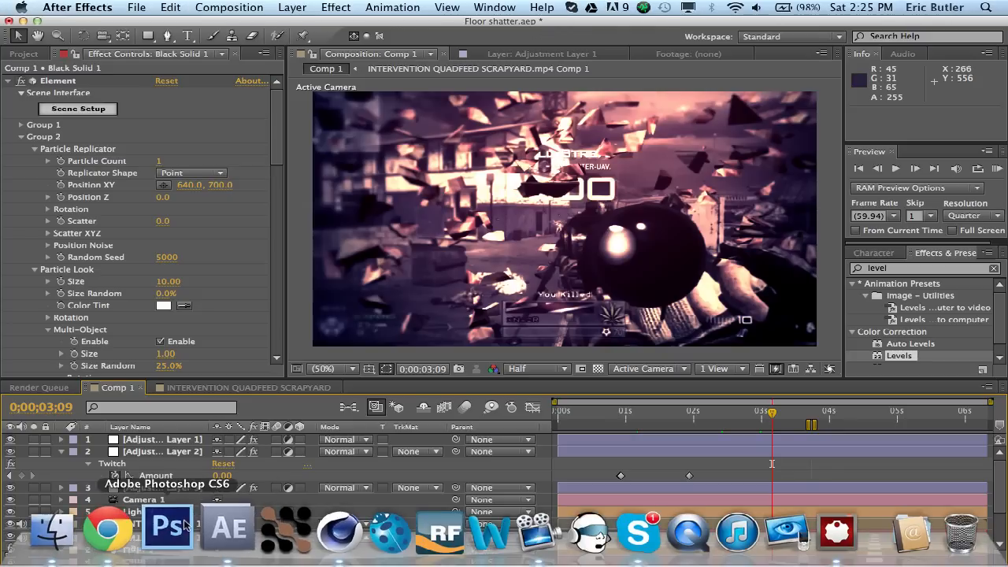
- Return to the paused tutorial in Chrome and bring up ScreenFlow's Stop Record option
{"action": "left_click", "coordinate": [116, 528]}
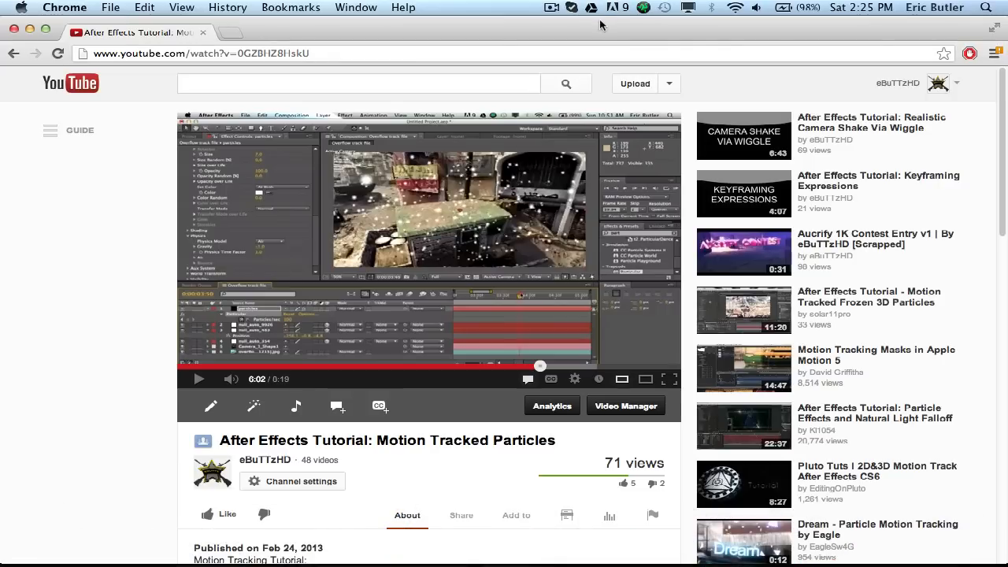
{"action": "mouse_move", "coordinate": [594, 26]}
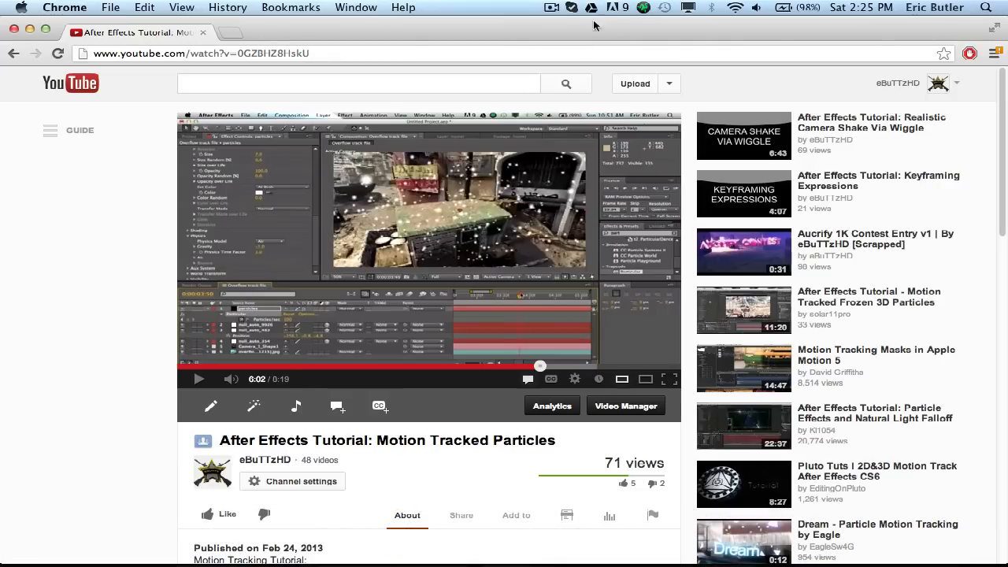
{"action": "mouse_move", "coordinate": [554, 16]}
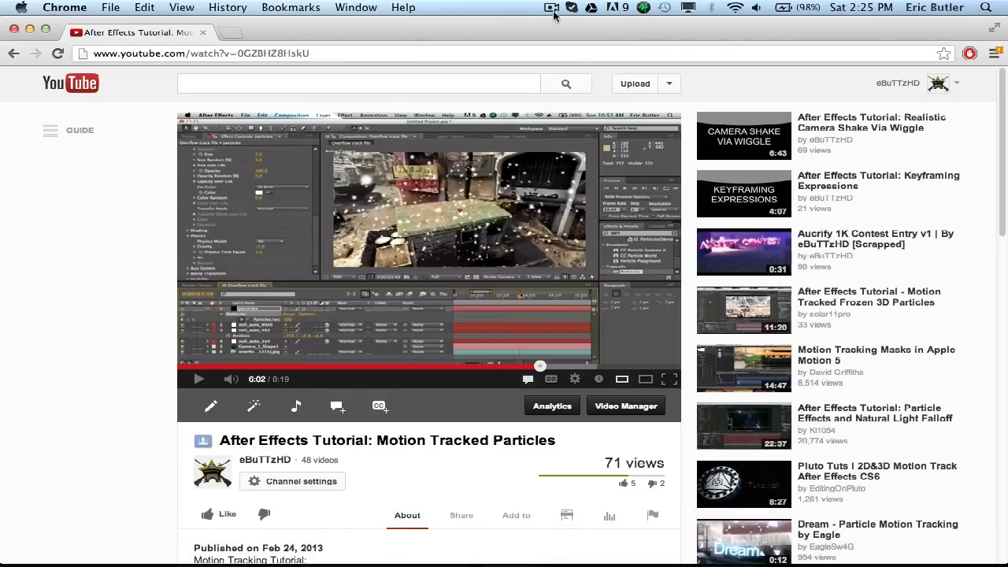
{"action": "left_click", "coordinate": [551, 7]}
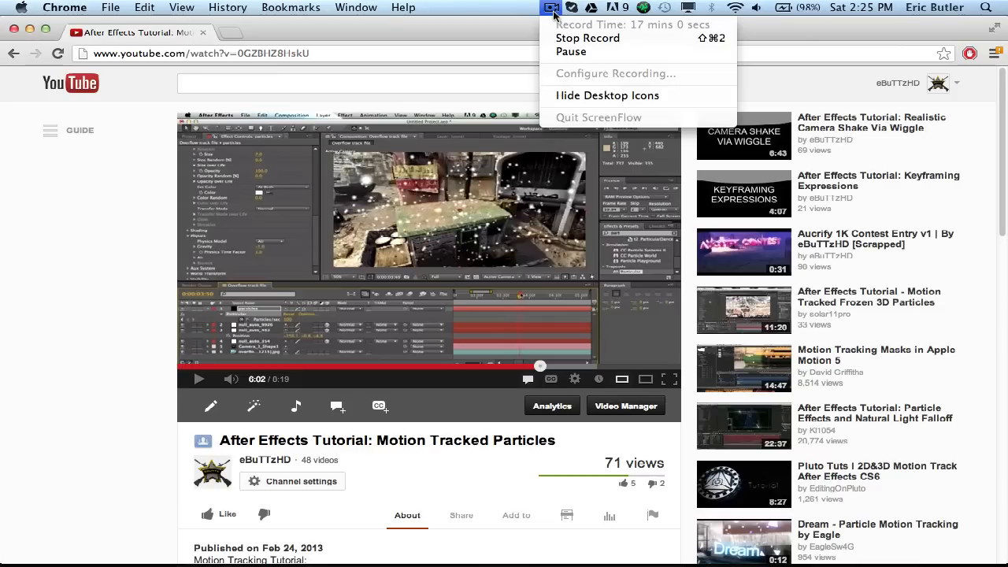